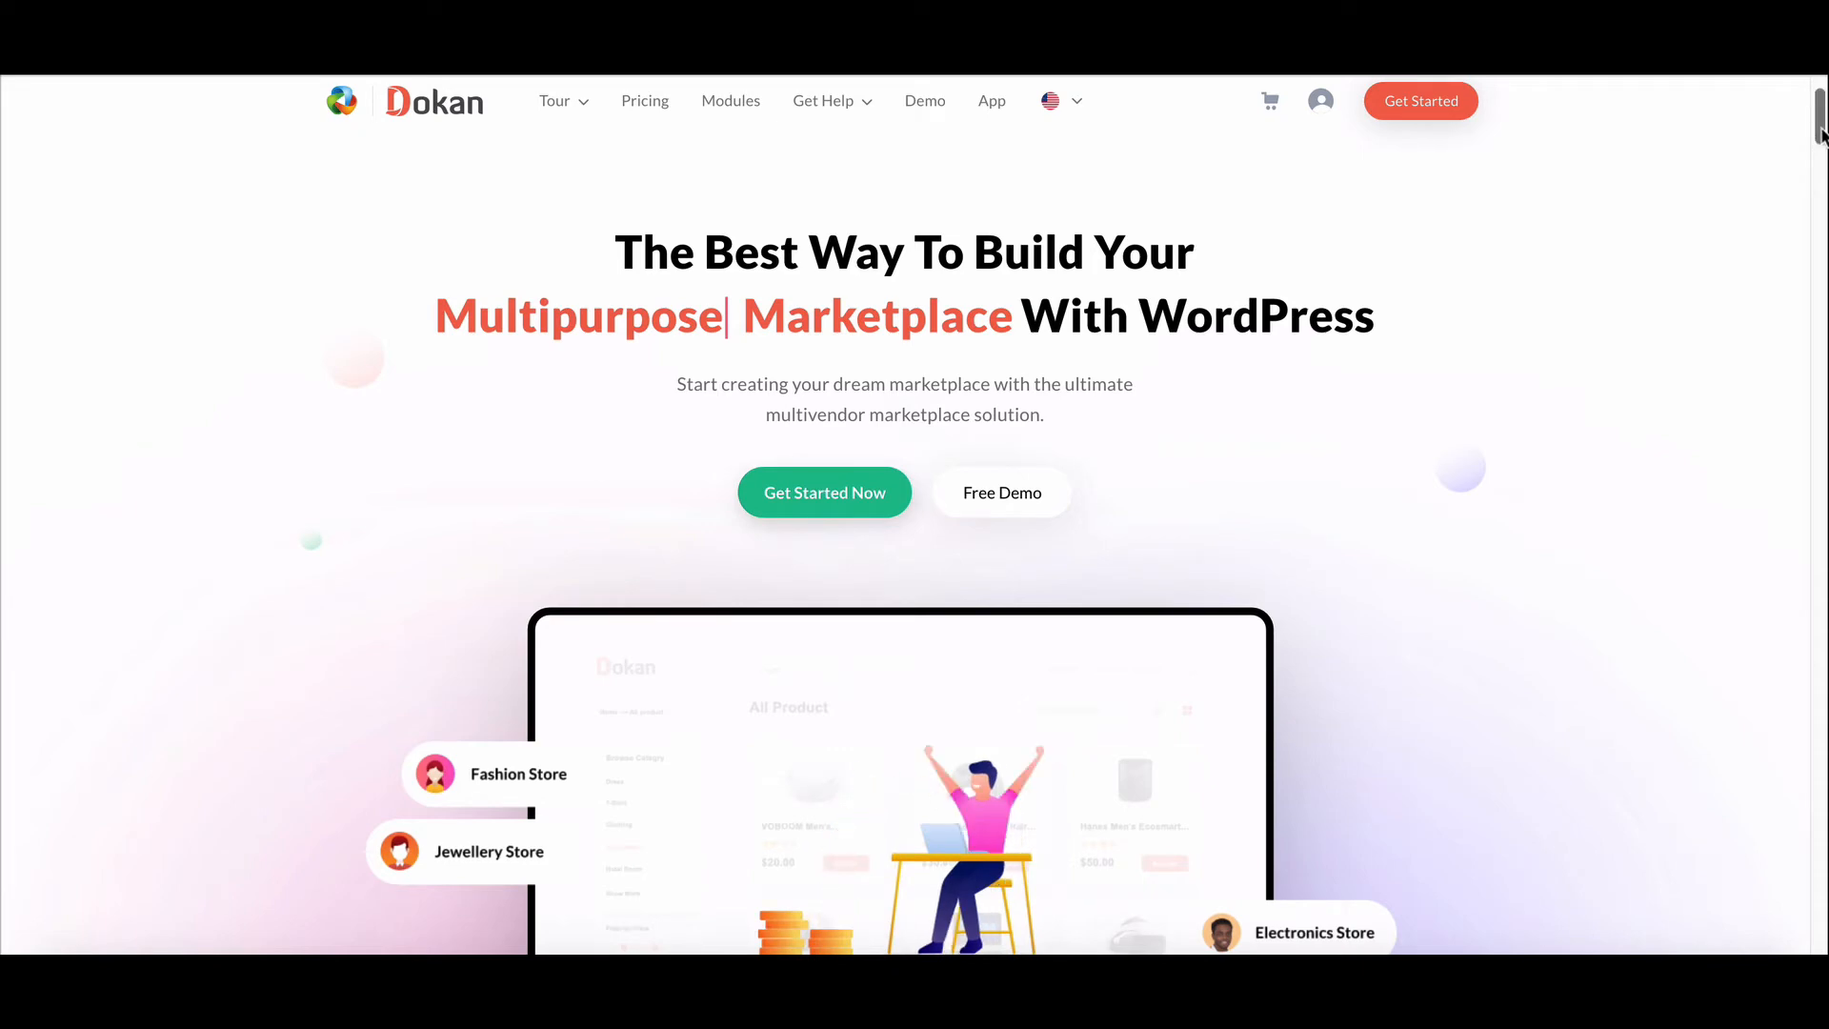
- Reach the WooCommerce general store settings from the admin menu
scroll("down", 3)
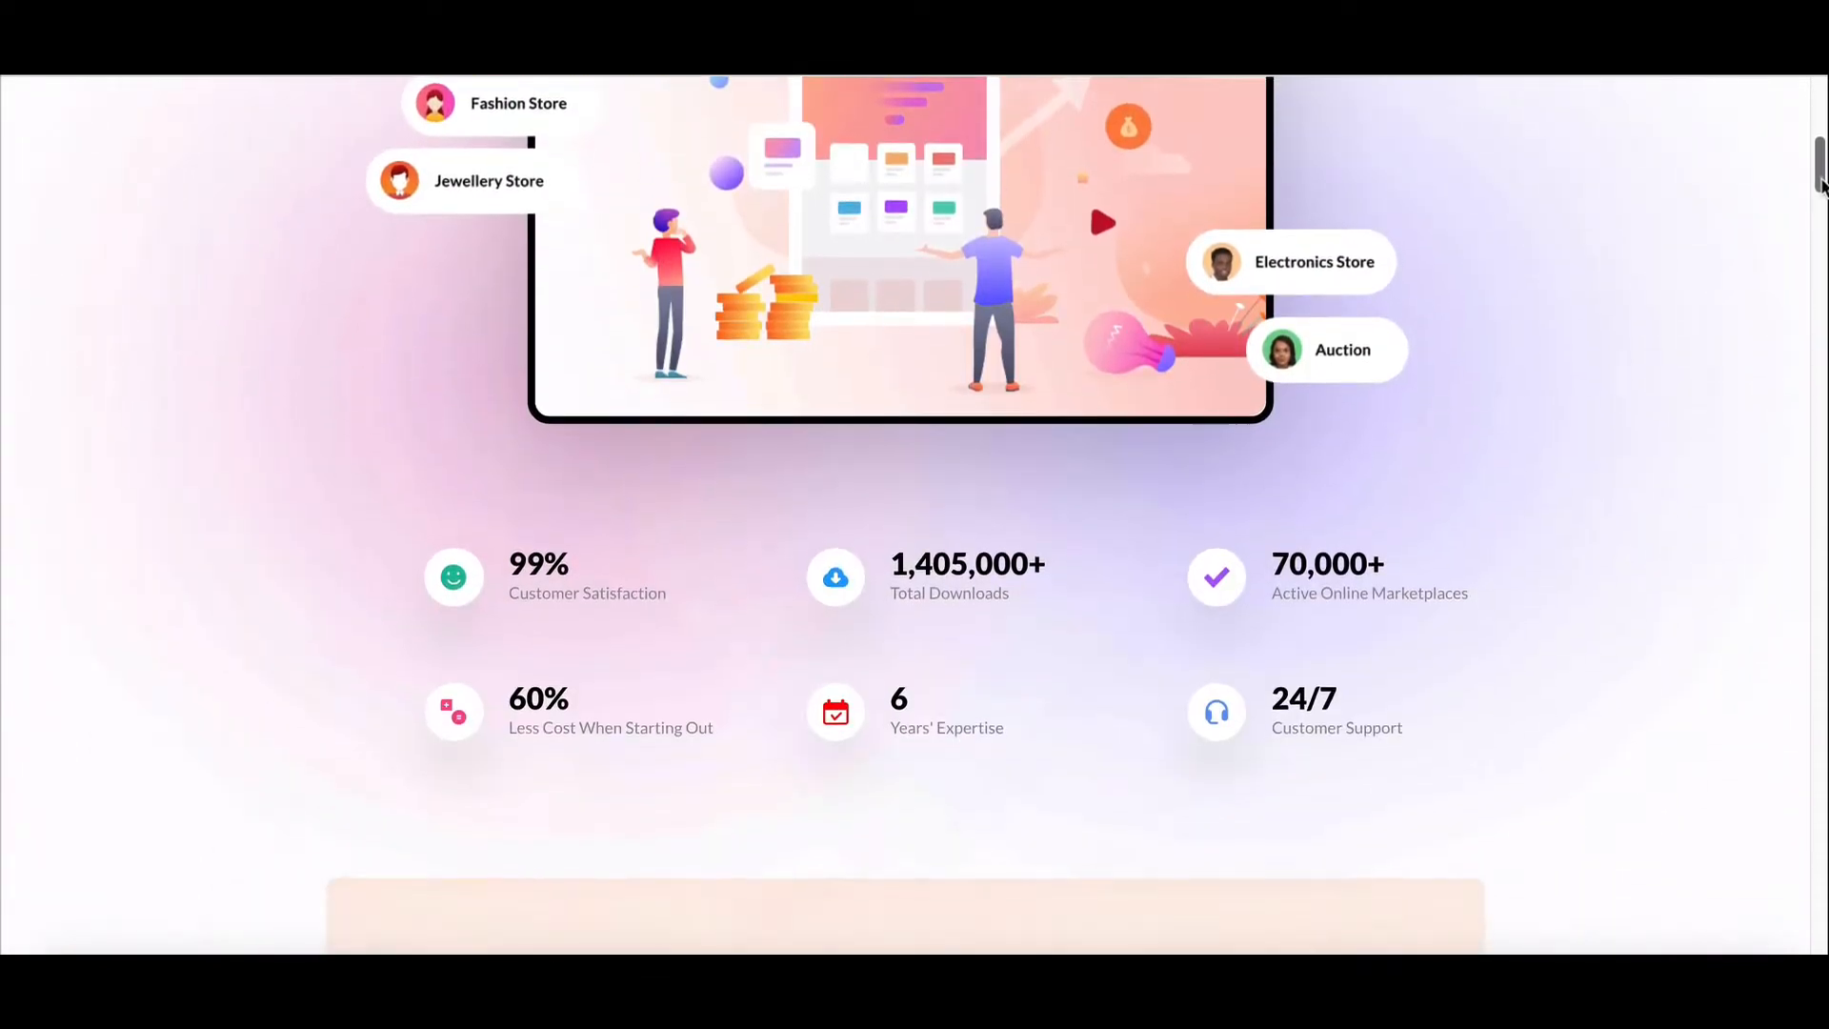
scroll("down", 3)
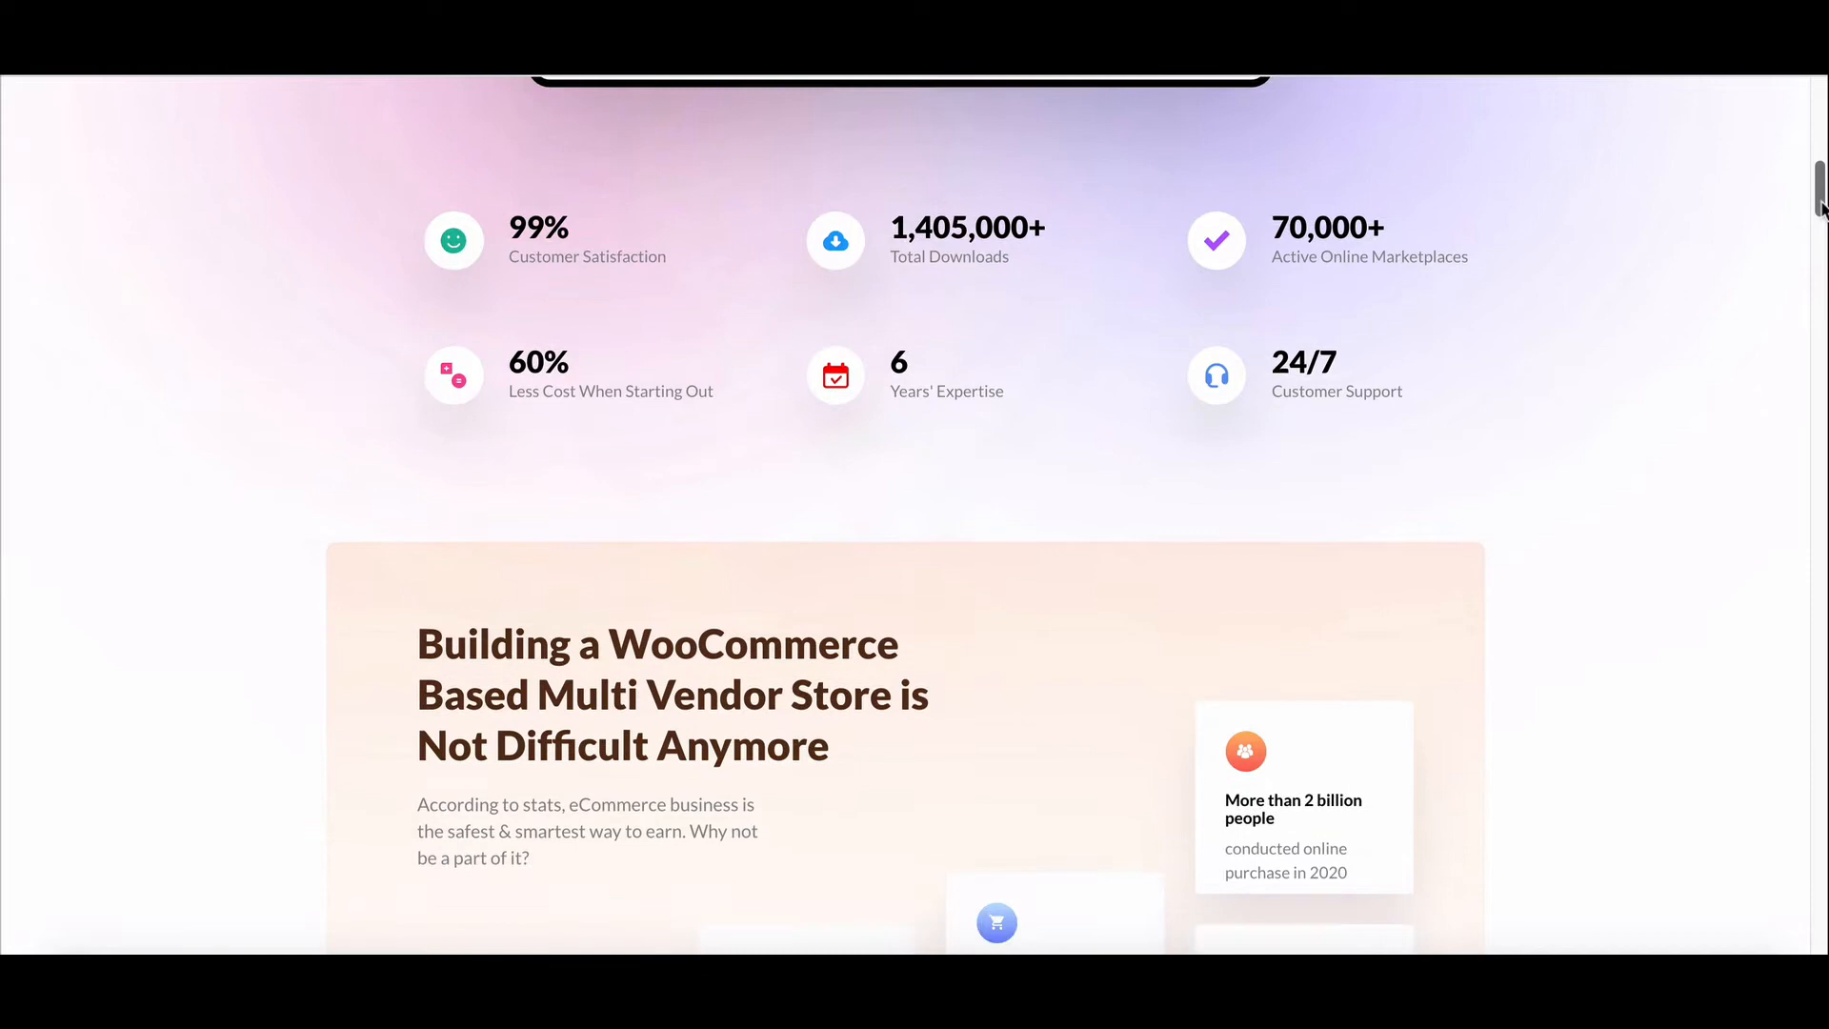
scroll("down", 3)
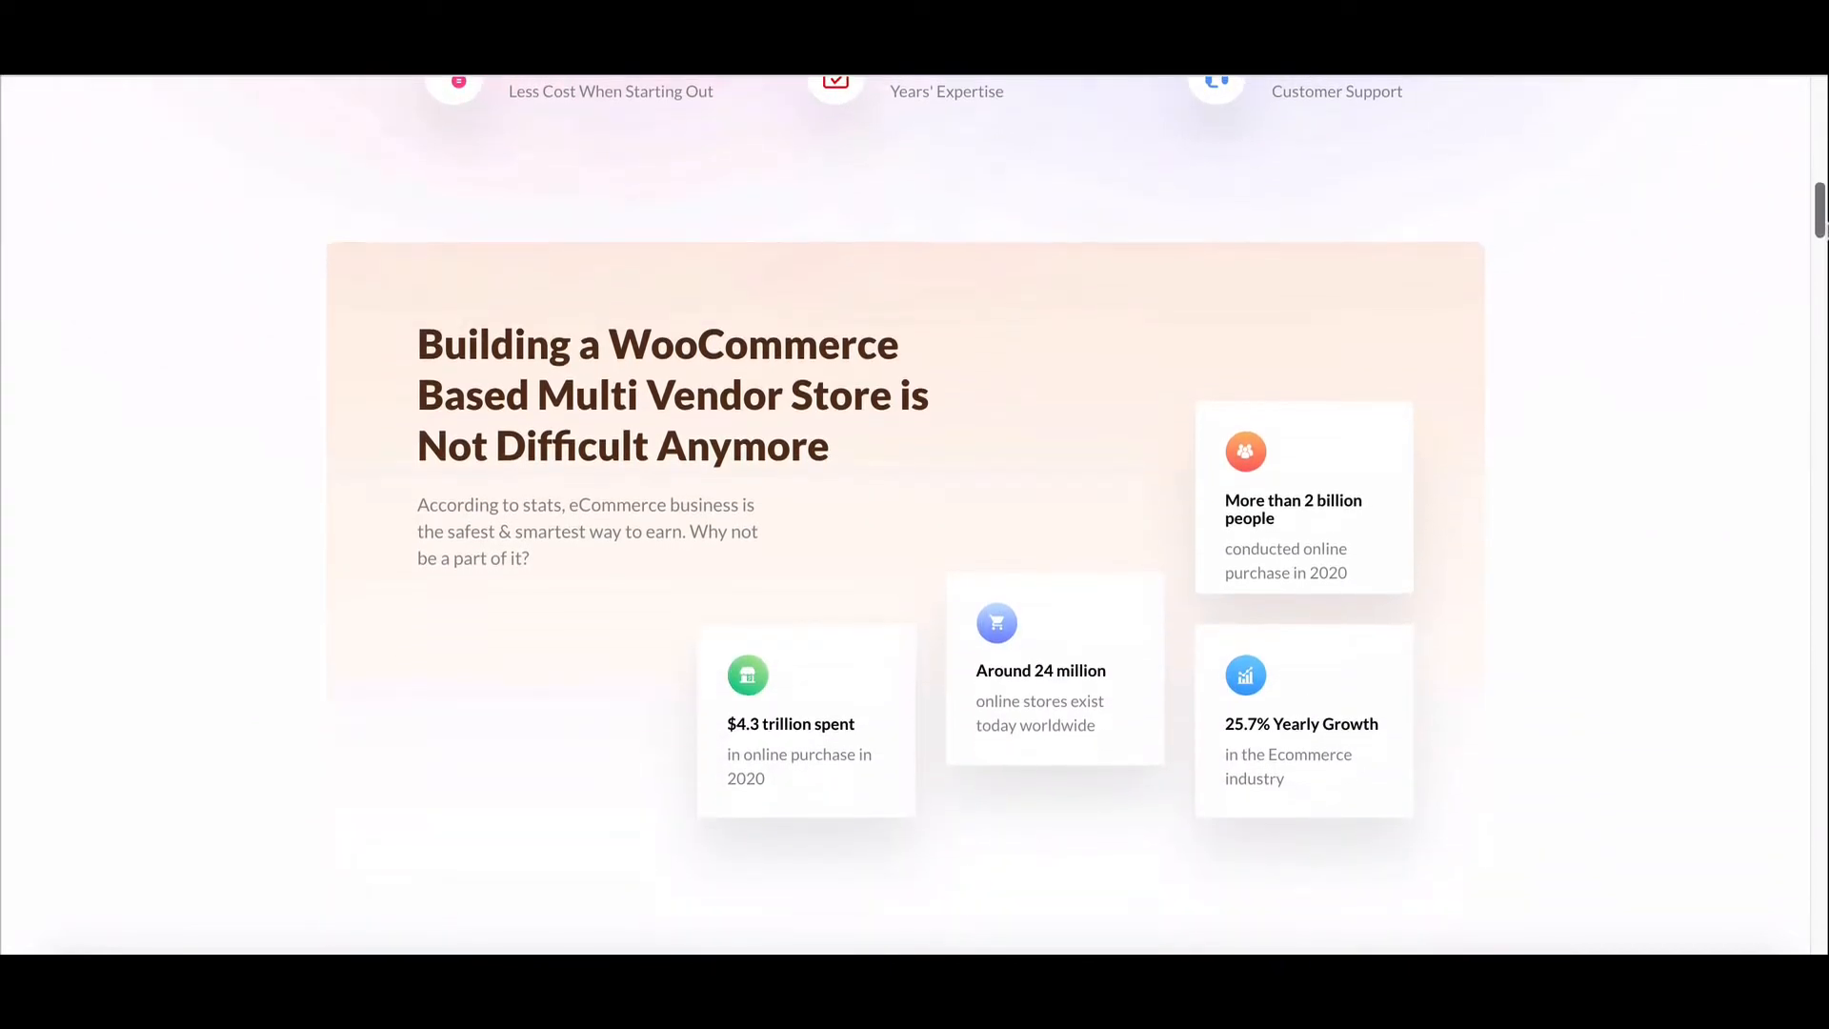
scroll("down", 3)
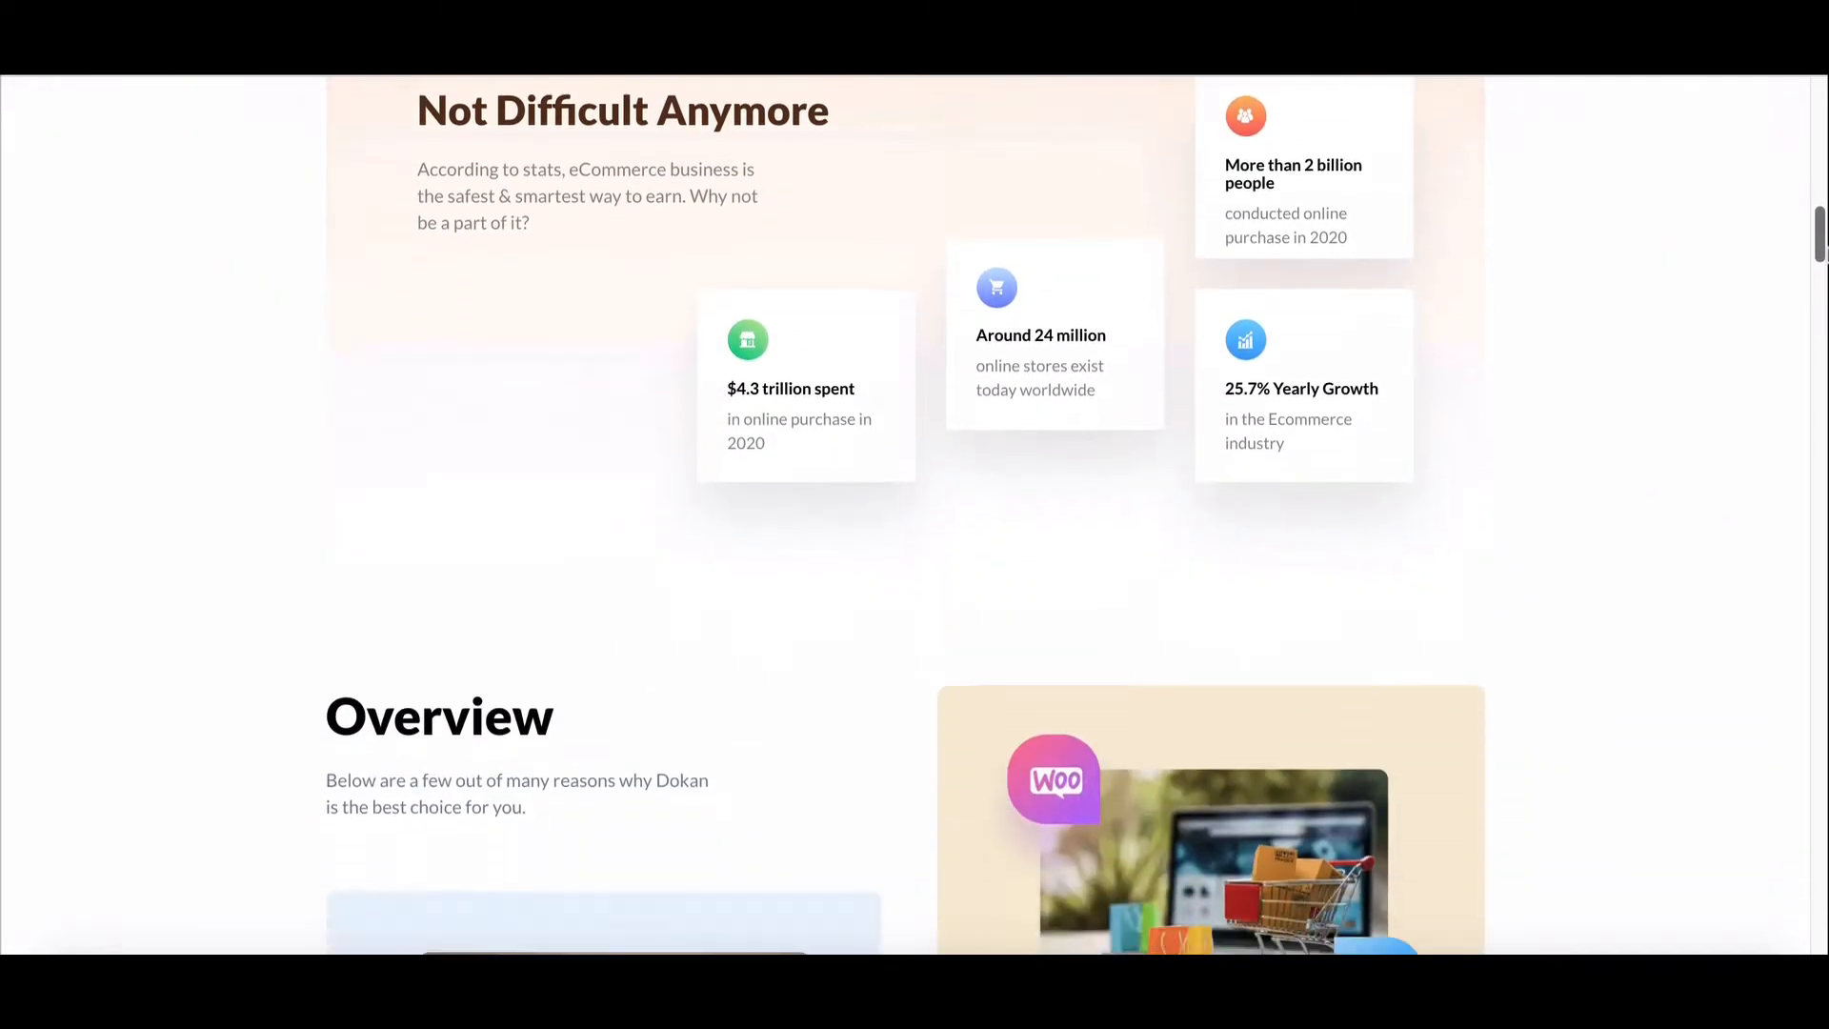
scroll("down", 3)
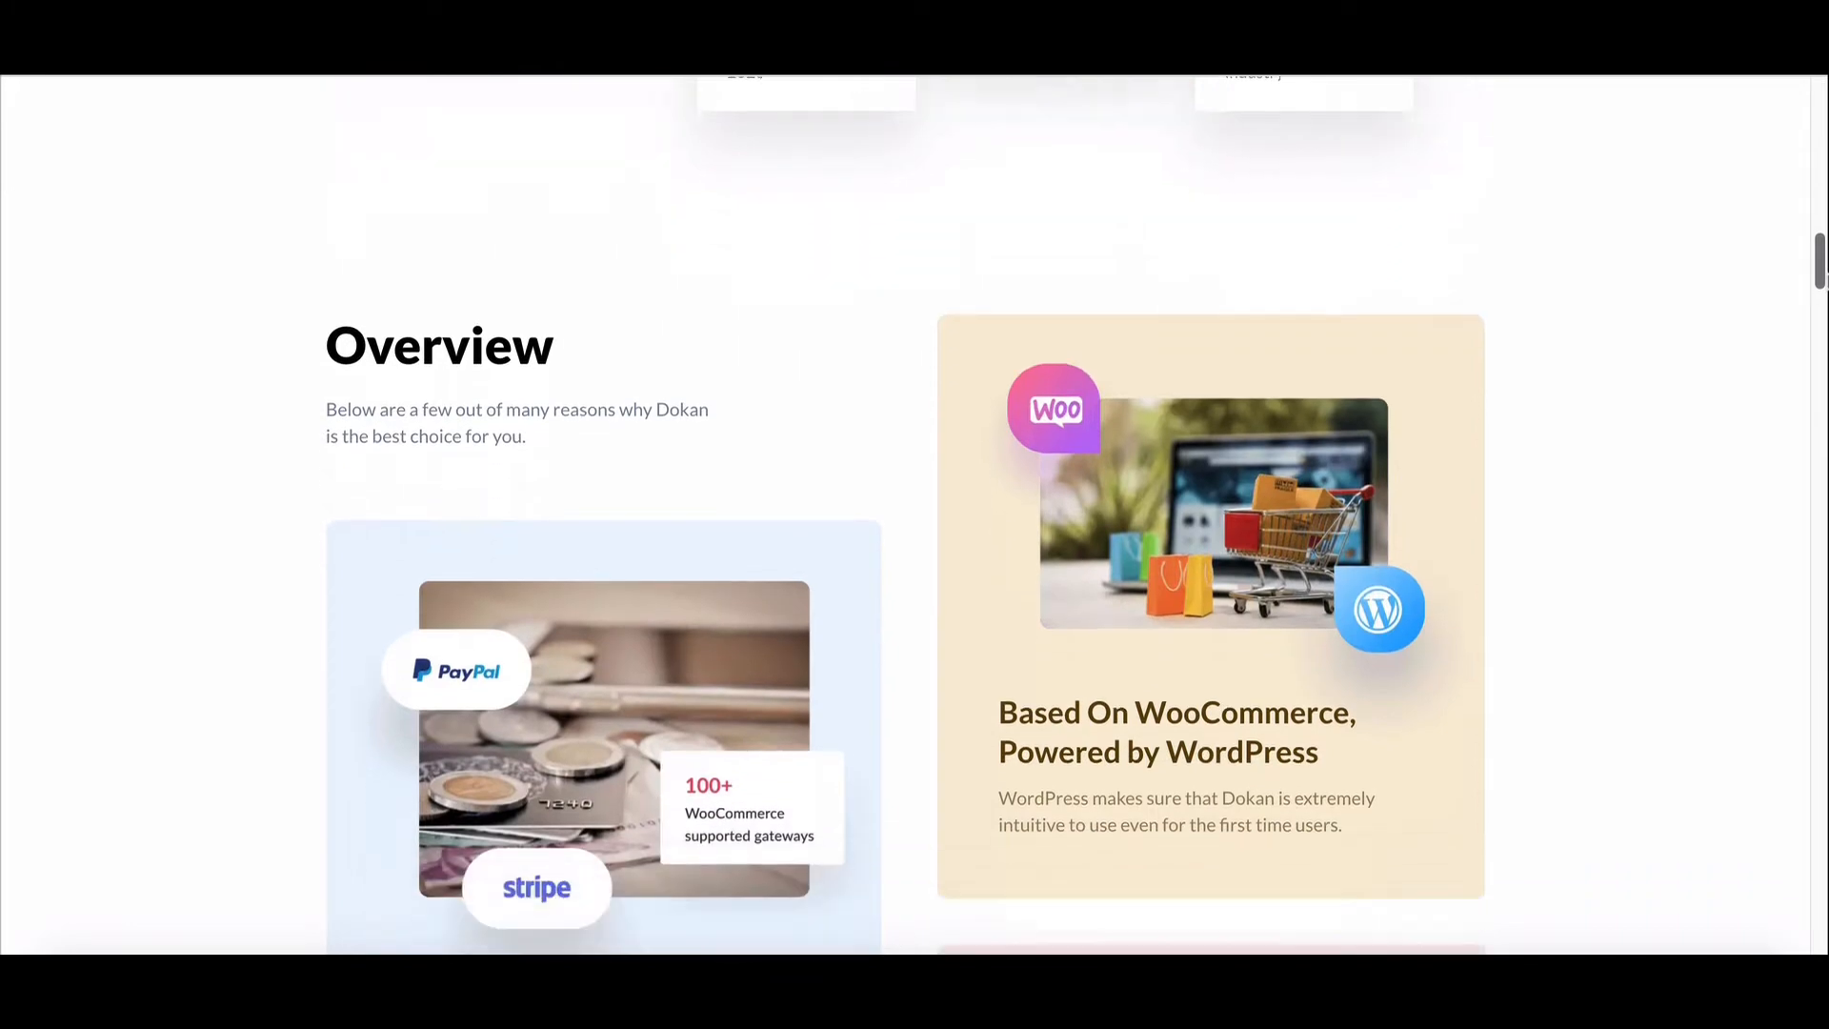
scroll("down", 3)
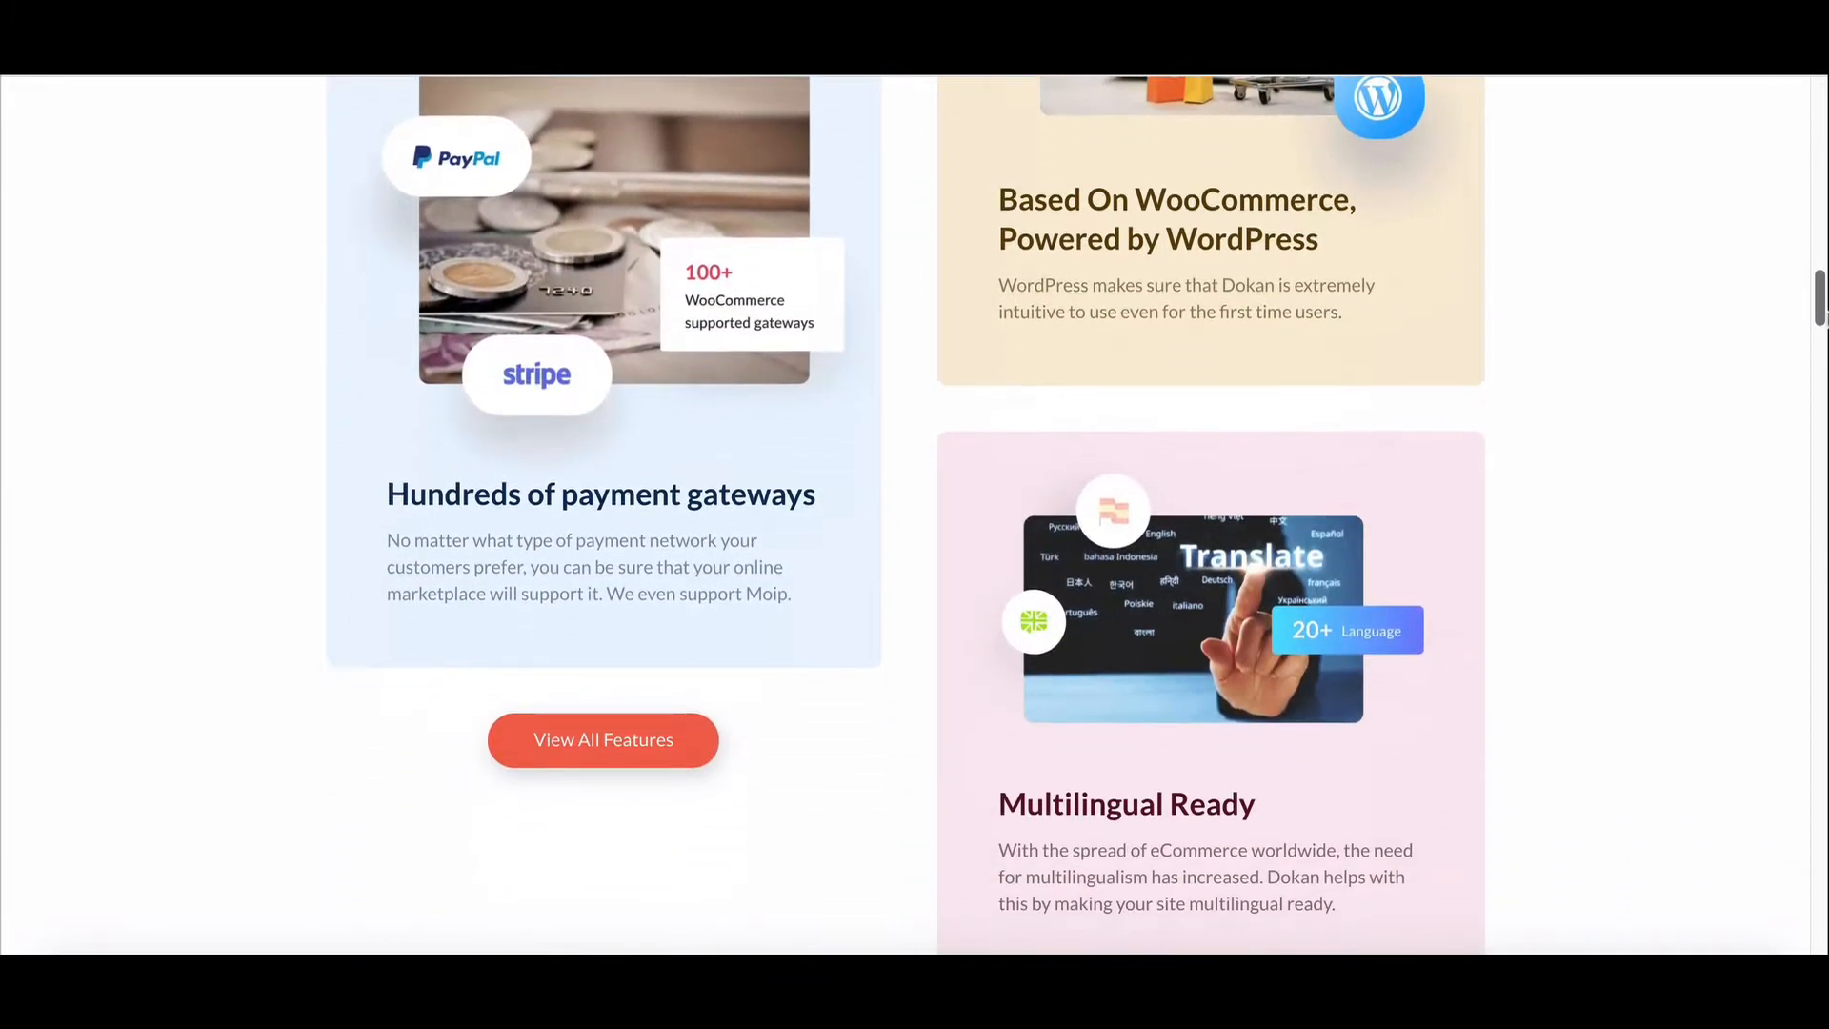
scroll("down", 3)
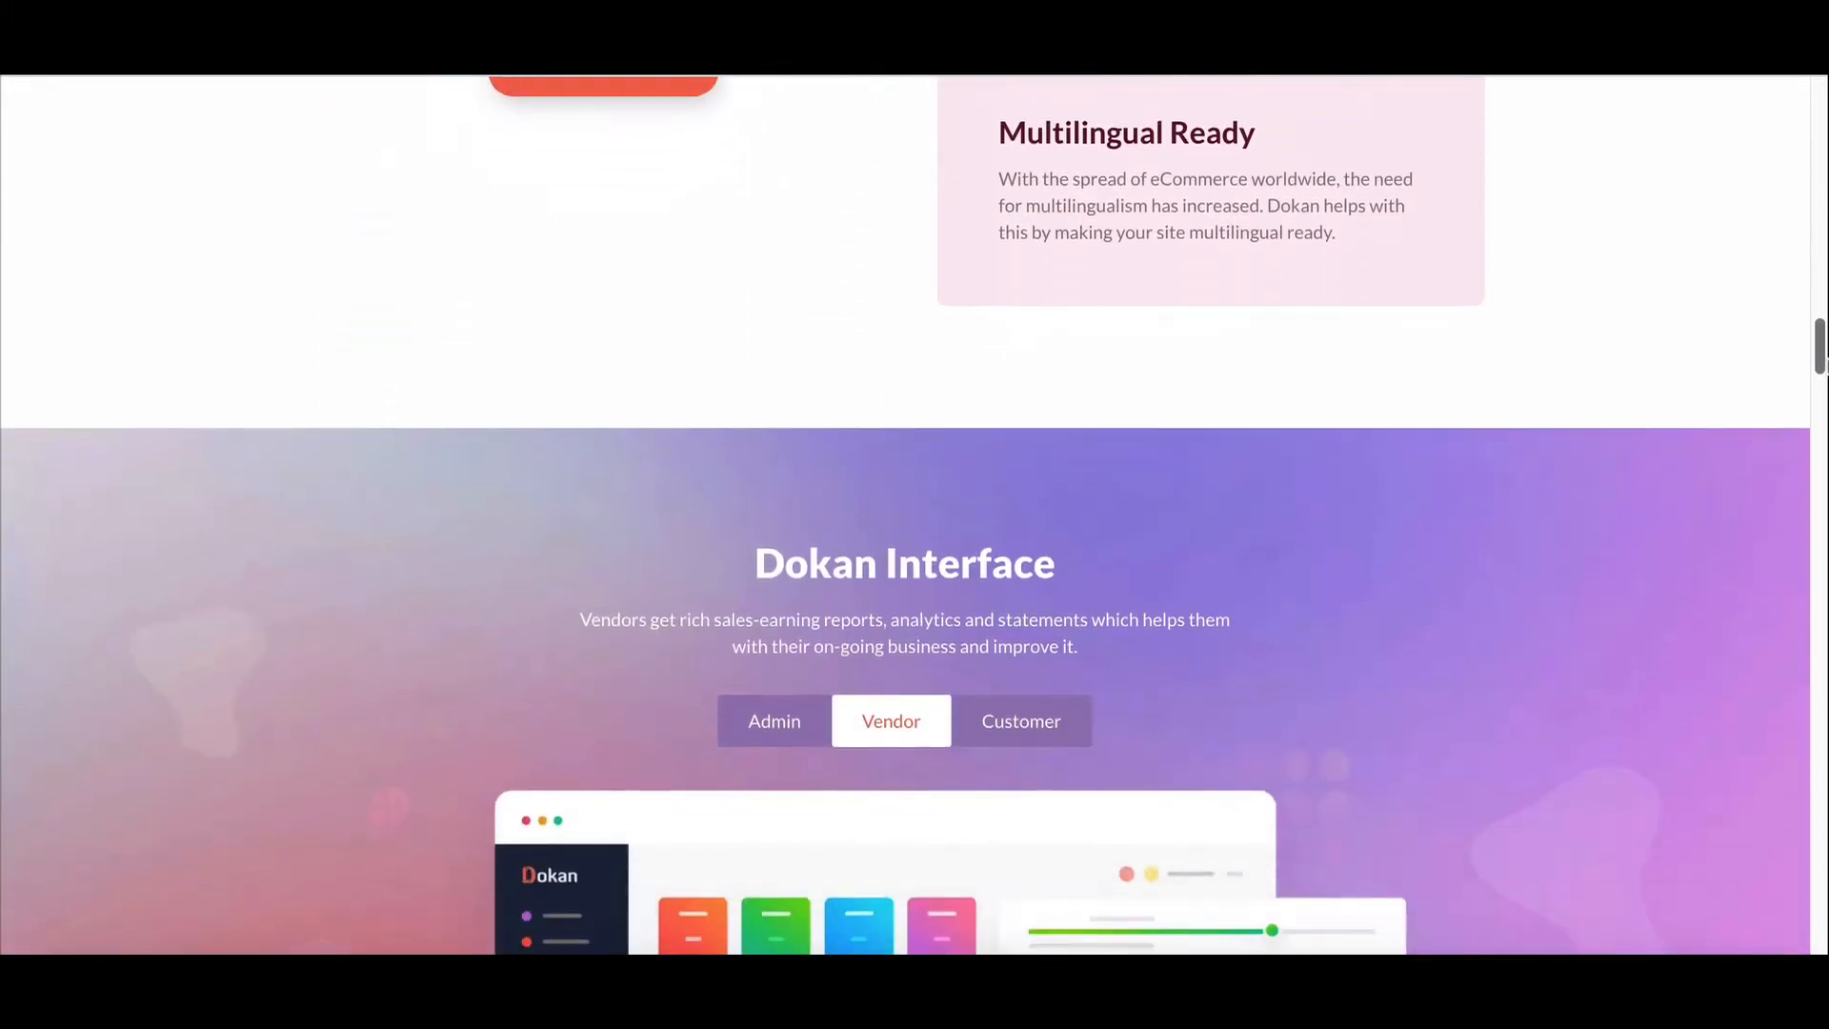
scroll("down", 3)
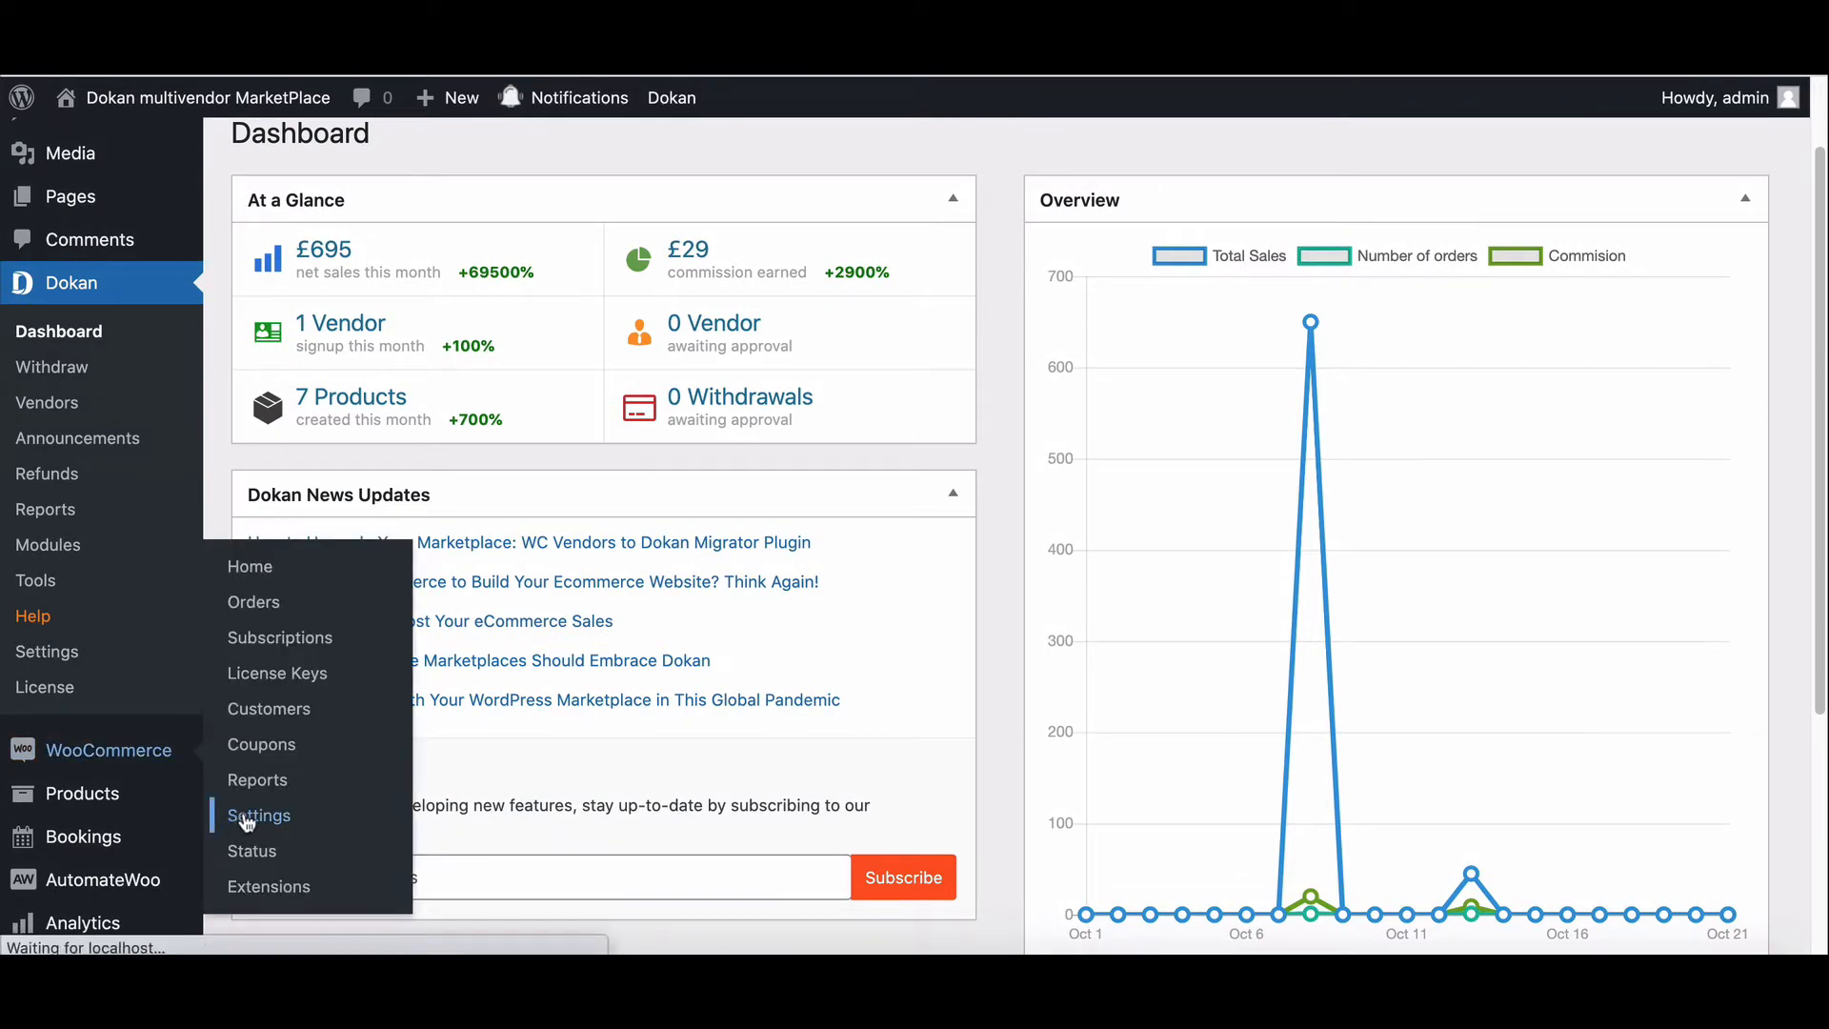
left_click(258, 816)
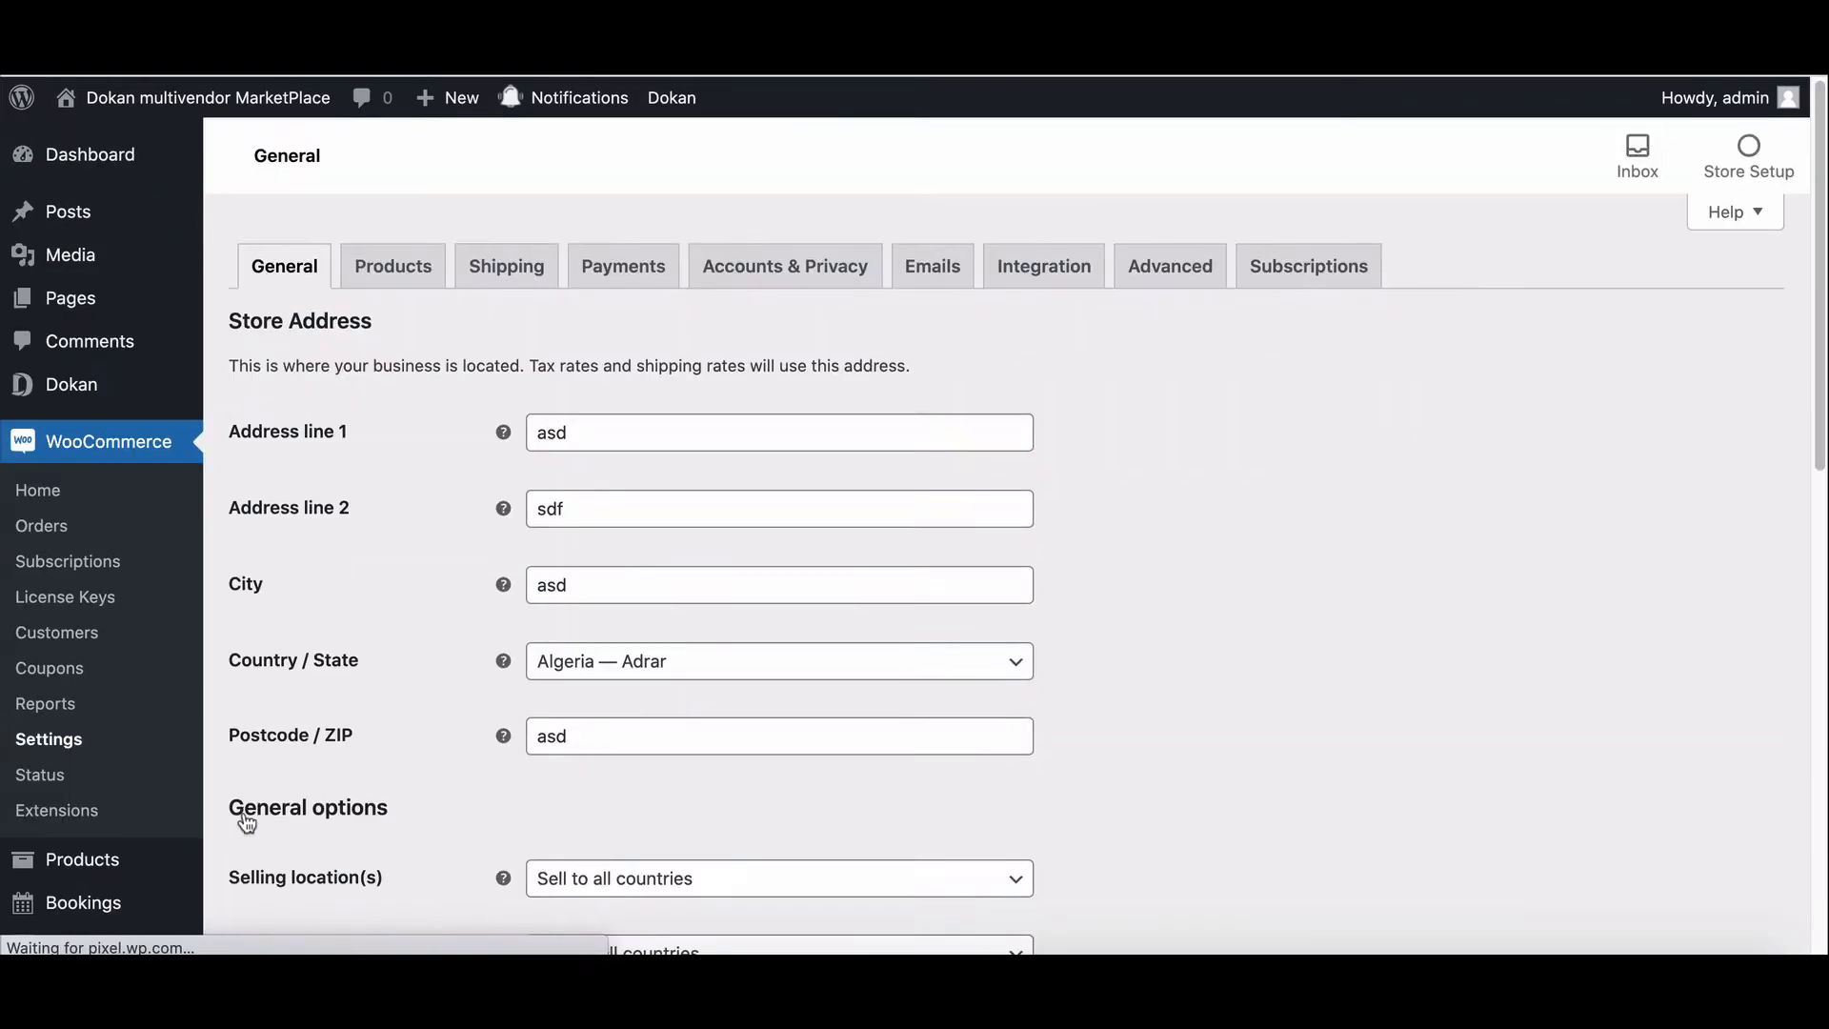
- Enable tax rates and calculations and save the general settings
scroll("down", 3)
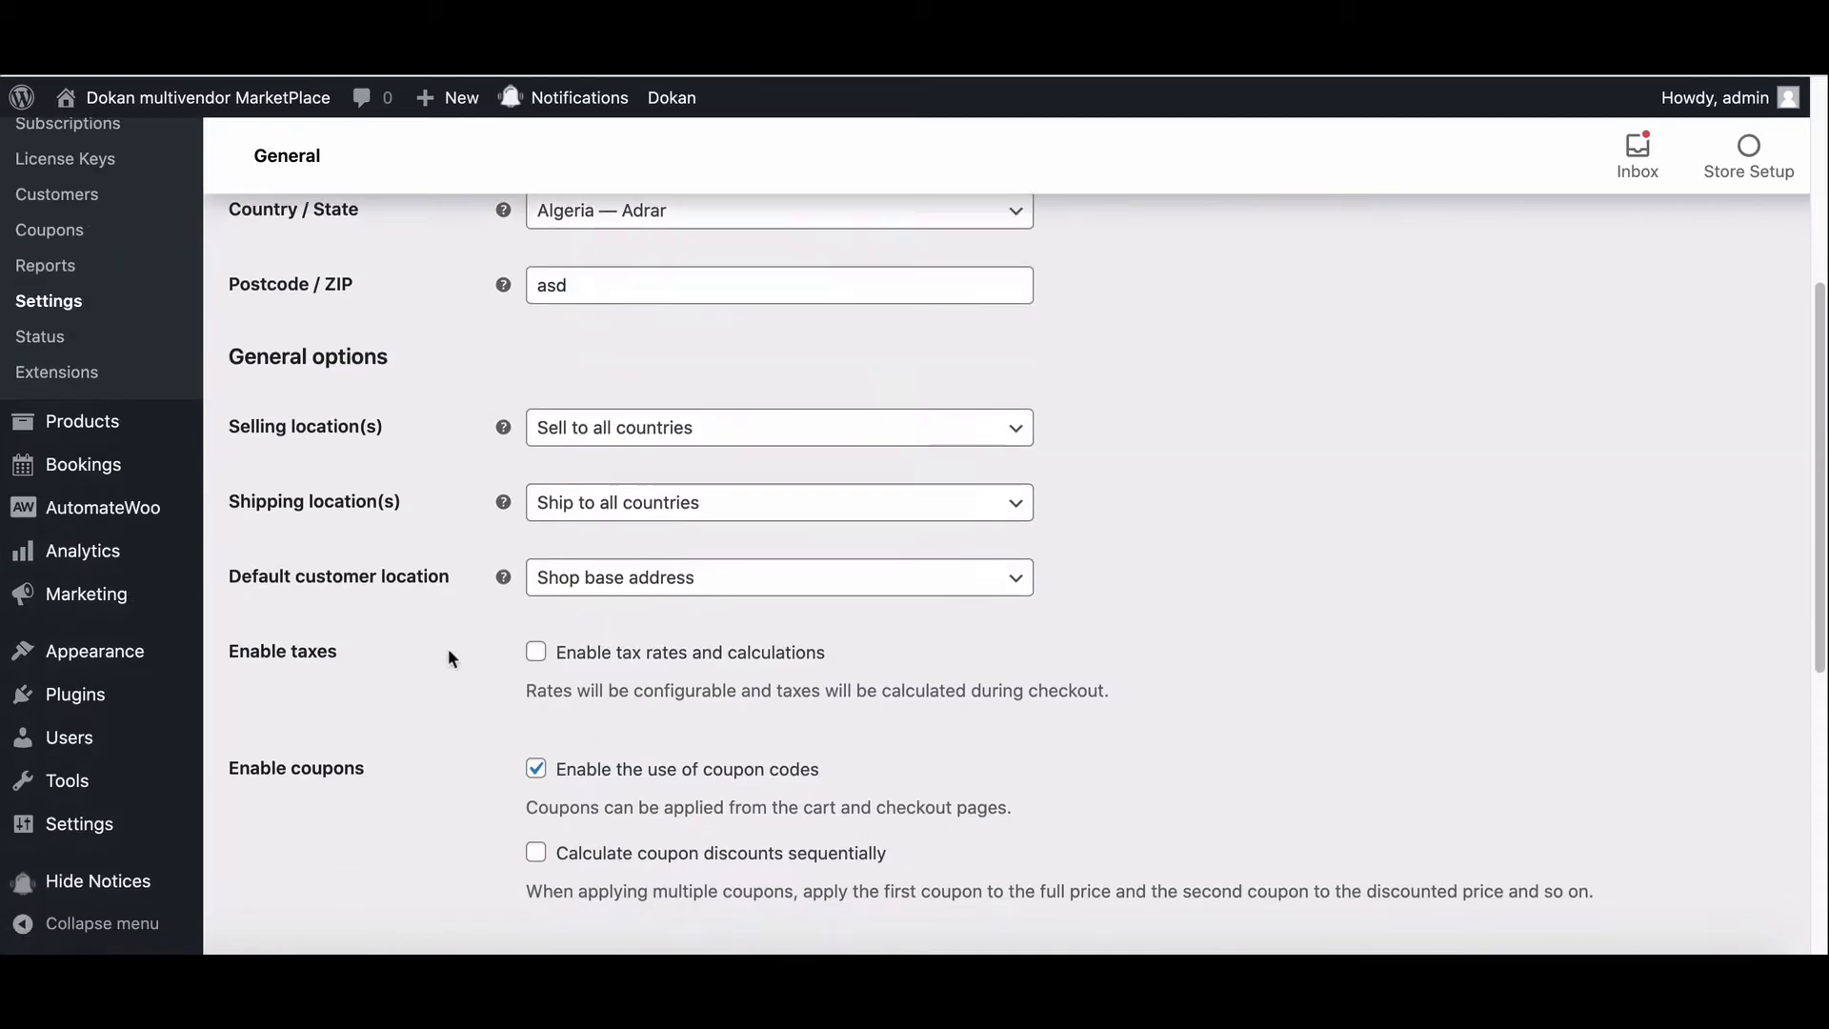
scroll("down", 3)
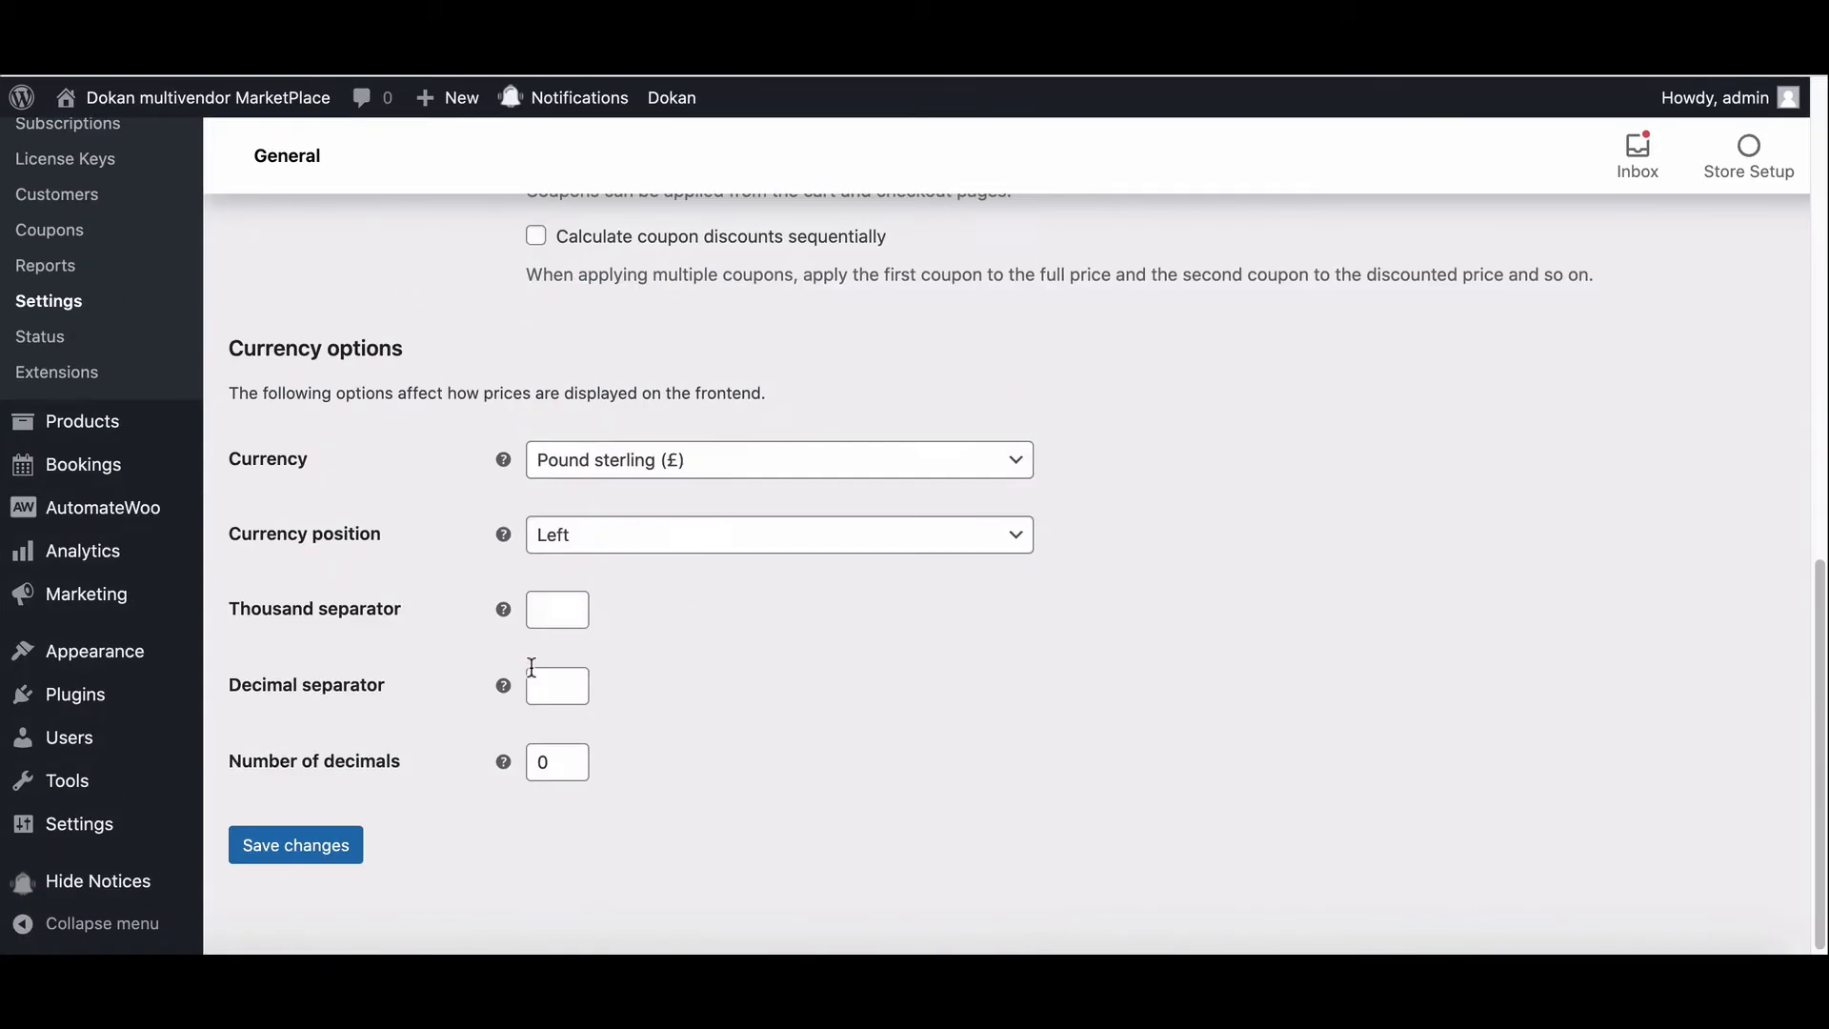
left_click(296, 845)
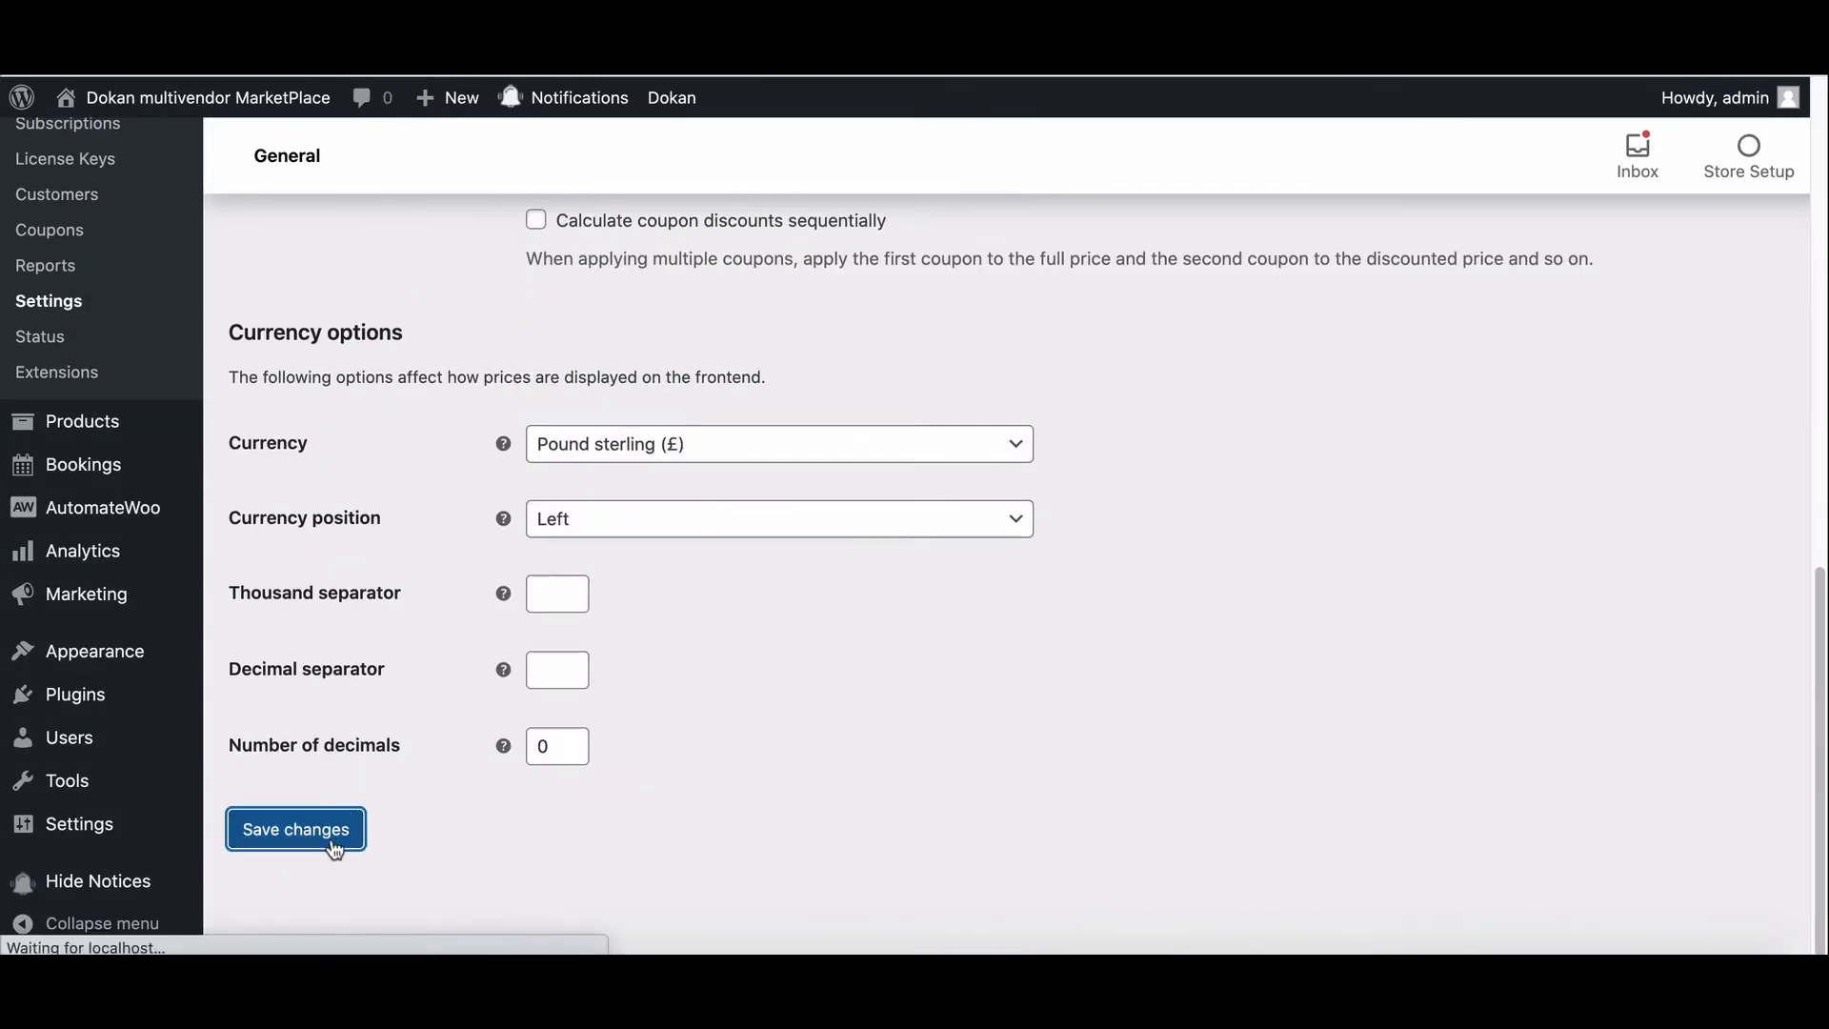
left_click(295, 830)
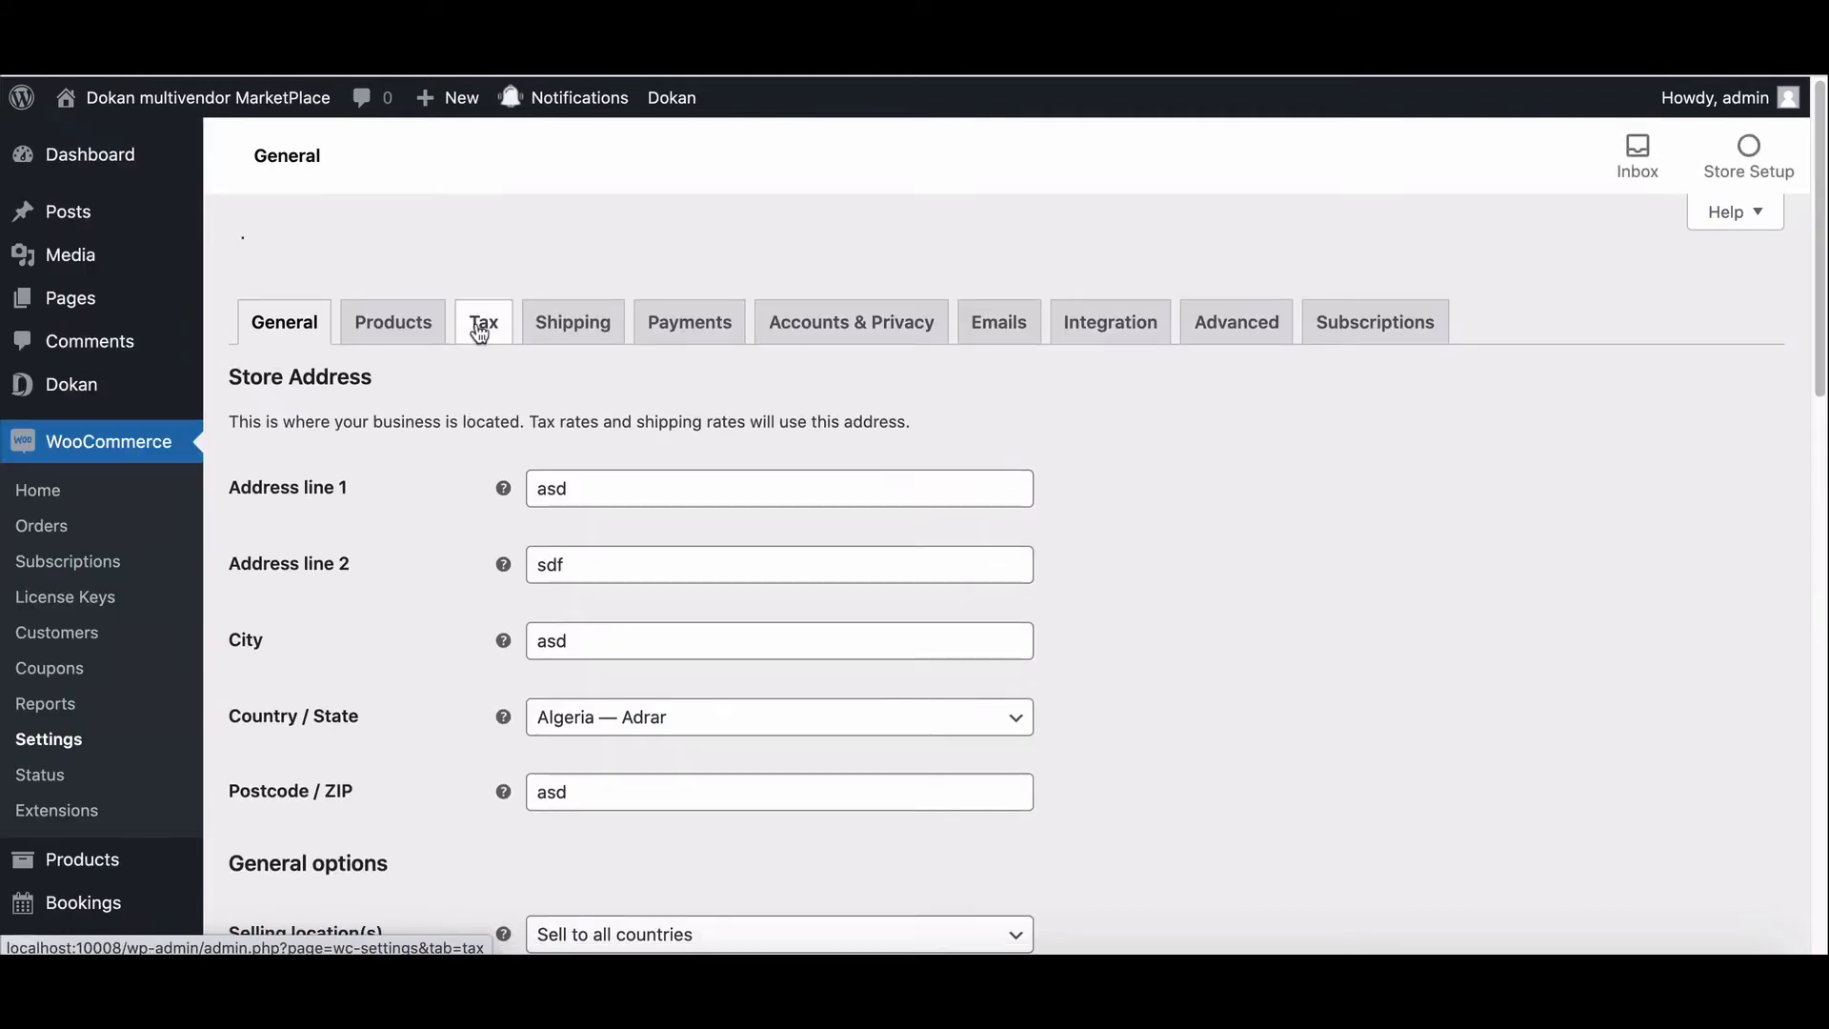
- Go to the Tax settings and into the empty Standard rates table
left_click(482, 266)
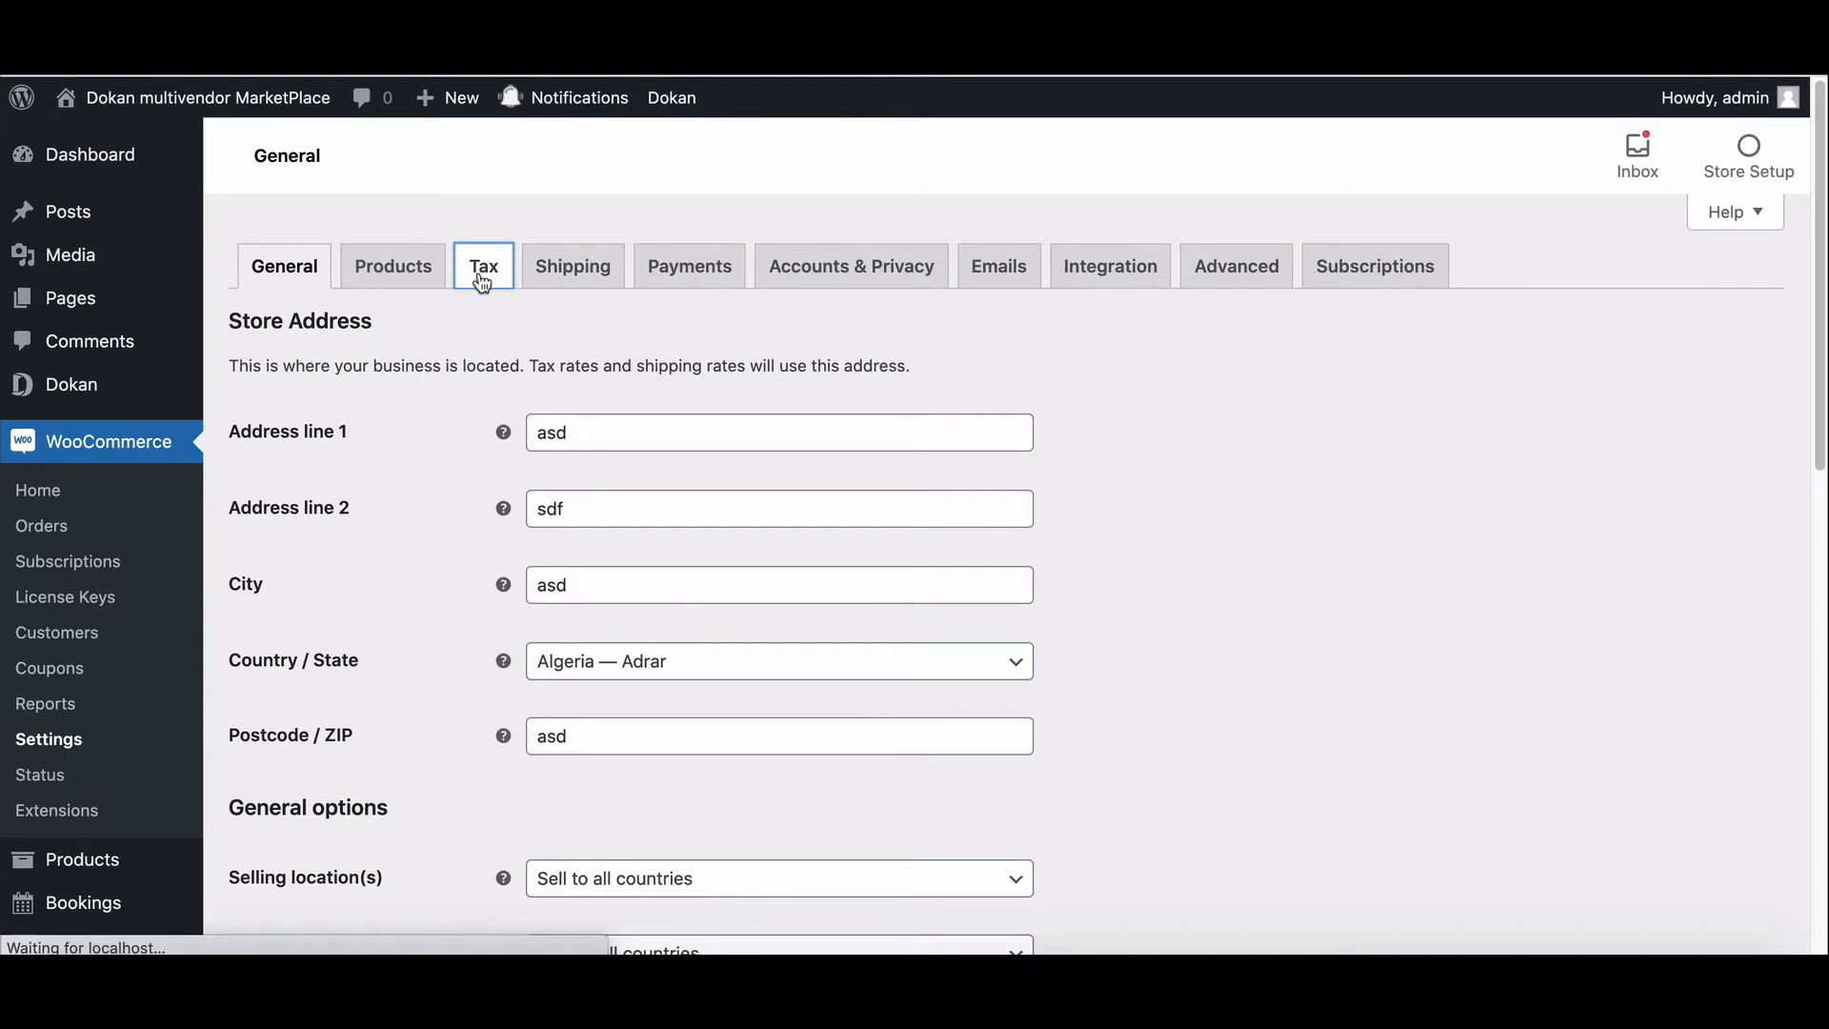
left_click(483, 265)
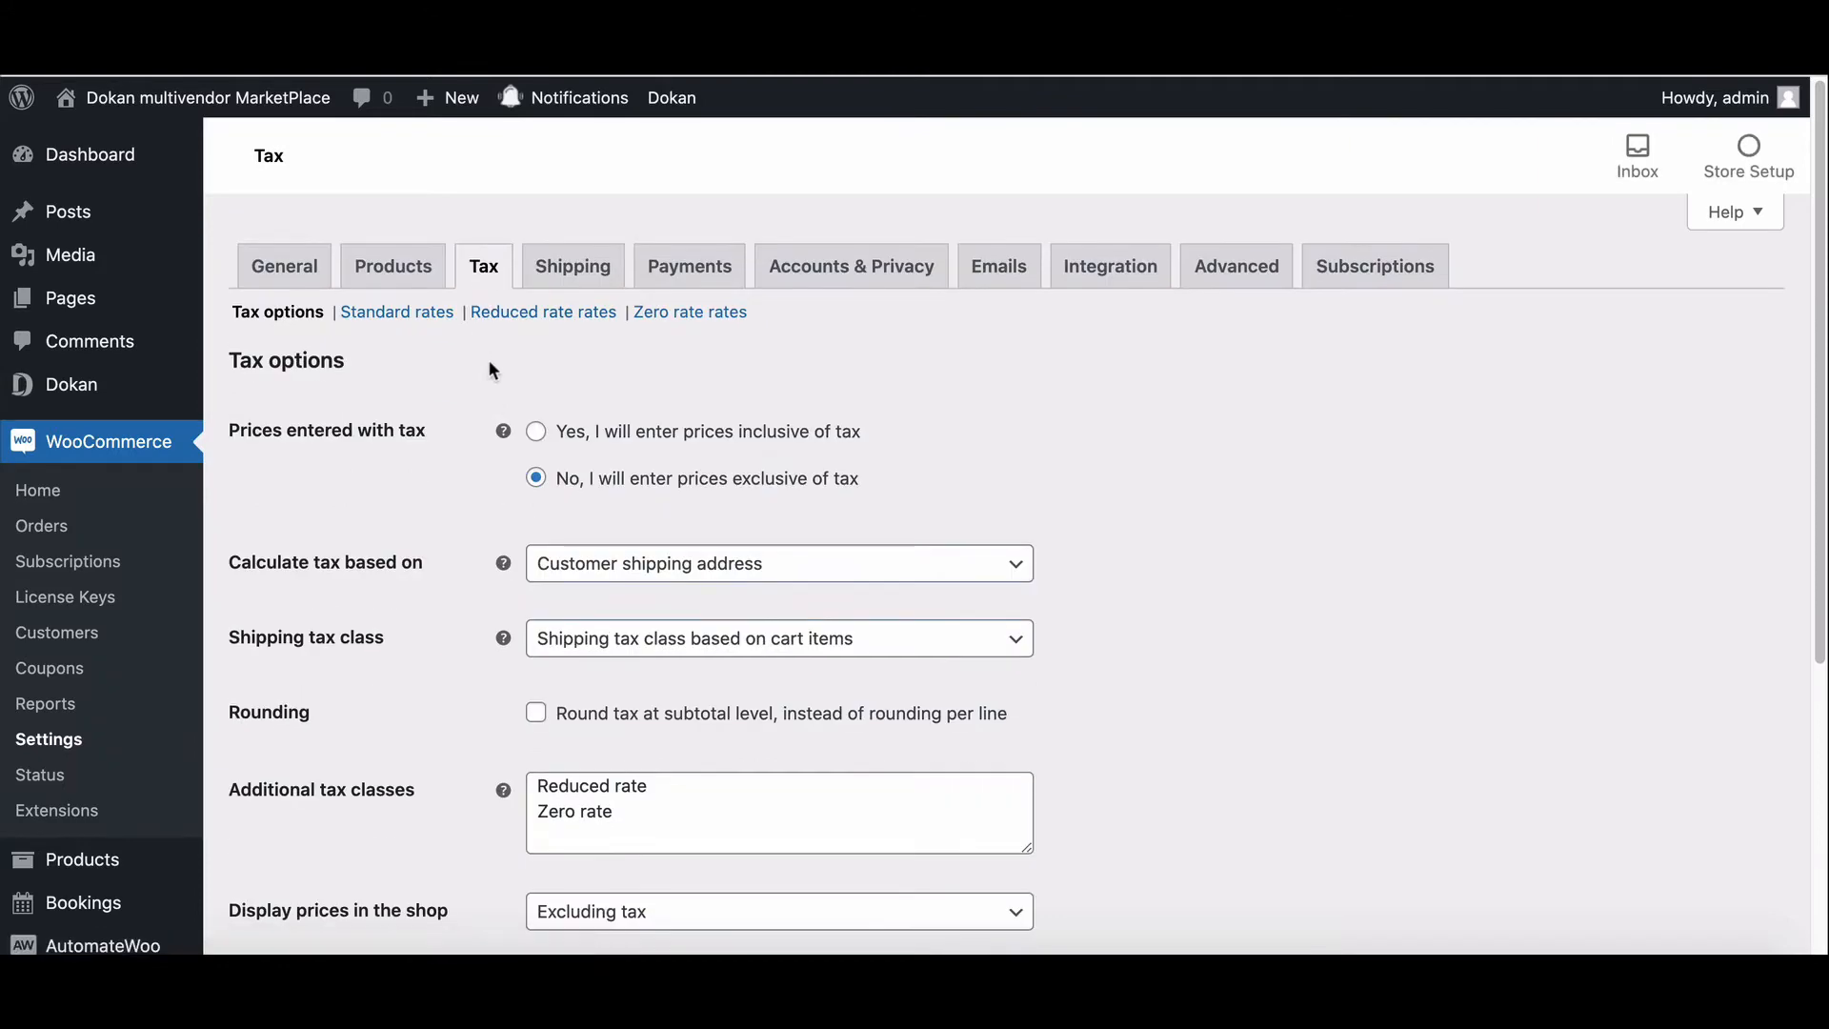
scroll("down", 3)
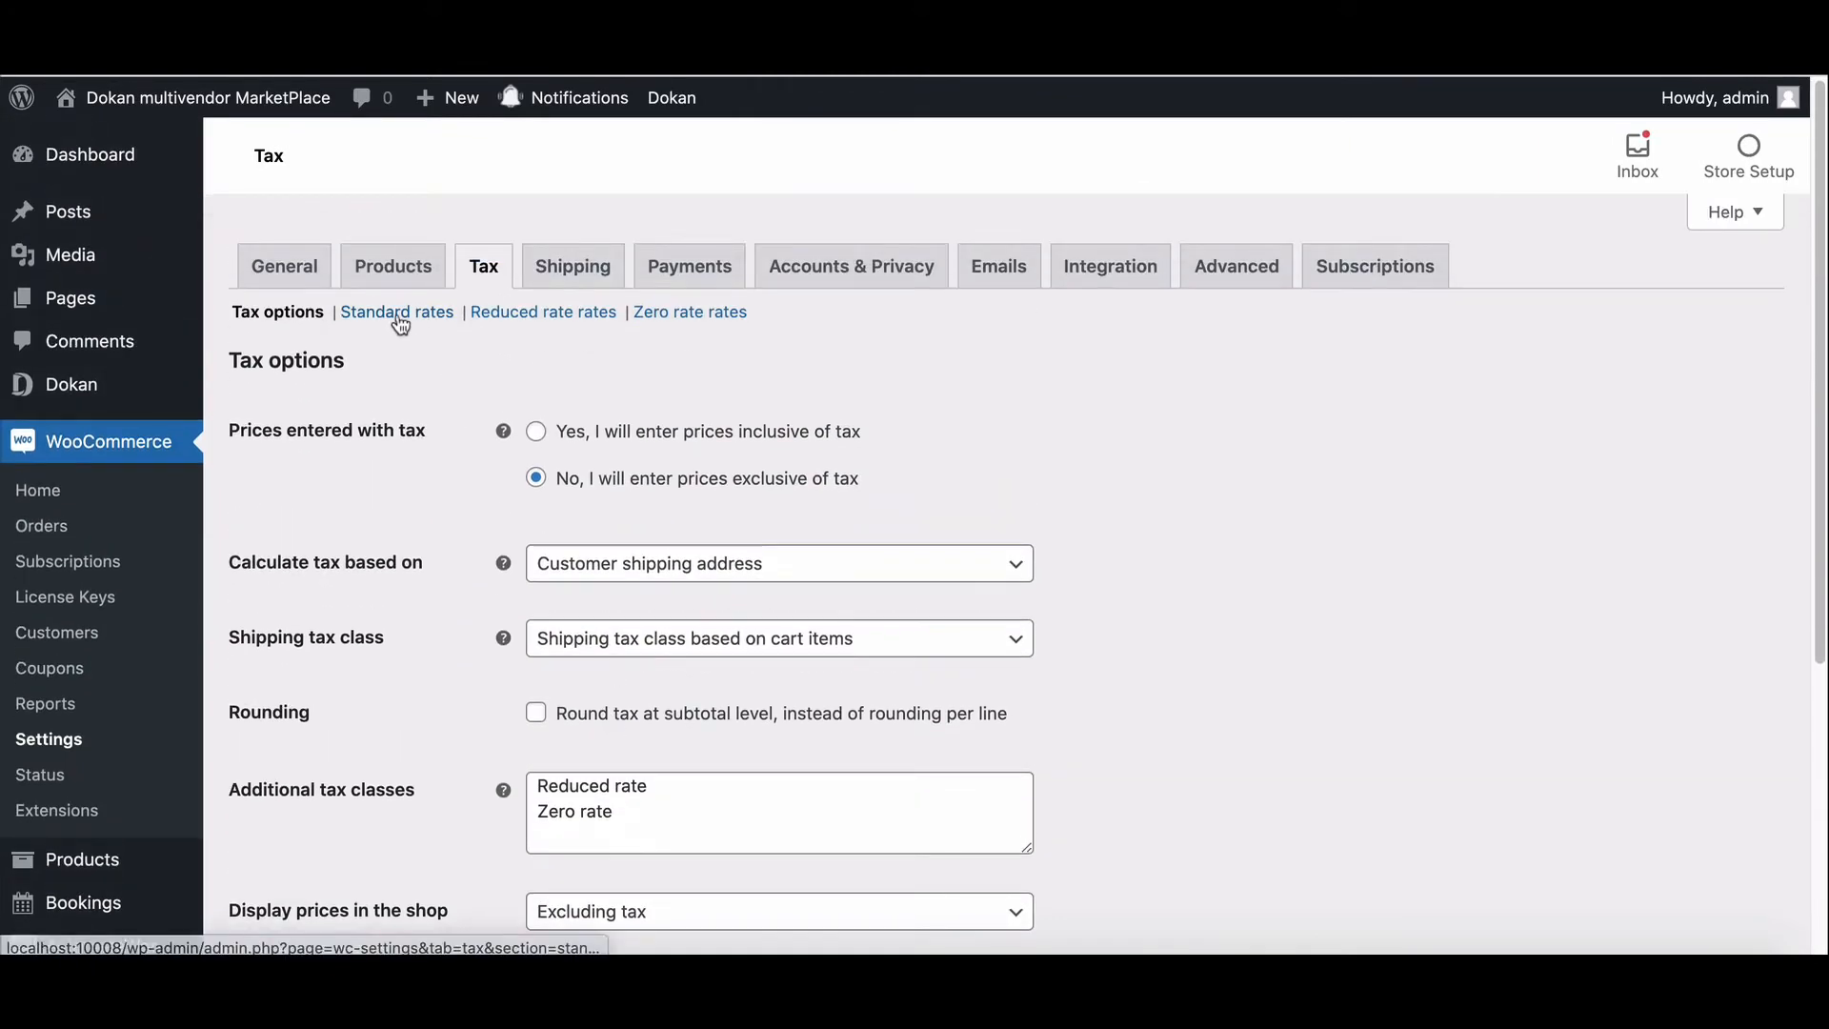
left_click(396, 311)
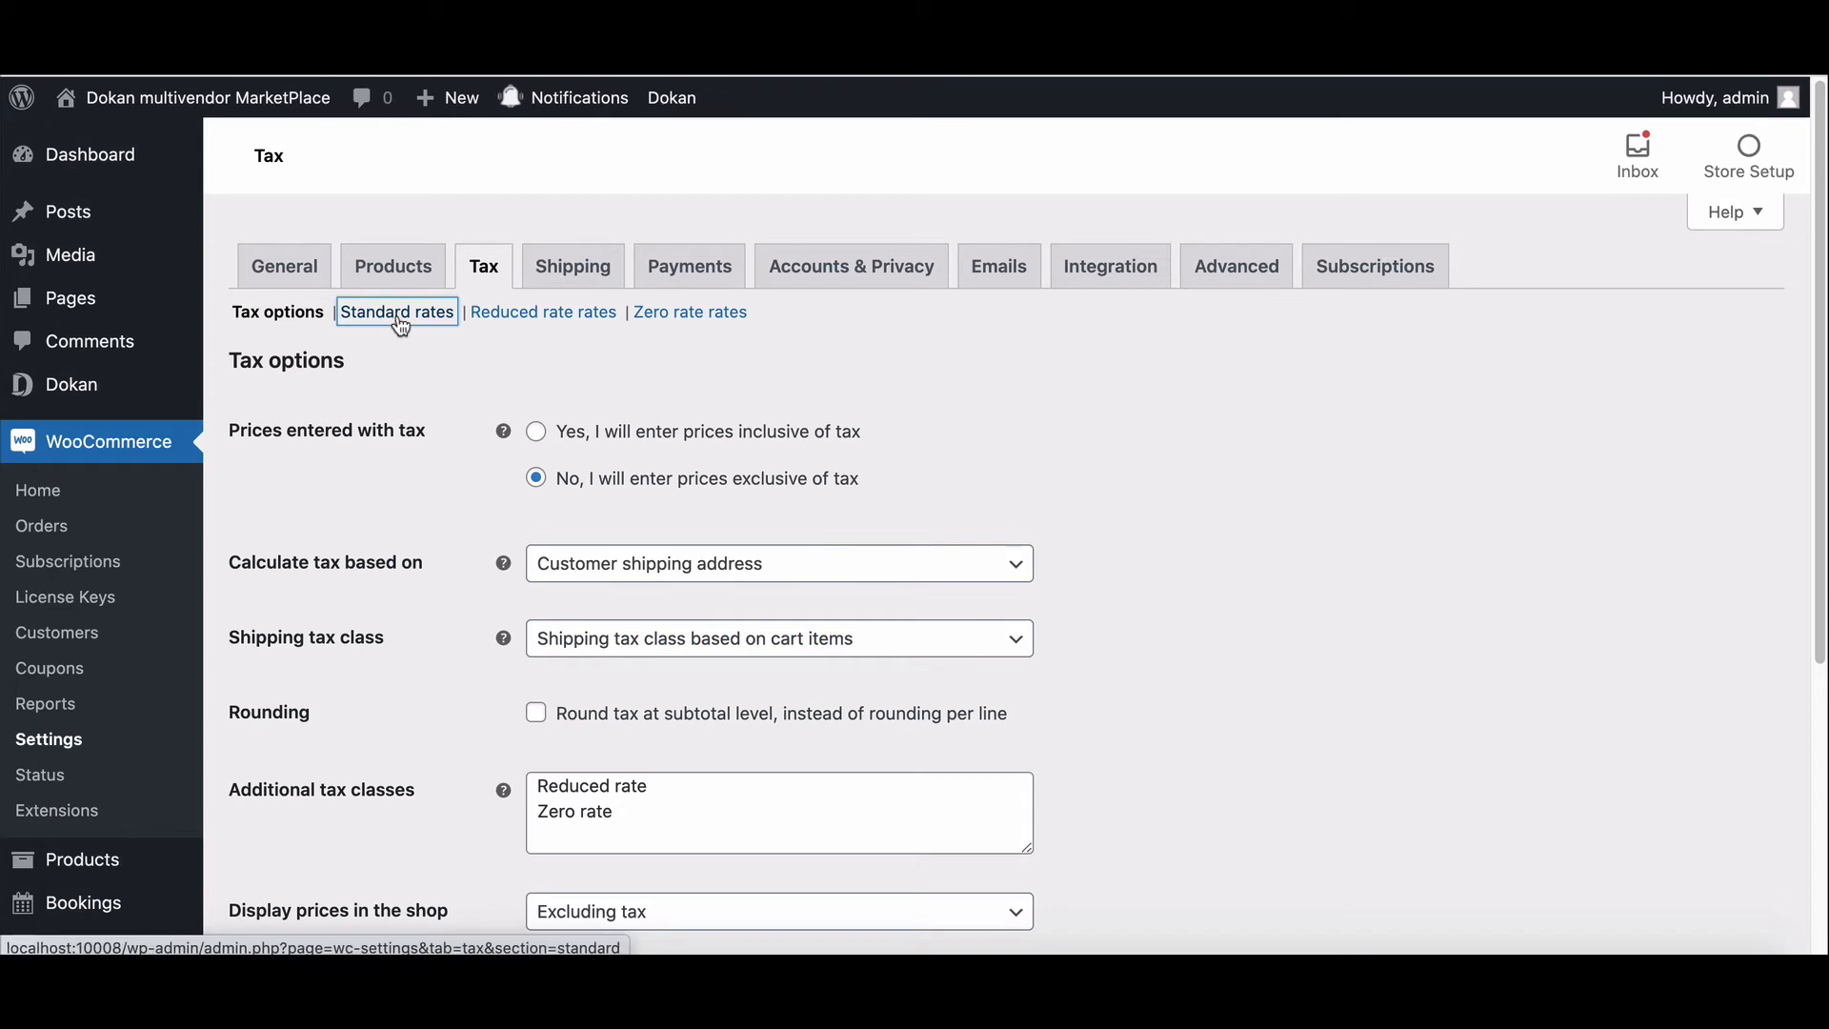
left_click(396, 311)
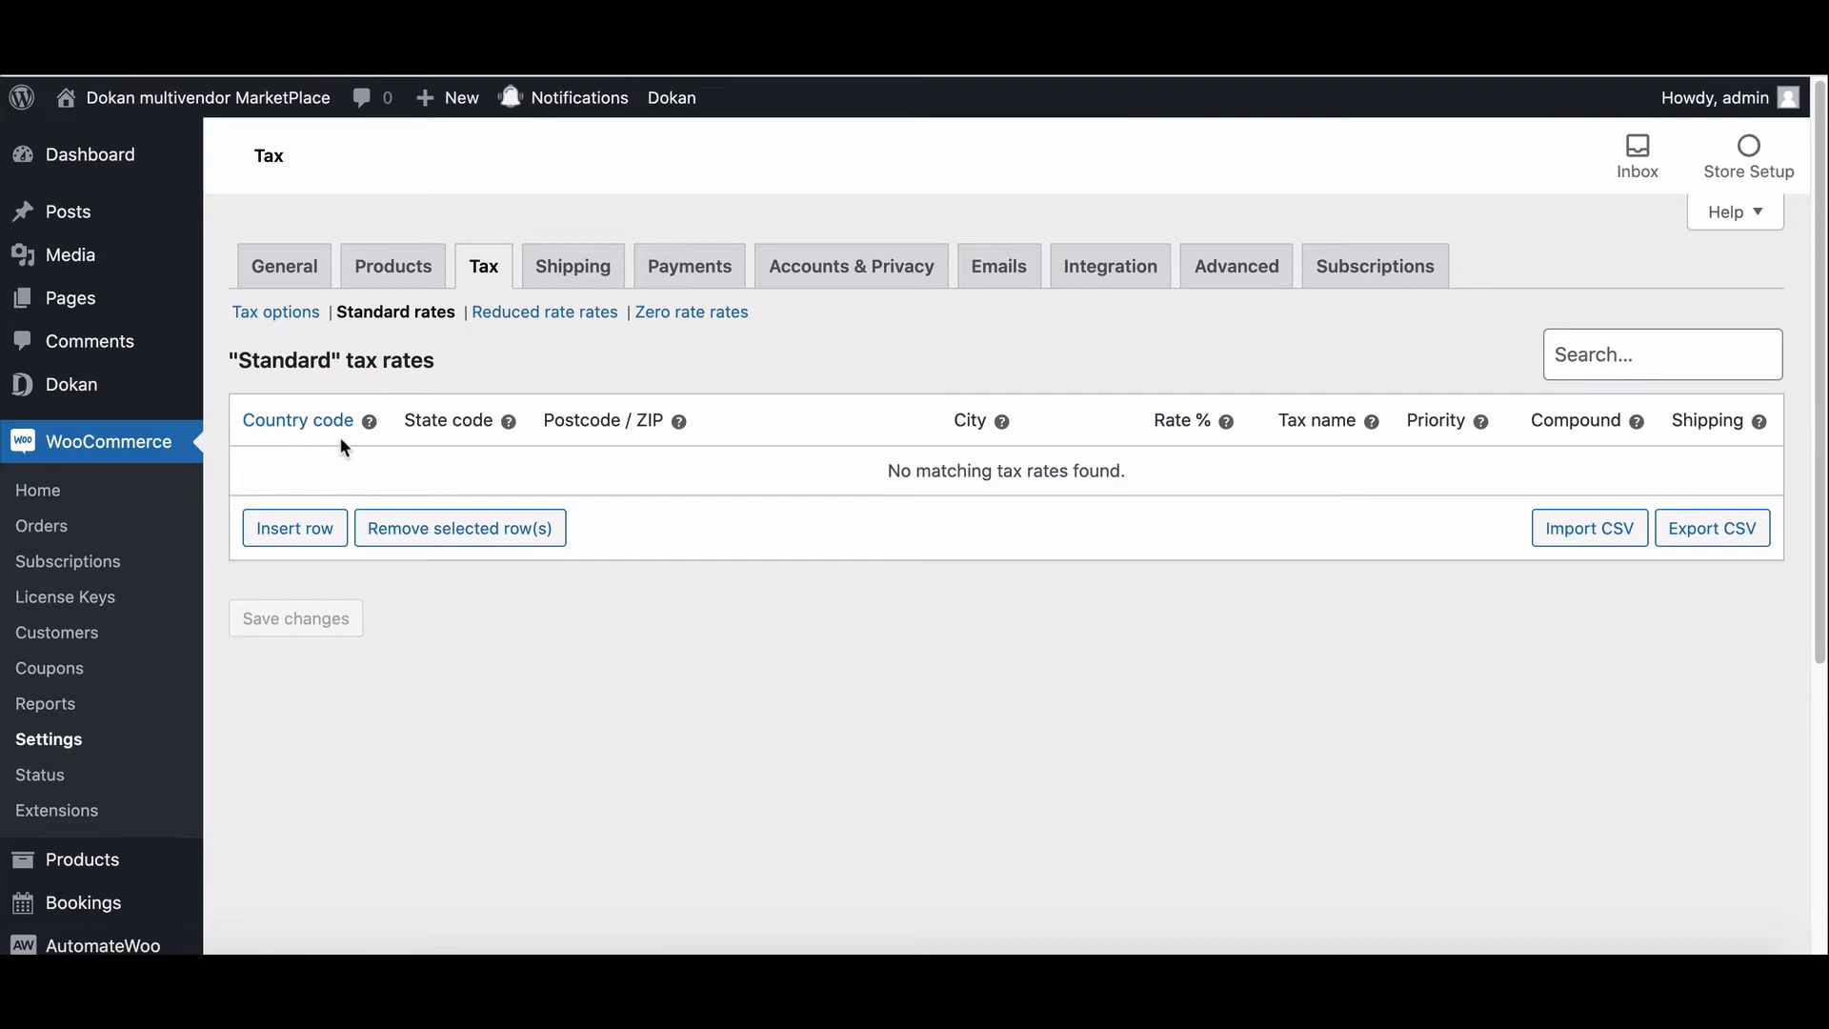
- Save a standard rate row: US, state 99, postcode 898, NY, 15%, named delivery
left_click(294, 527)
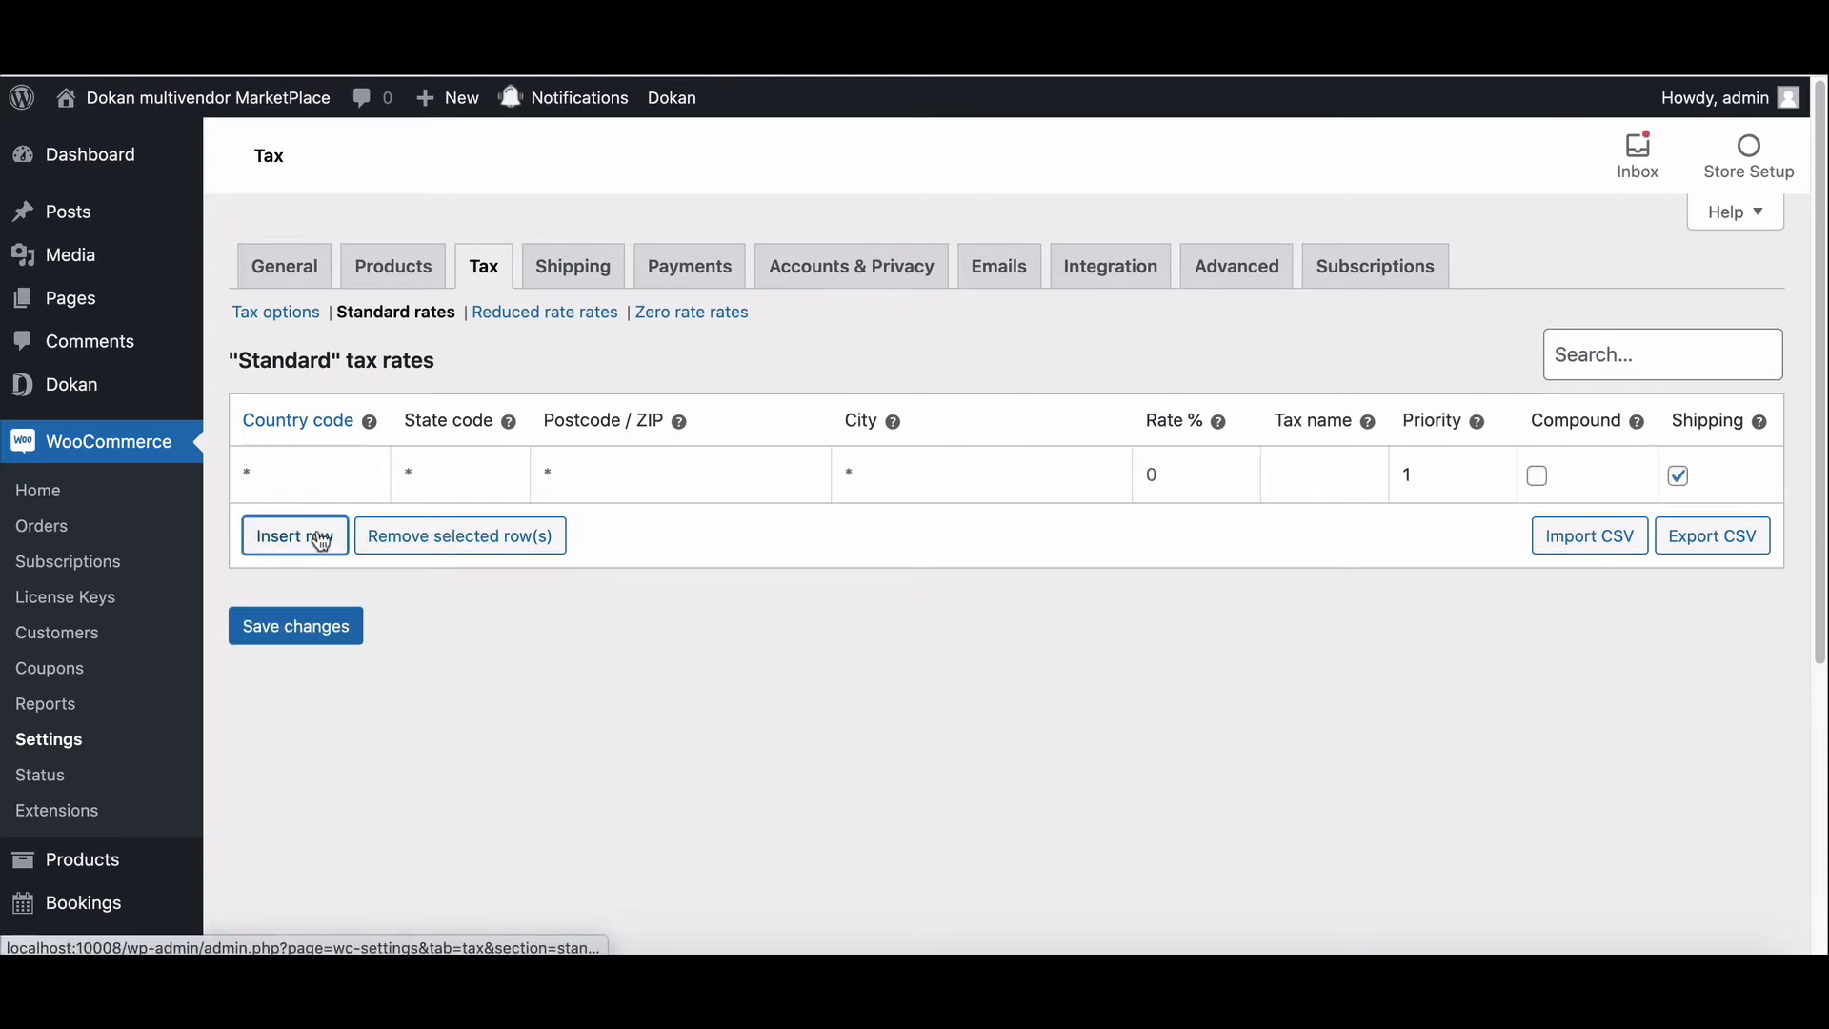
left_click(294, 535)
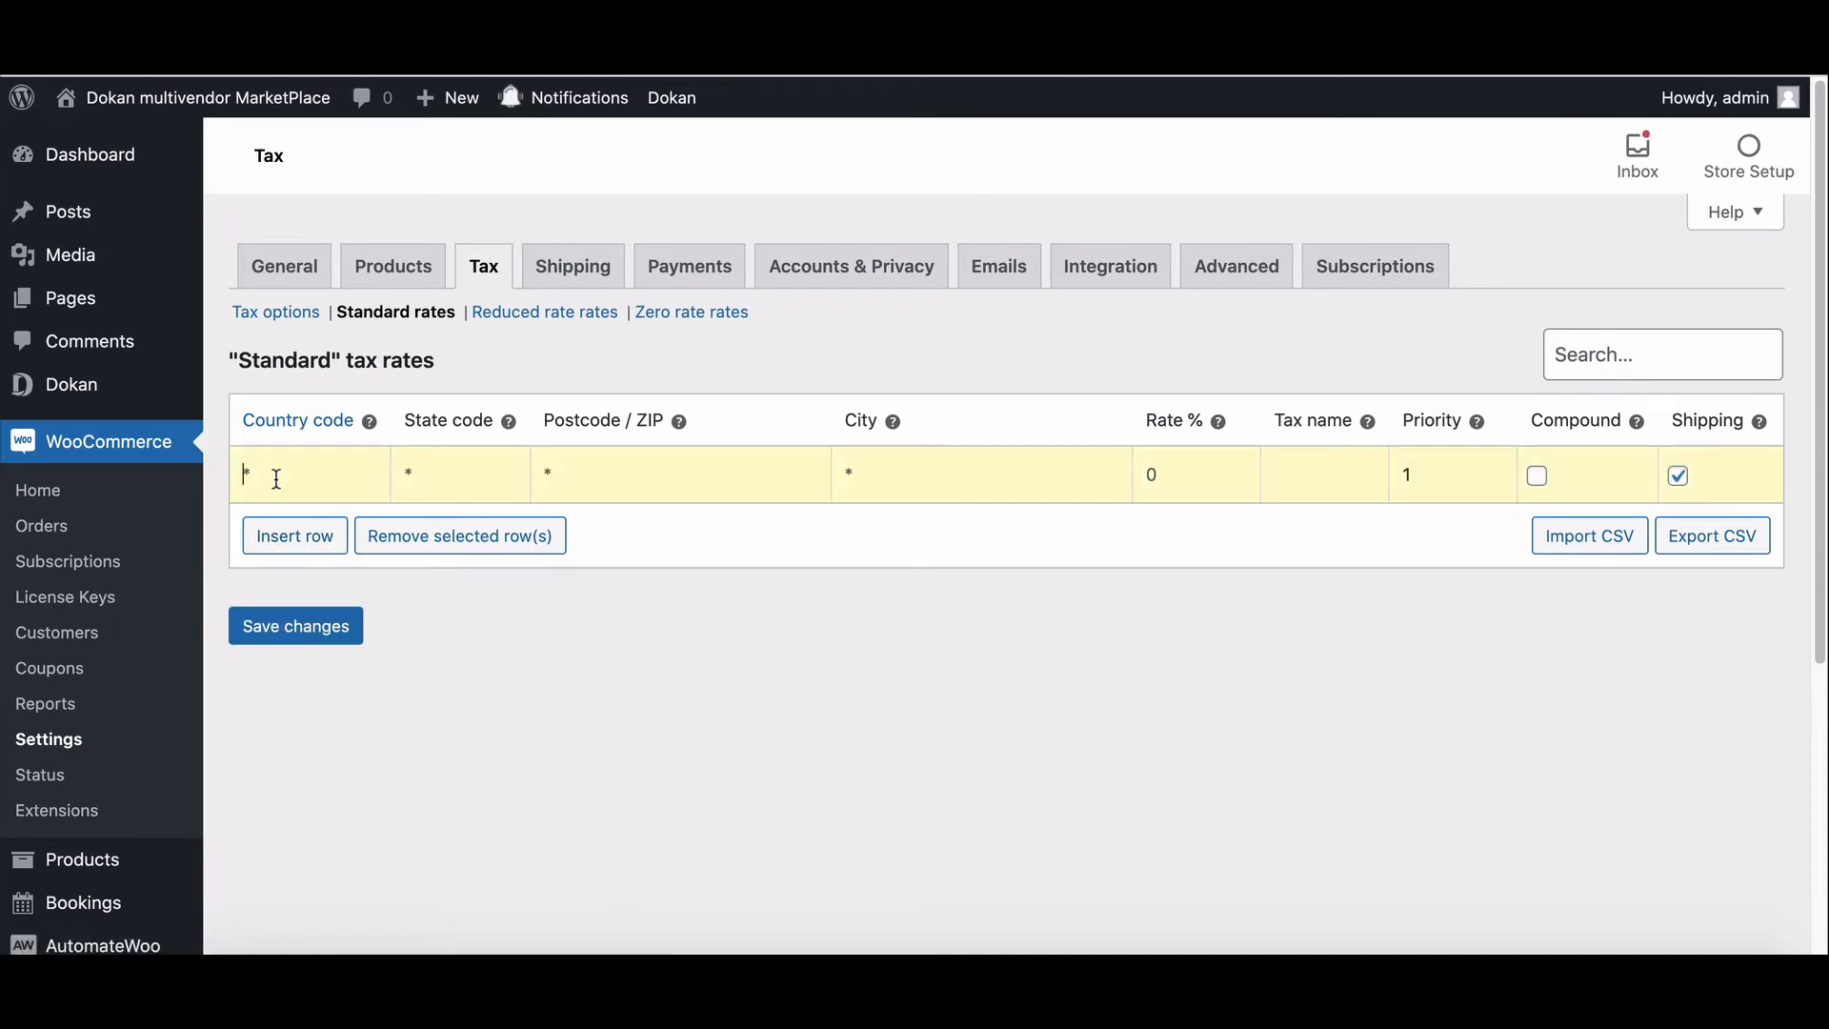
type("US")
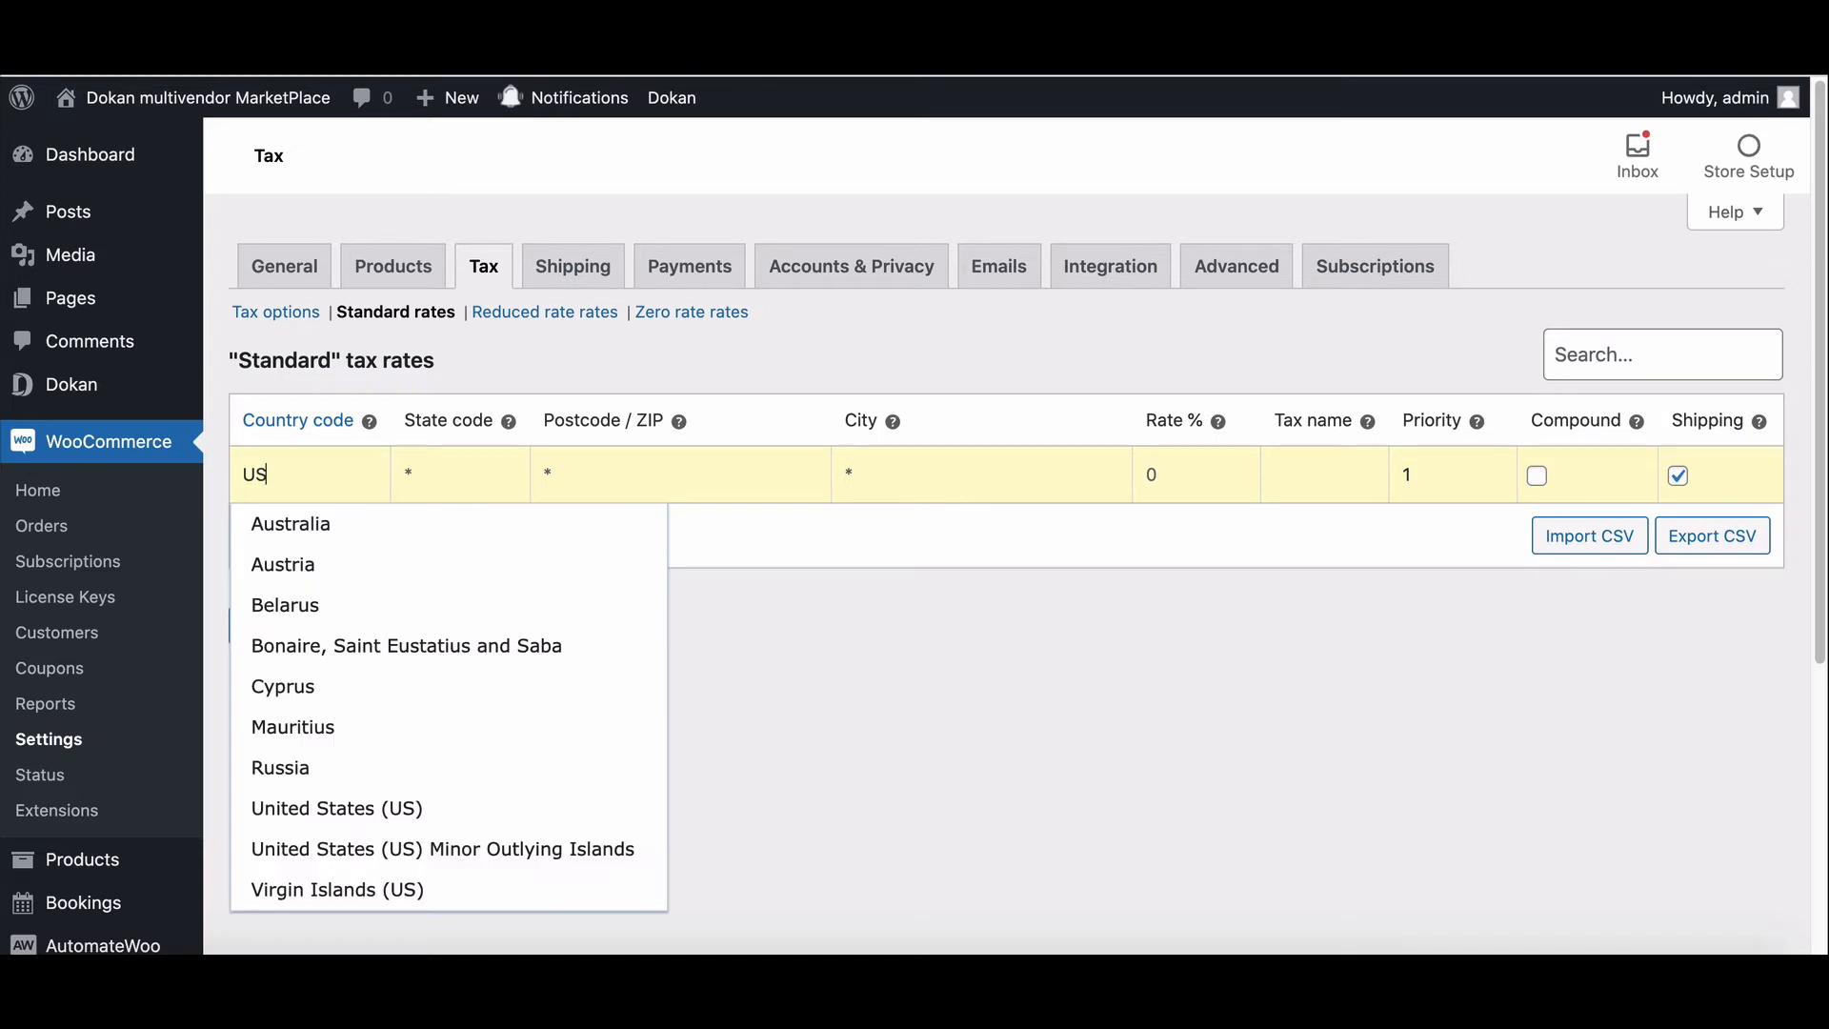
left_click(460, 475)
type("99")
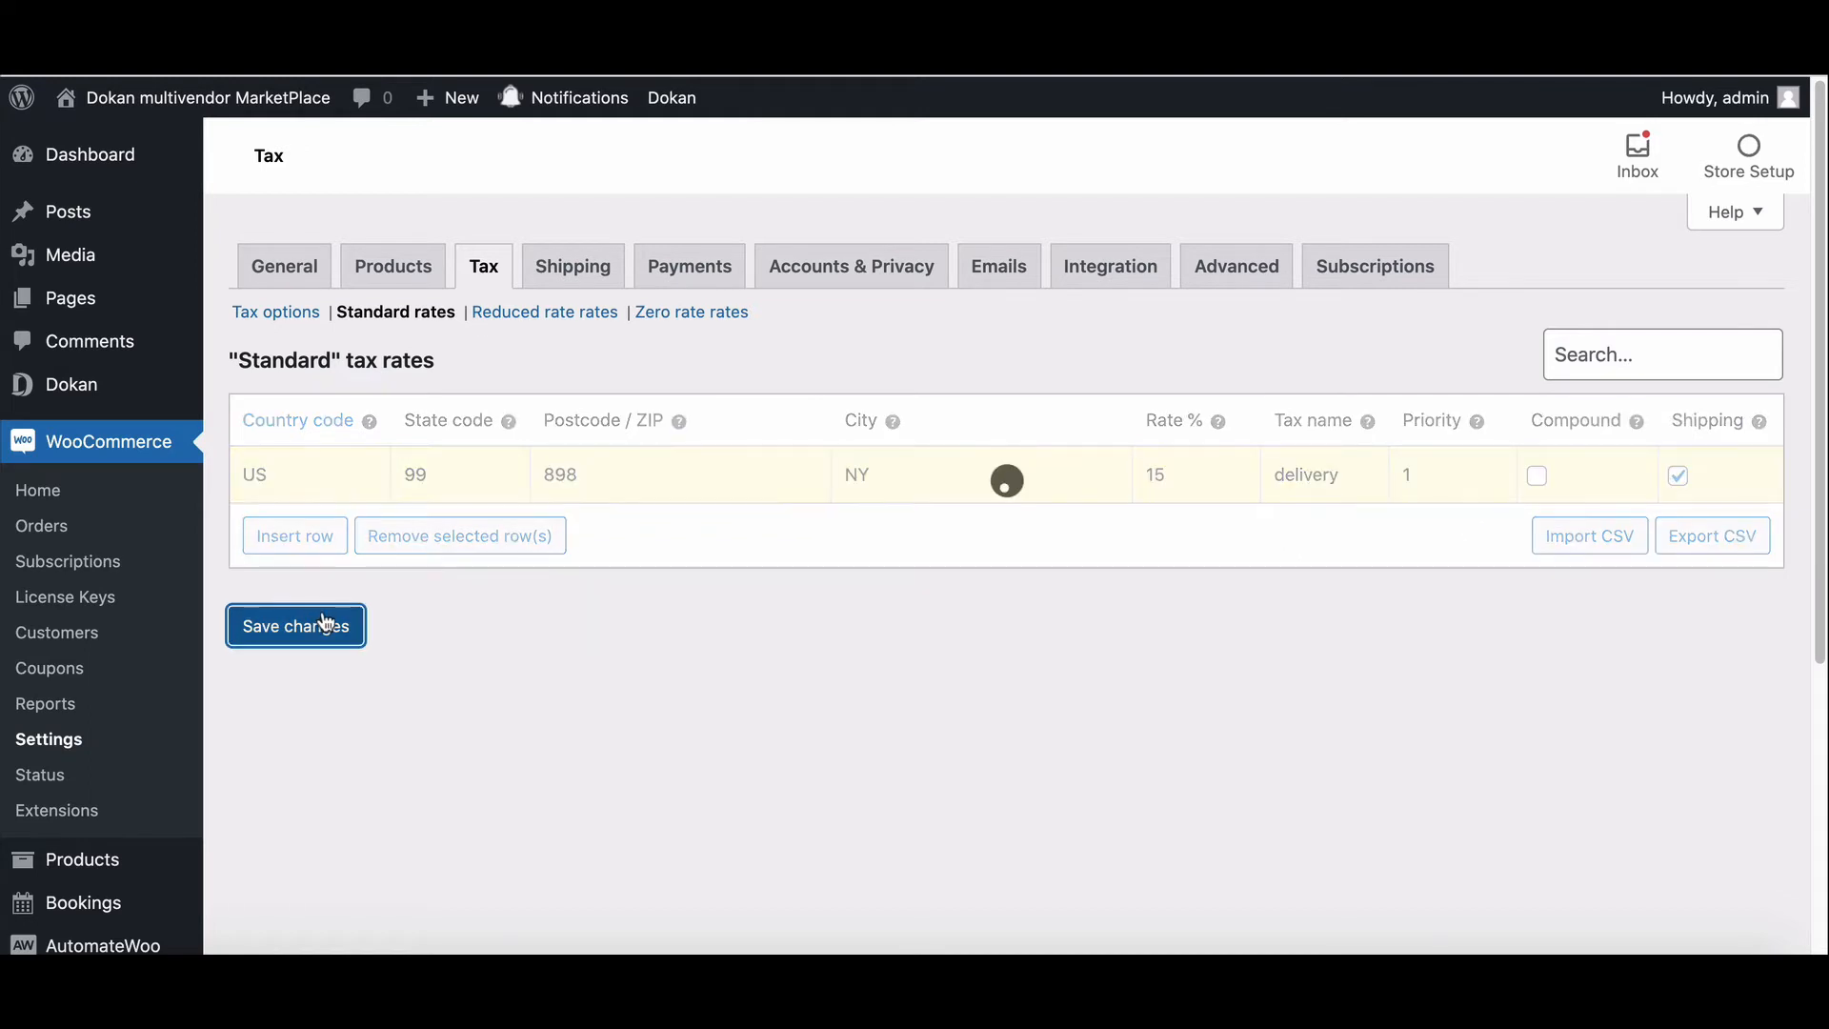
left_click(295, 625)
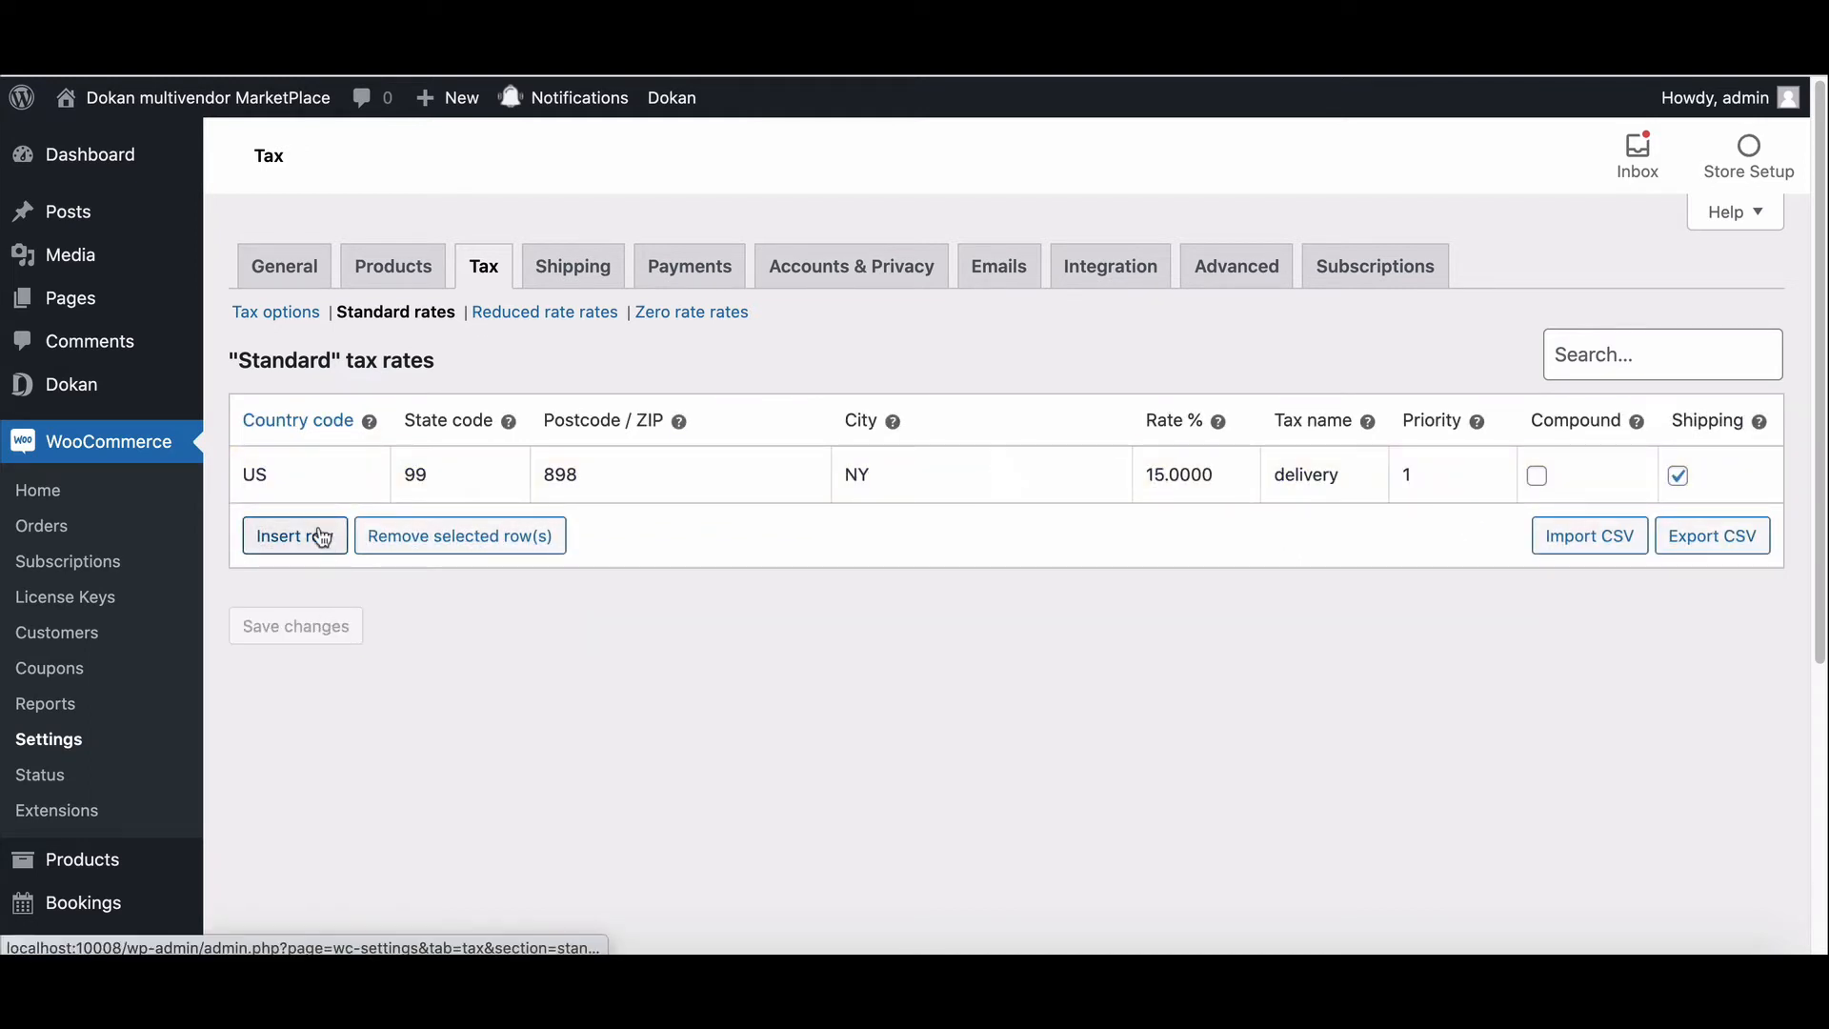
- Insert a second Bangladesh row, then remove it so only the NY row remains
left_click(295, 535)
type("dhaka")
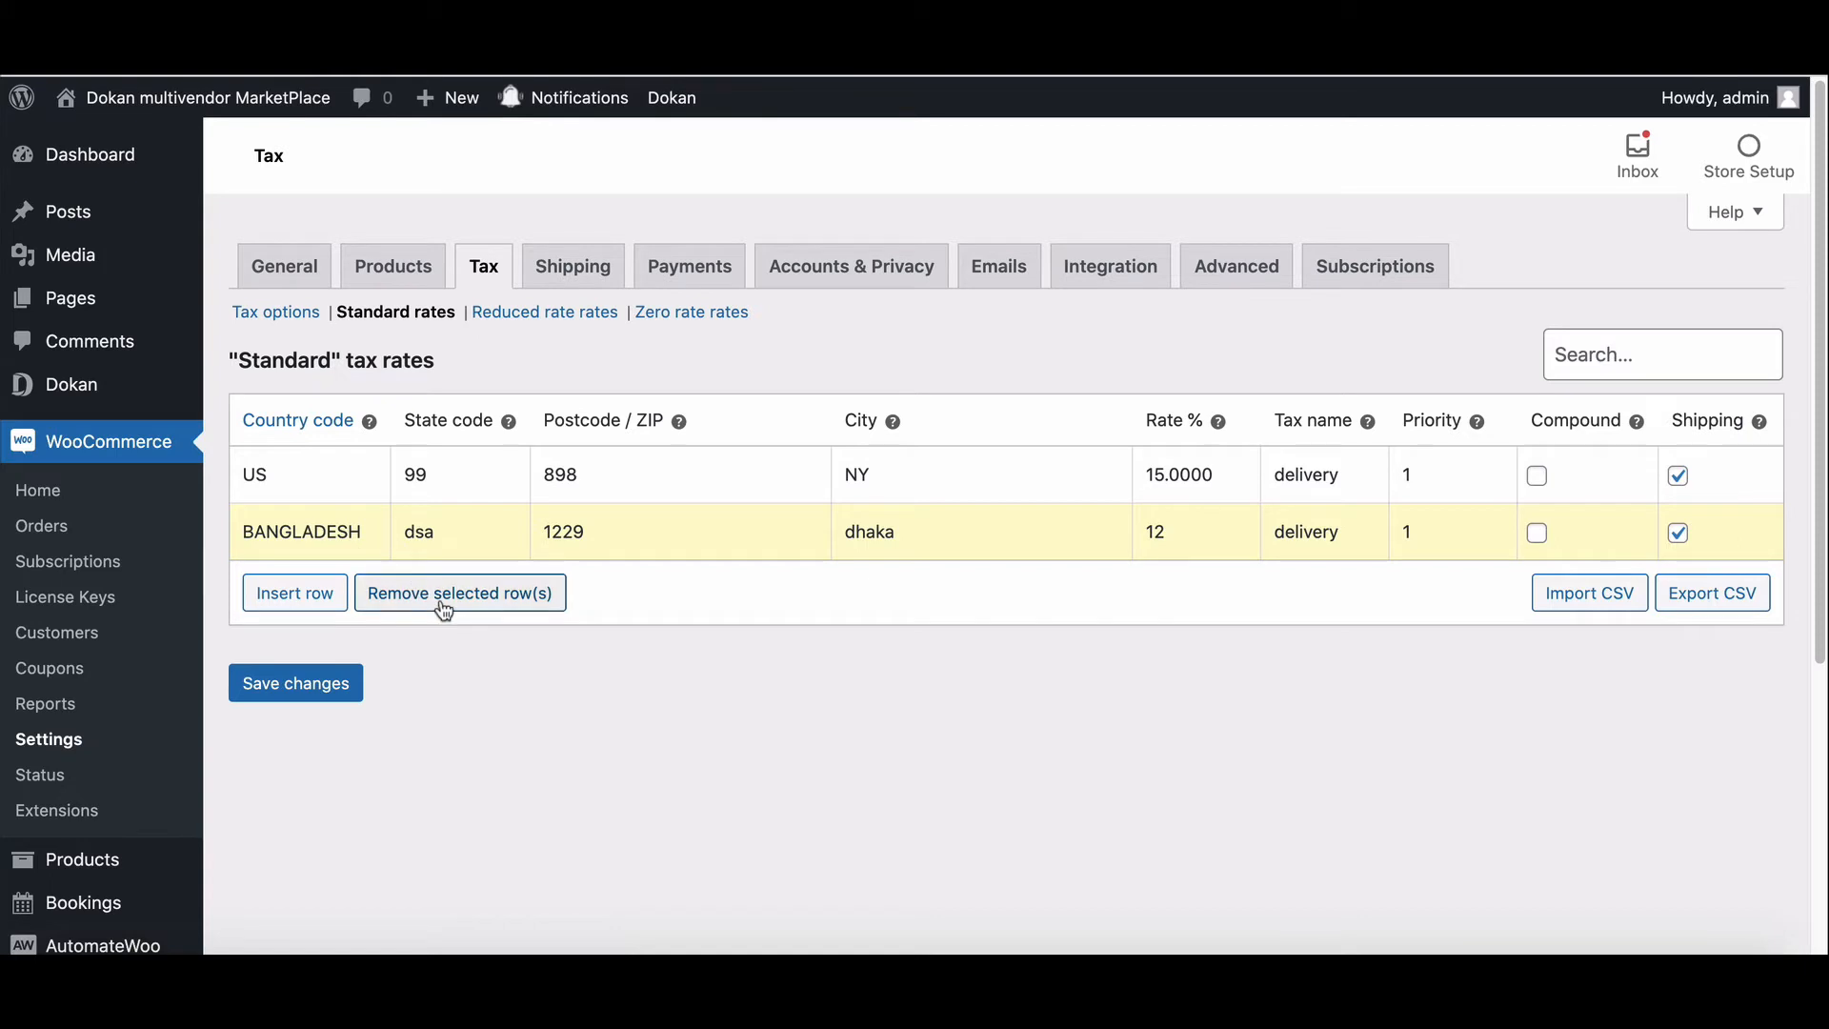
left_click(459, 593)
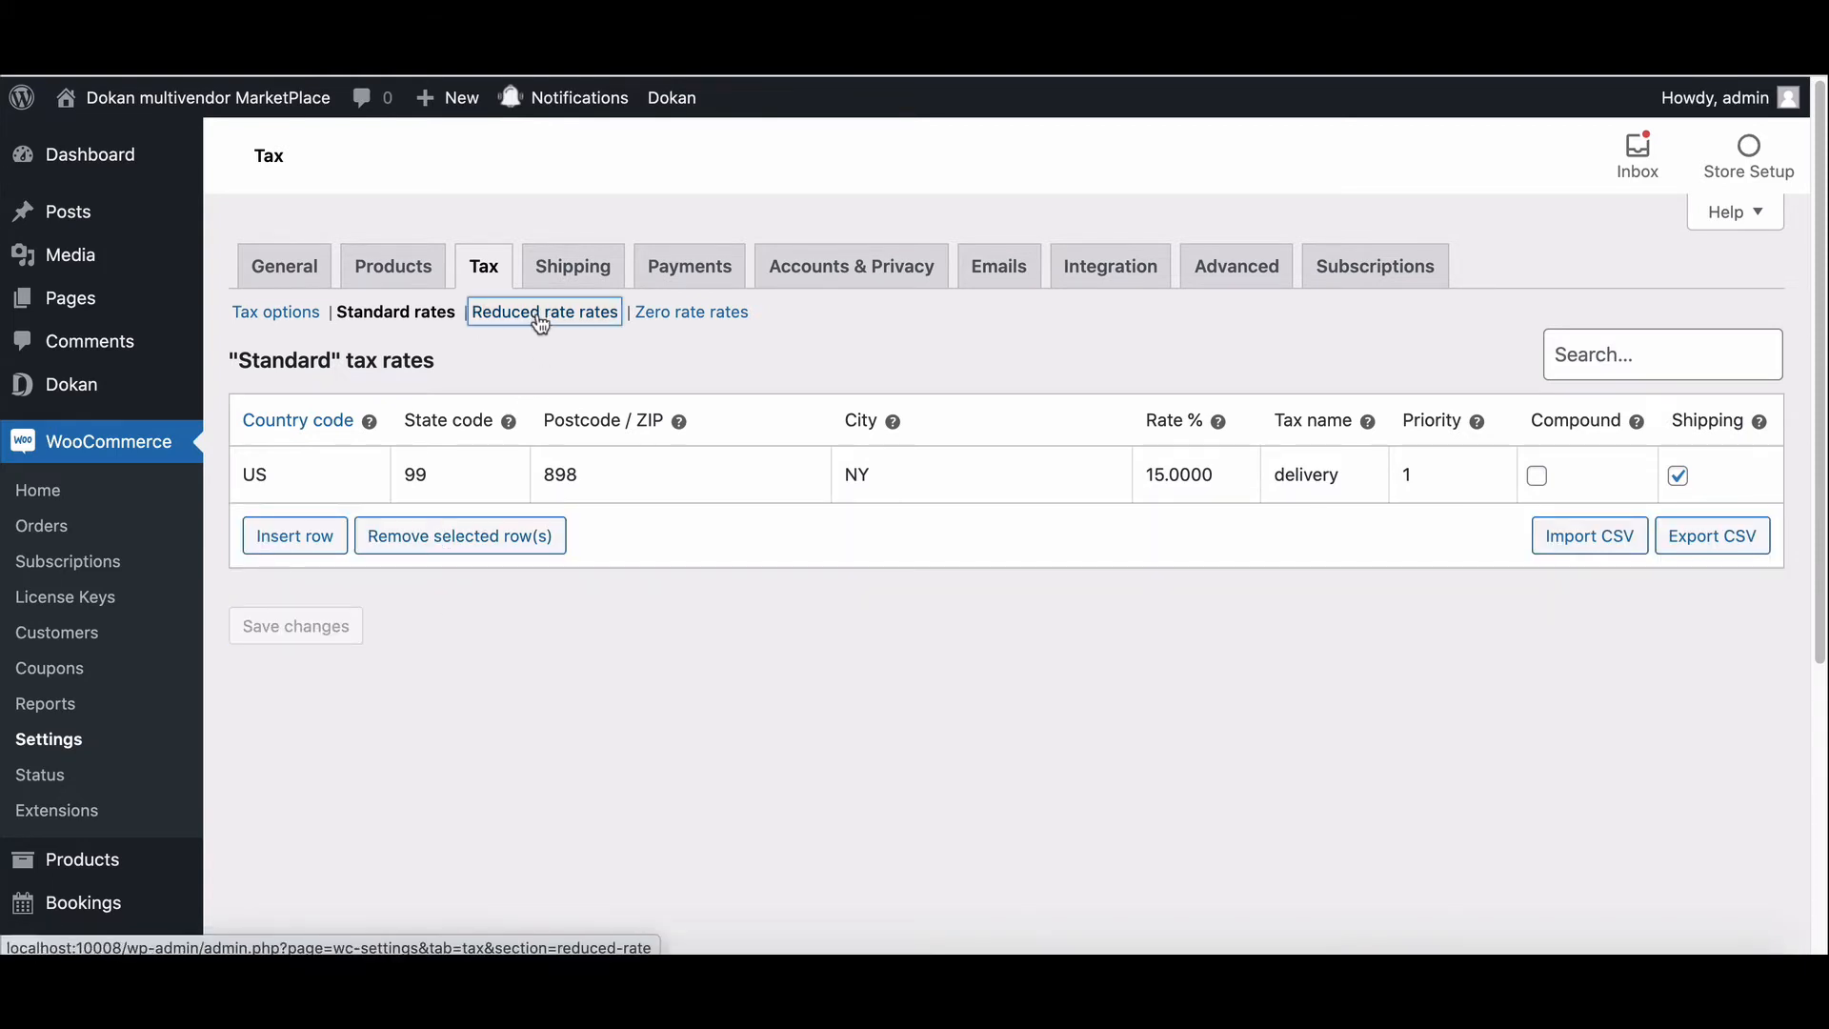
- Save a 12% reduced 'delivery' rate row for US, NY
left_click(544, 312)
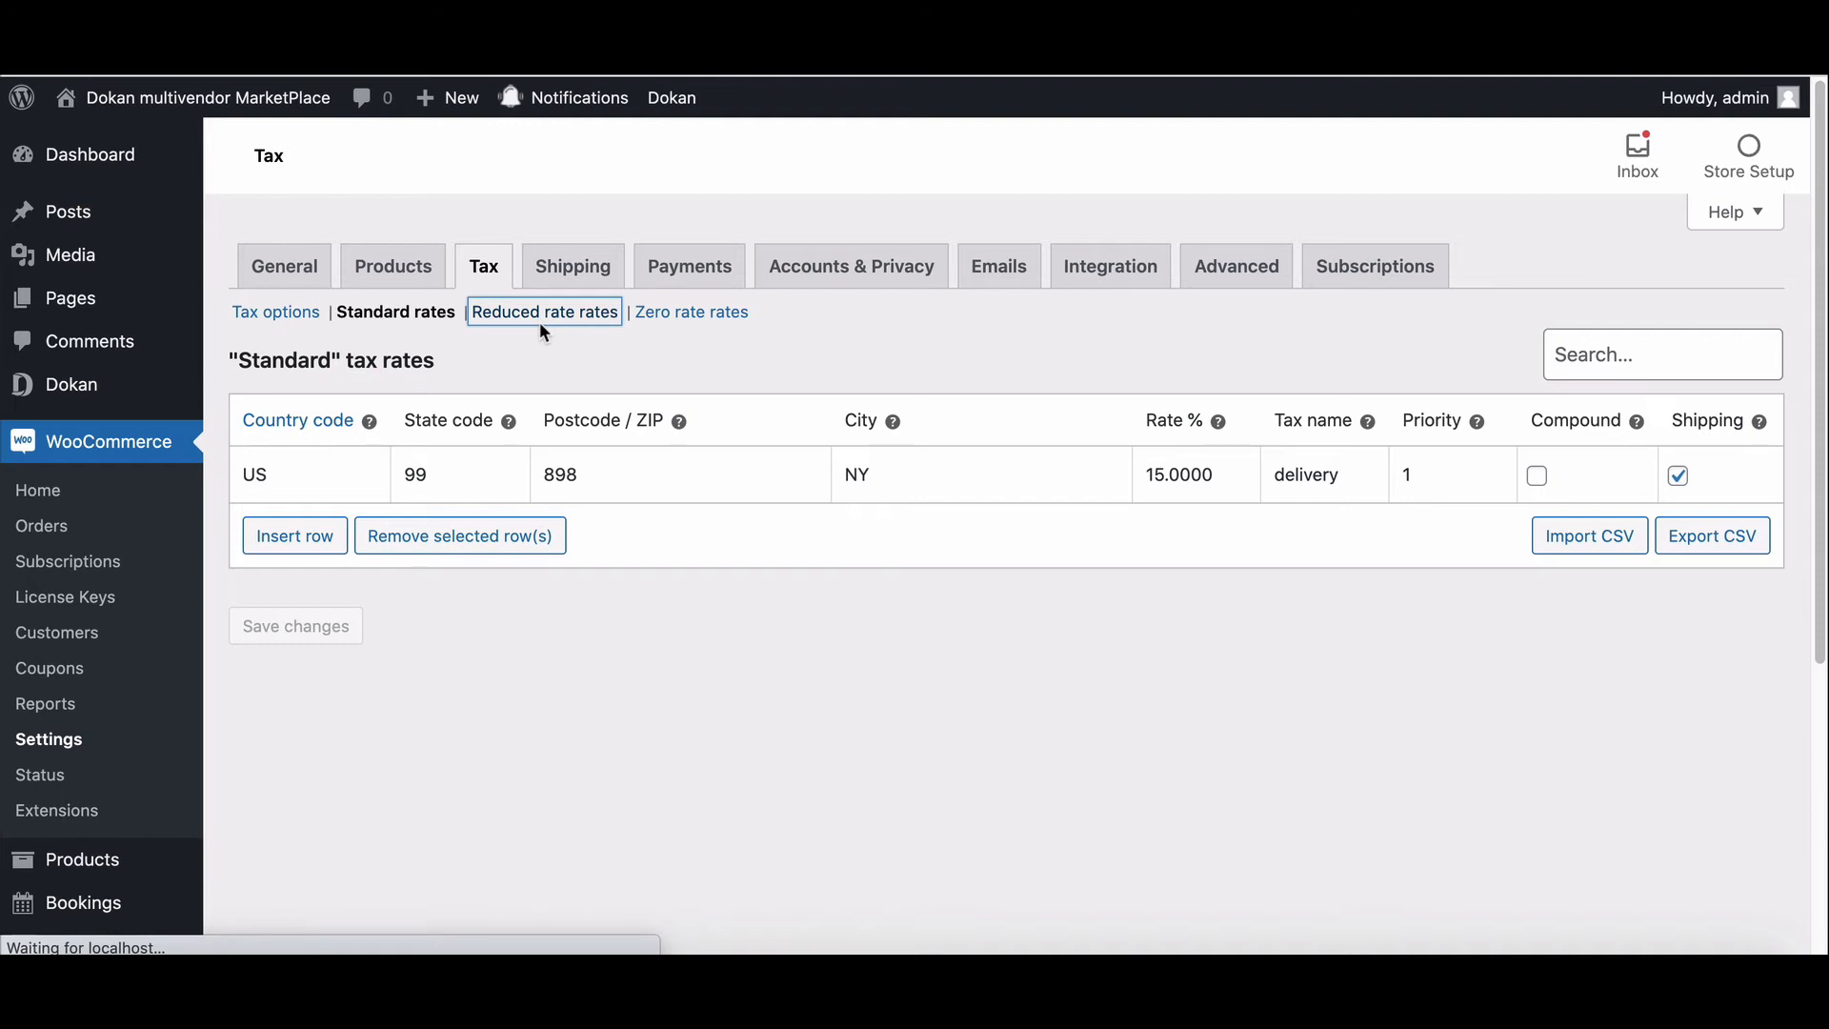
left_click(542, 312)
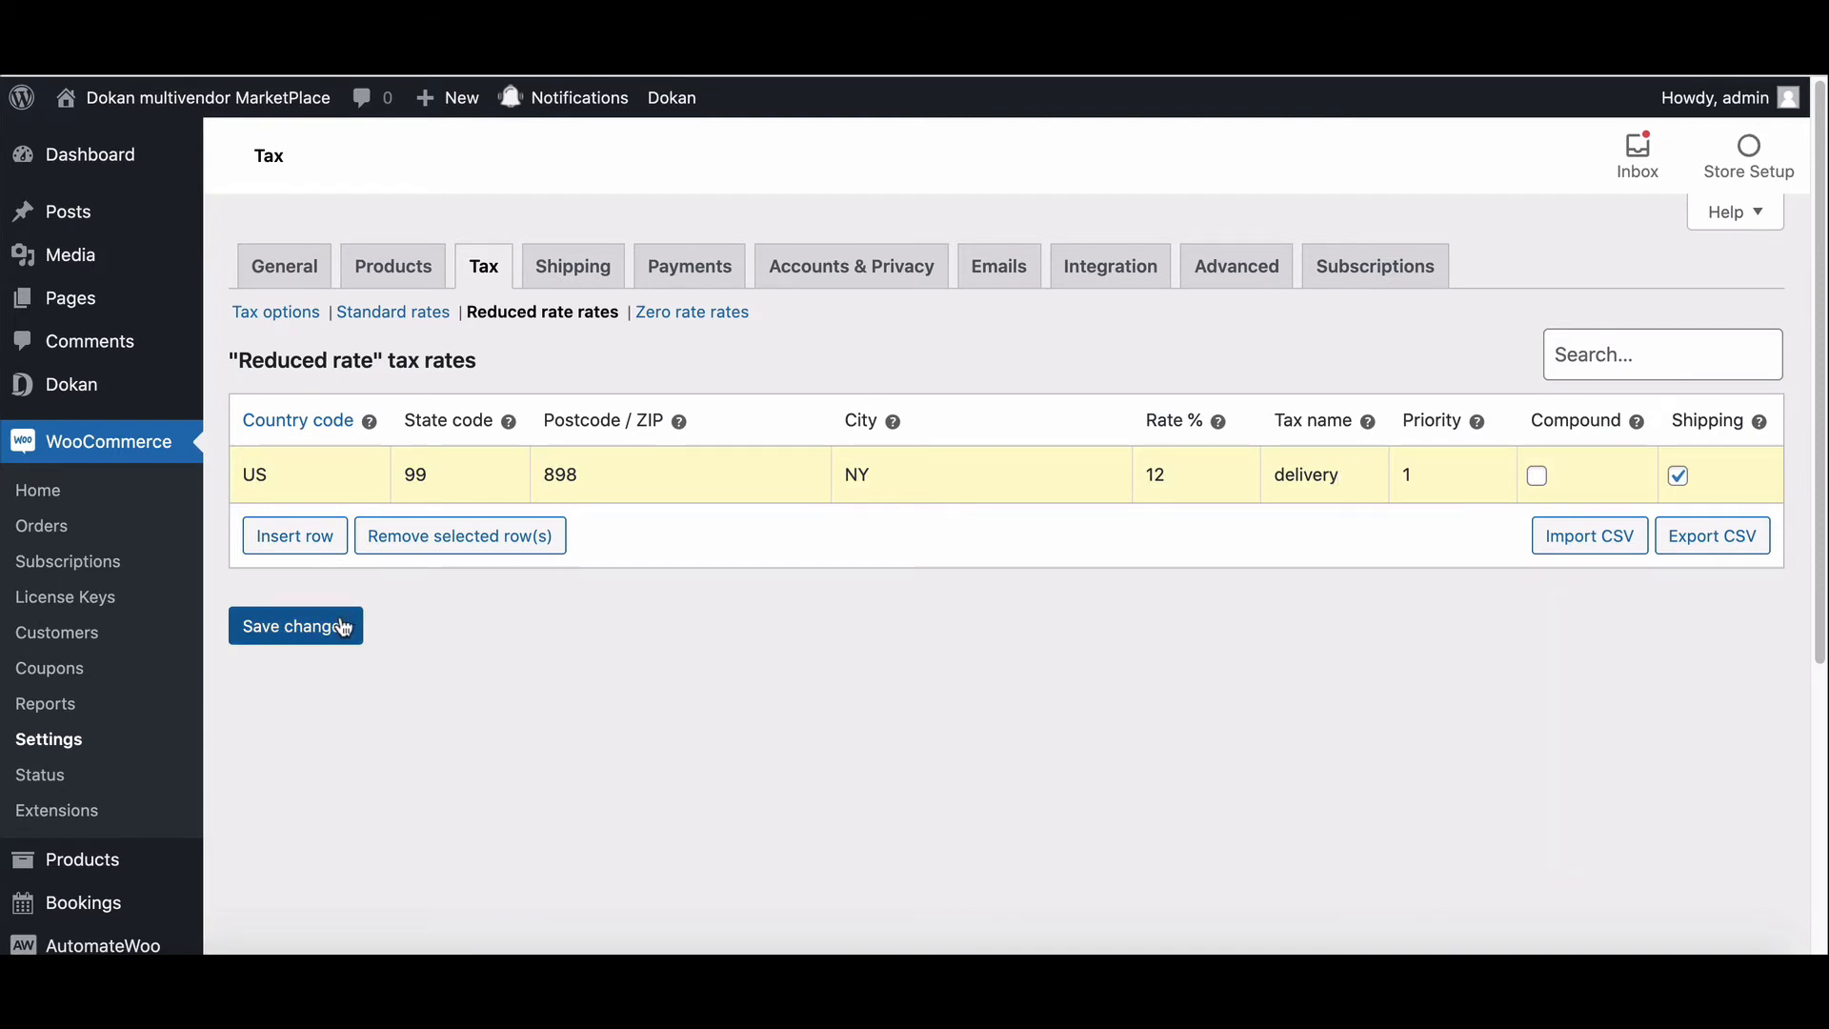
left_click(295, 625)
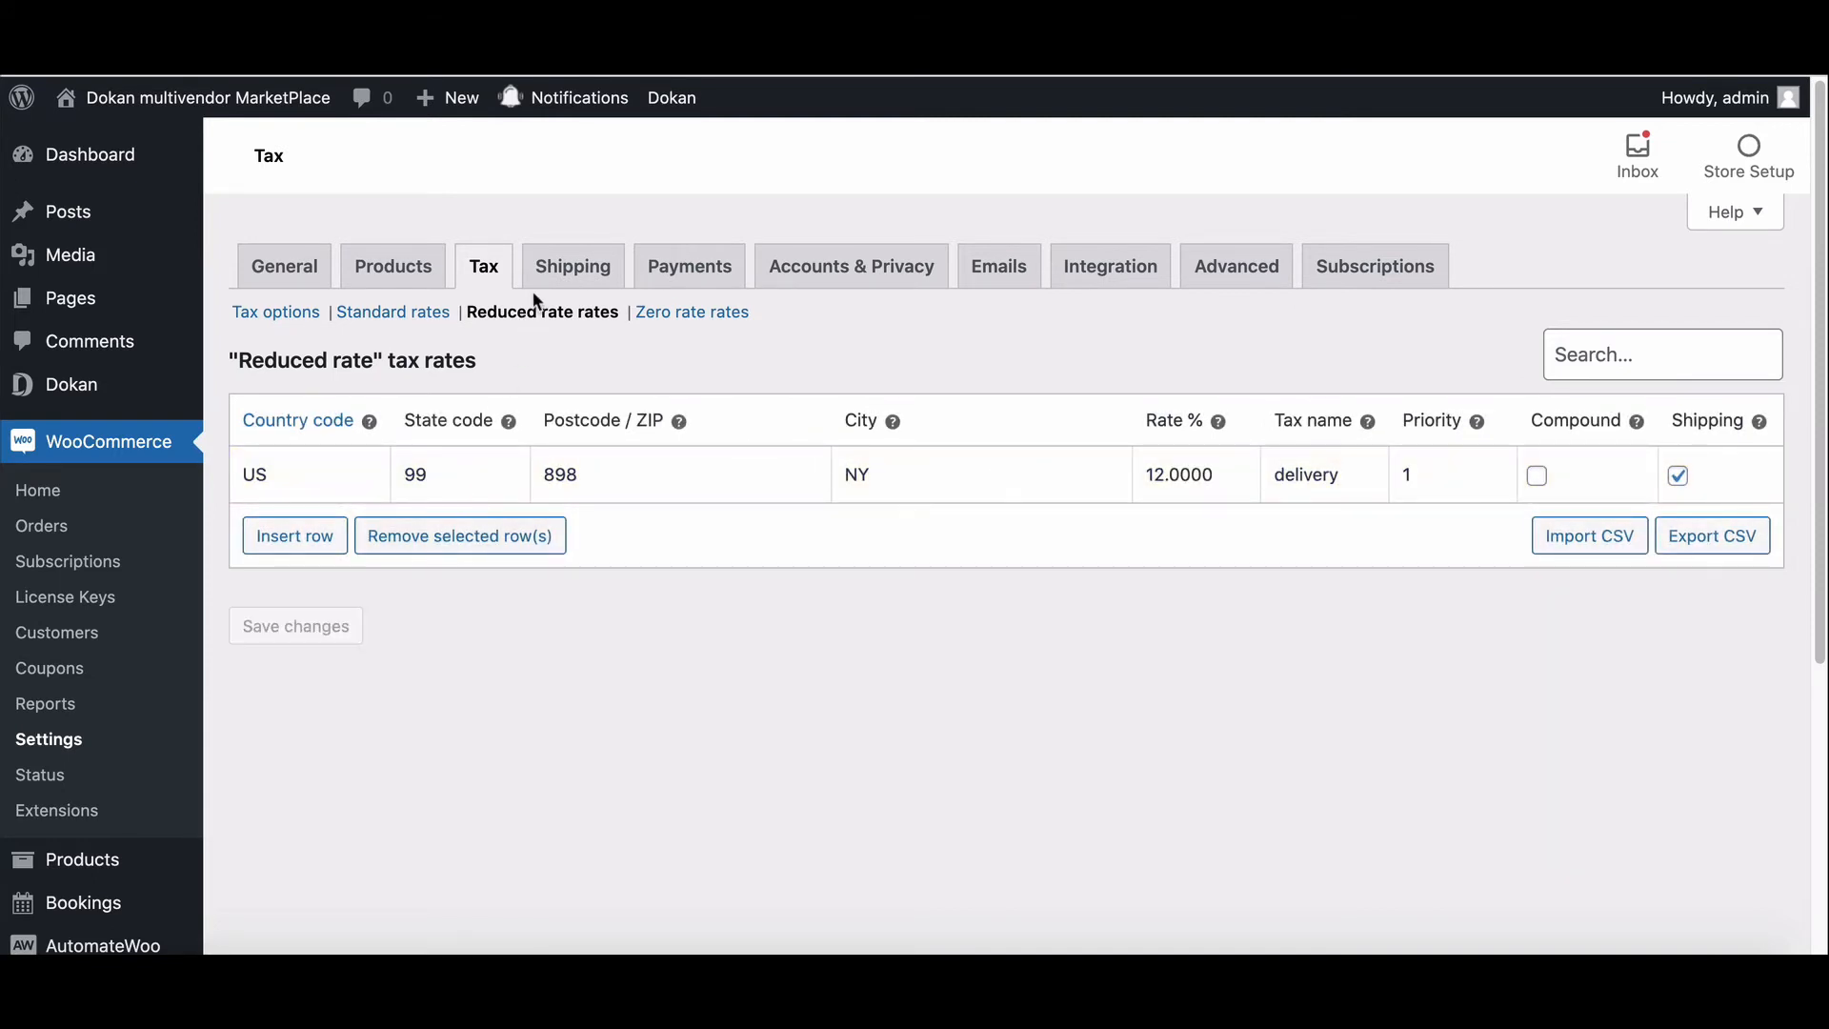
- Save a 0% zero rate row for US, DC
left_click(690, 311)
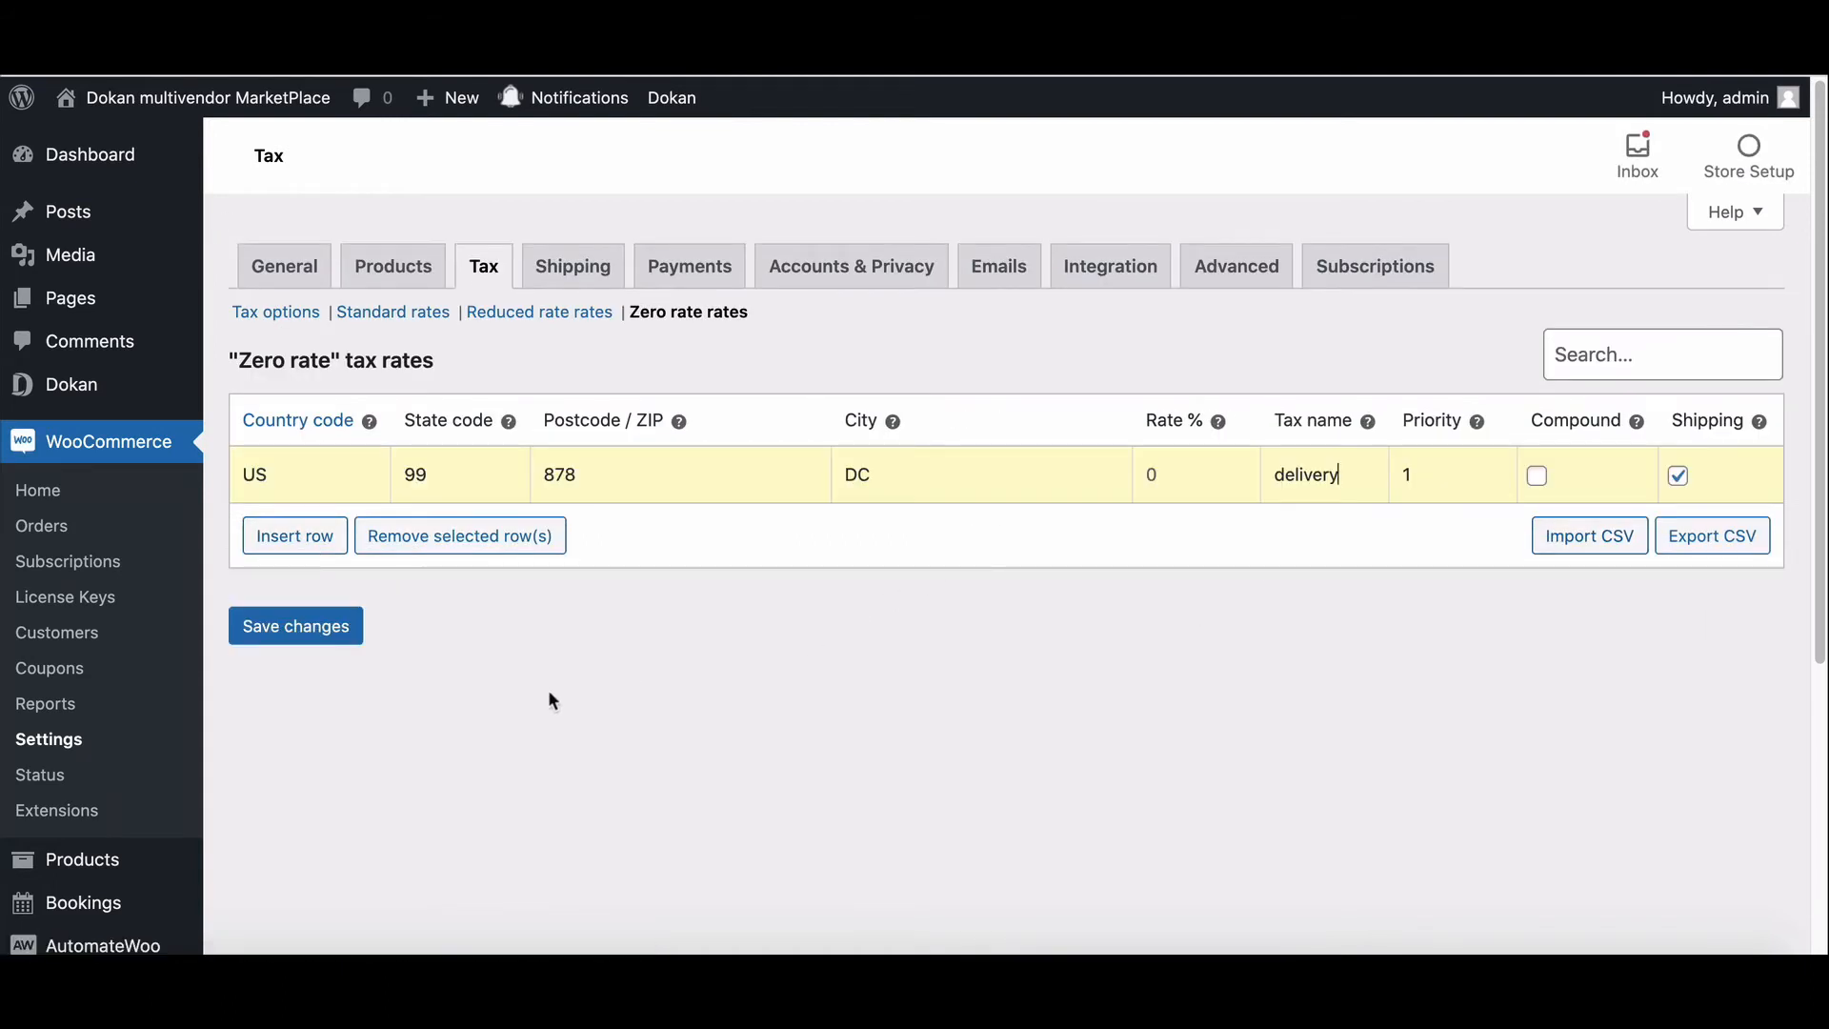
left_click(295, 625)
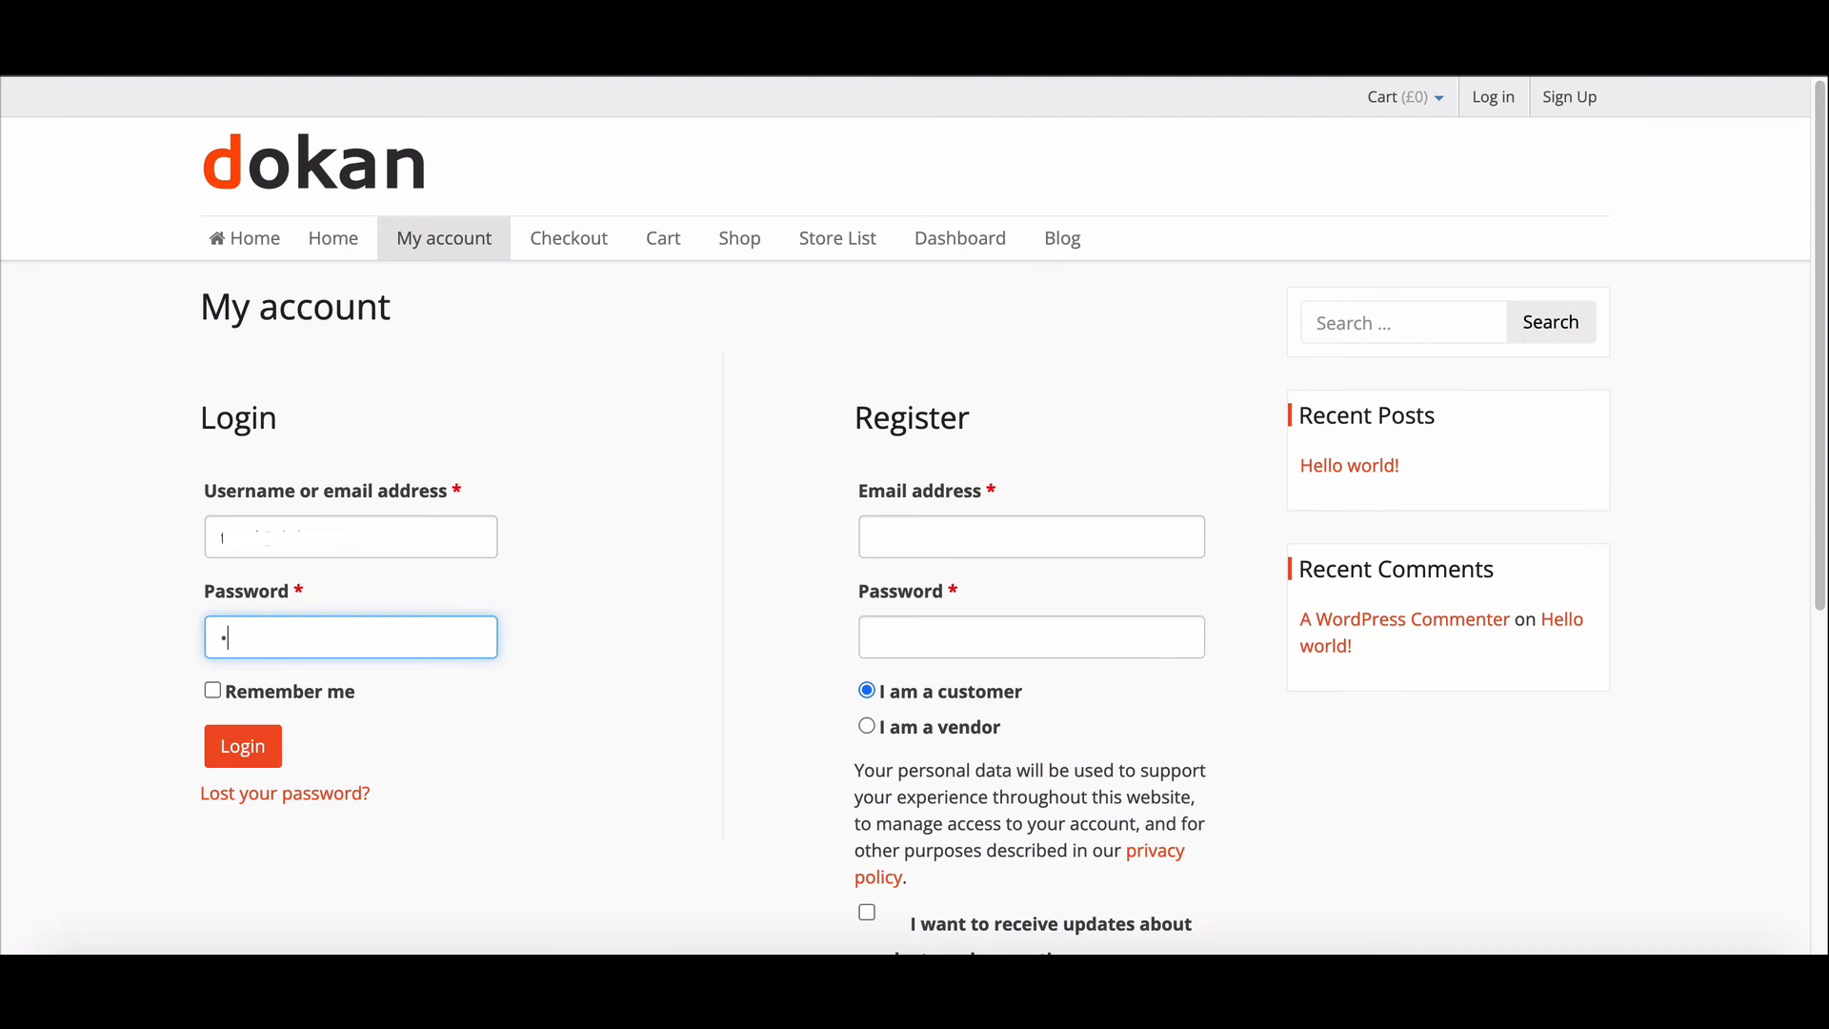
- Log in as the vendor and open the Family delux product for editing
left_click(243, 747)
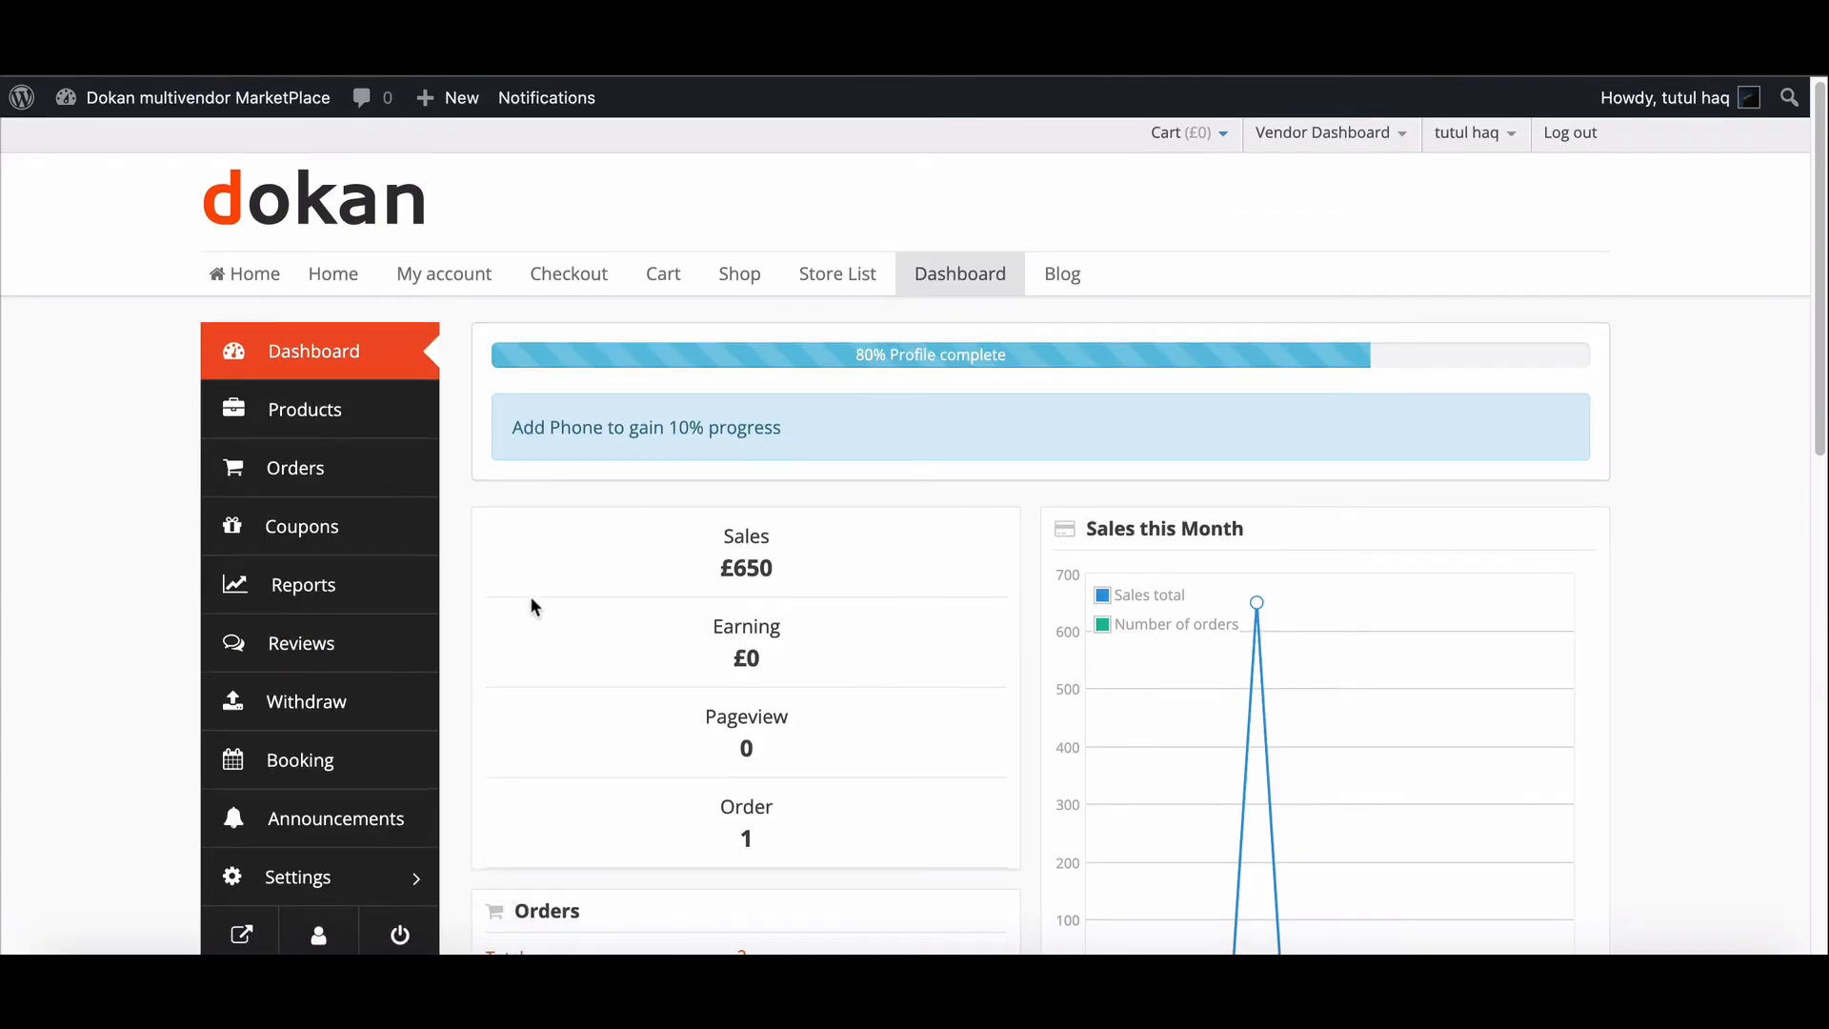
left_click(306, 408)
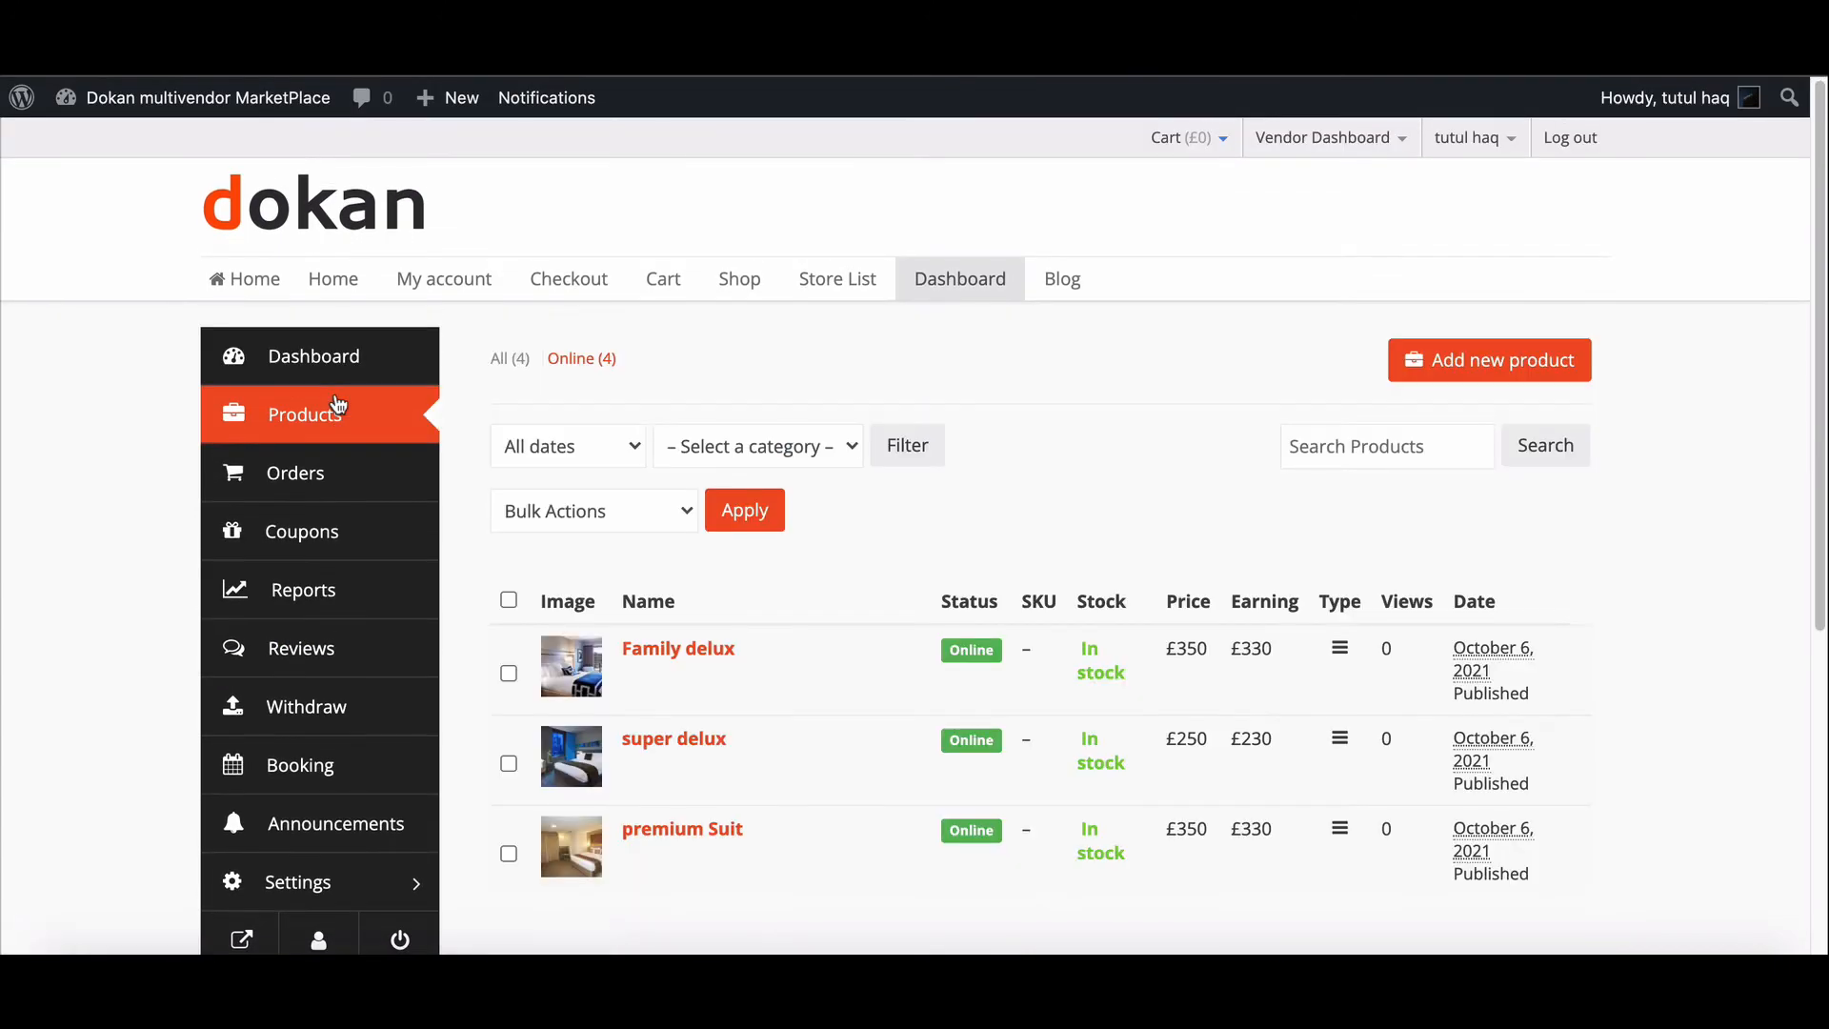
mouse_move(677, 648)
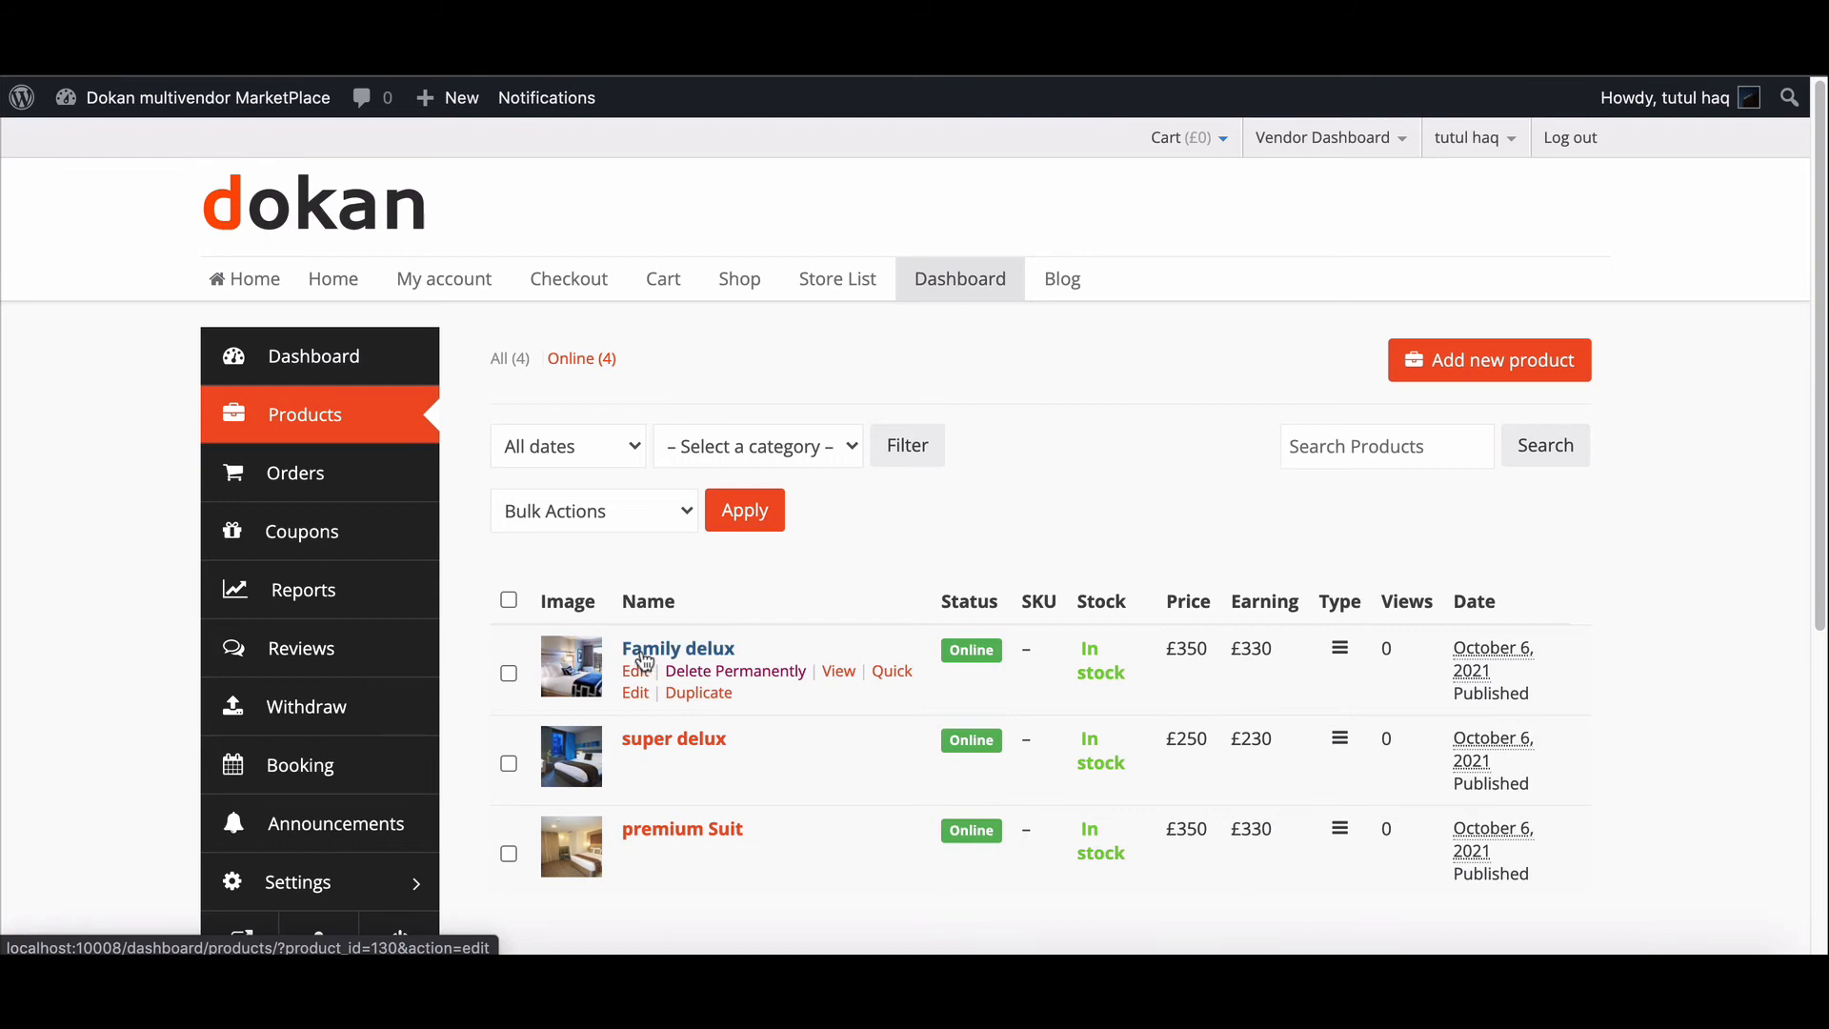
left_click(634, 670)
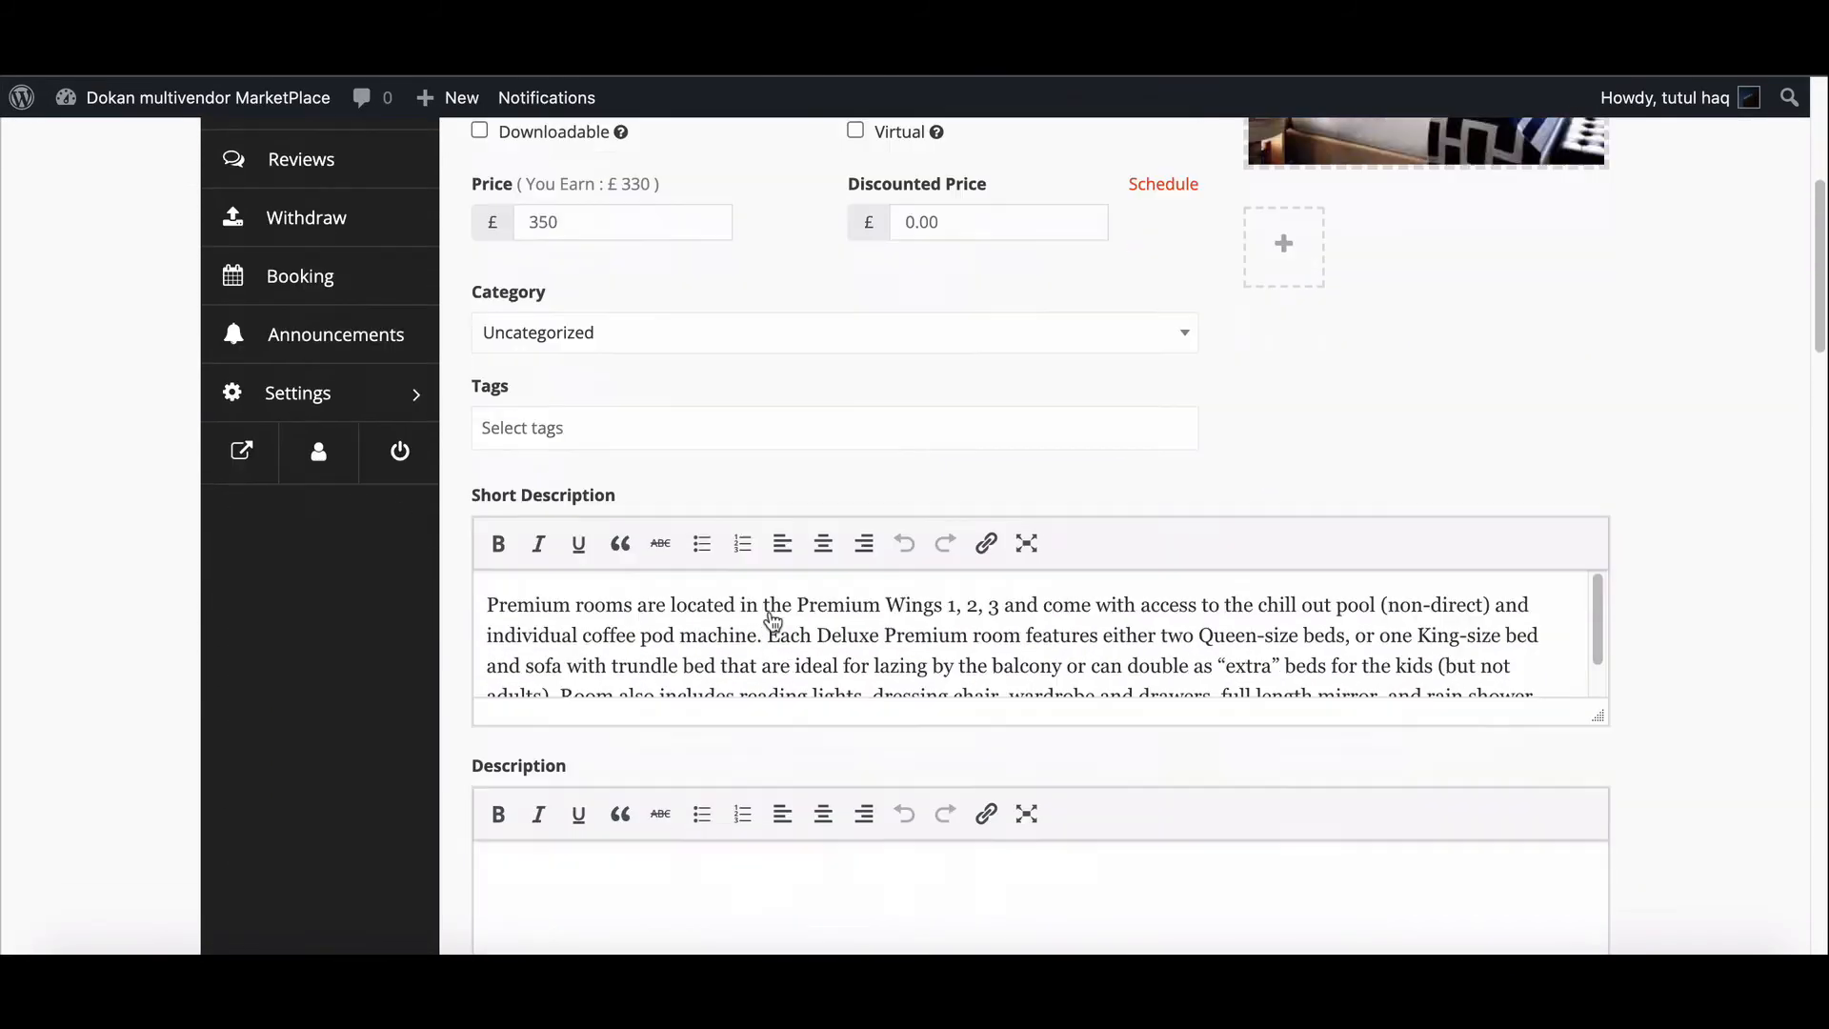
- Check the Tax Class list offers Standard, Reduced rate and Zero rate, keeping Standard
scroll("down", 3)
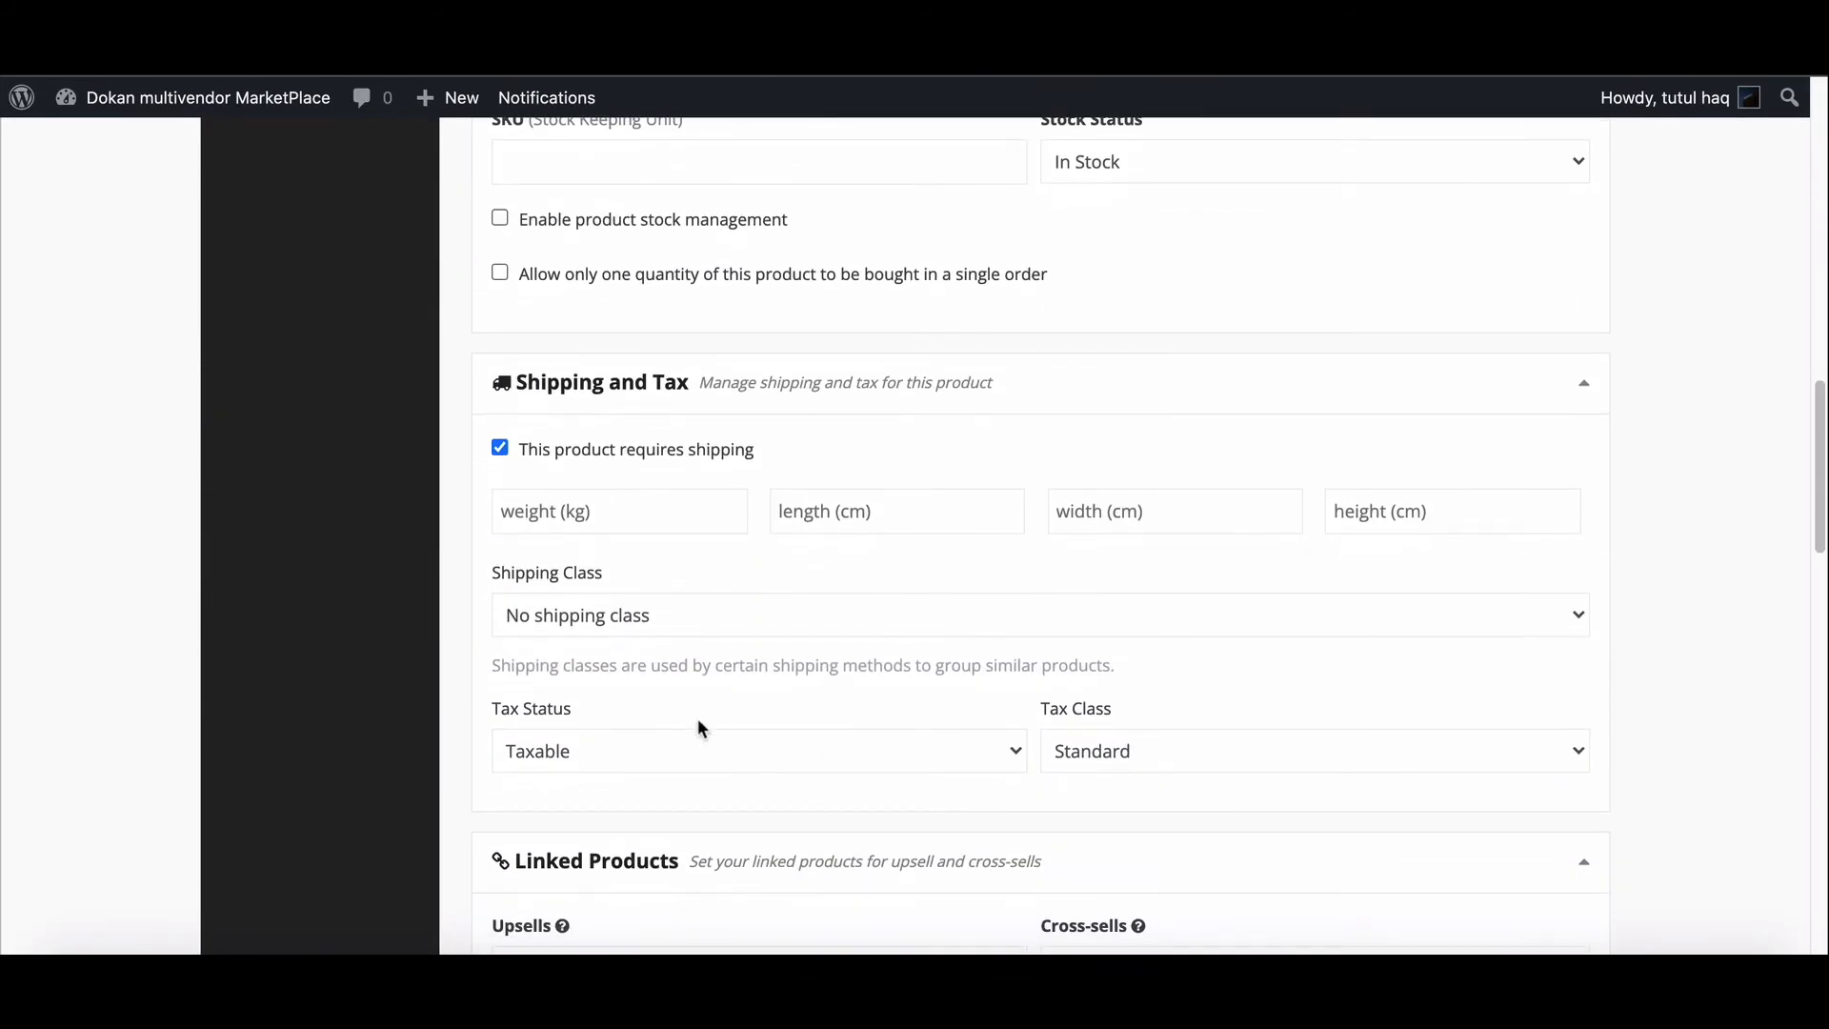
left_click(1310, 750)
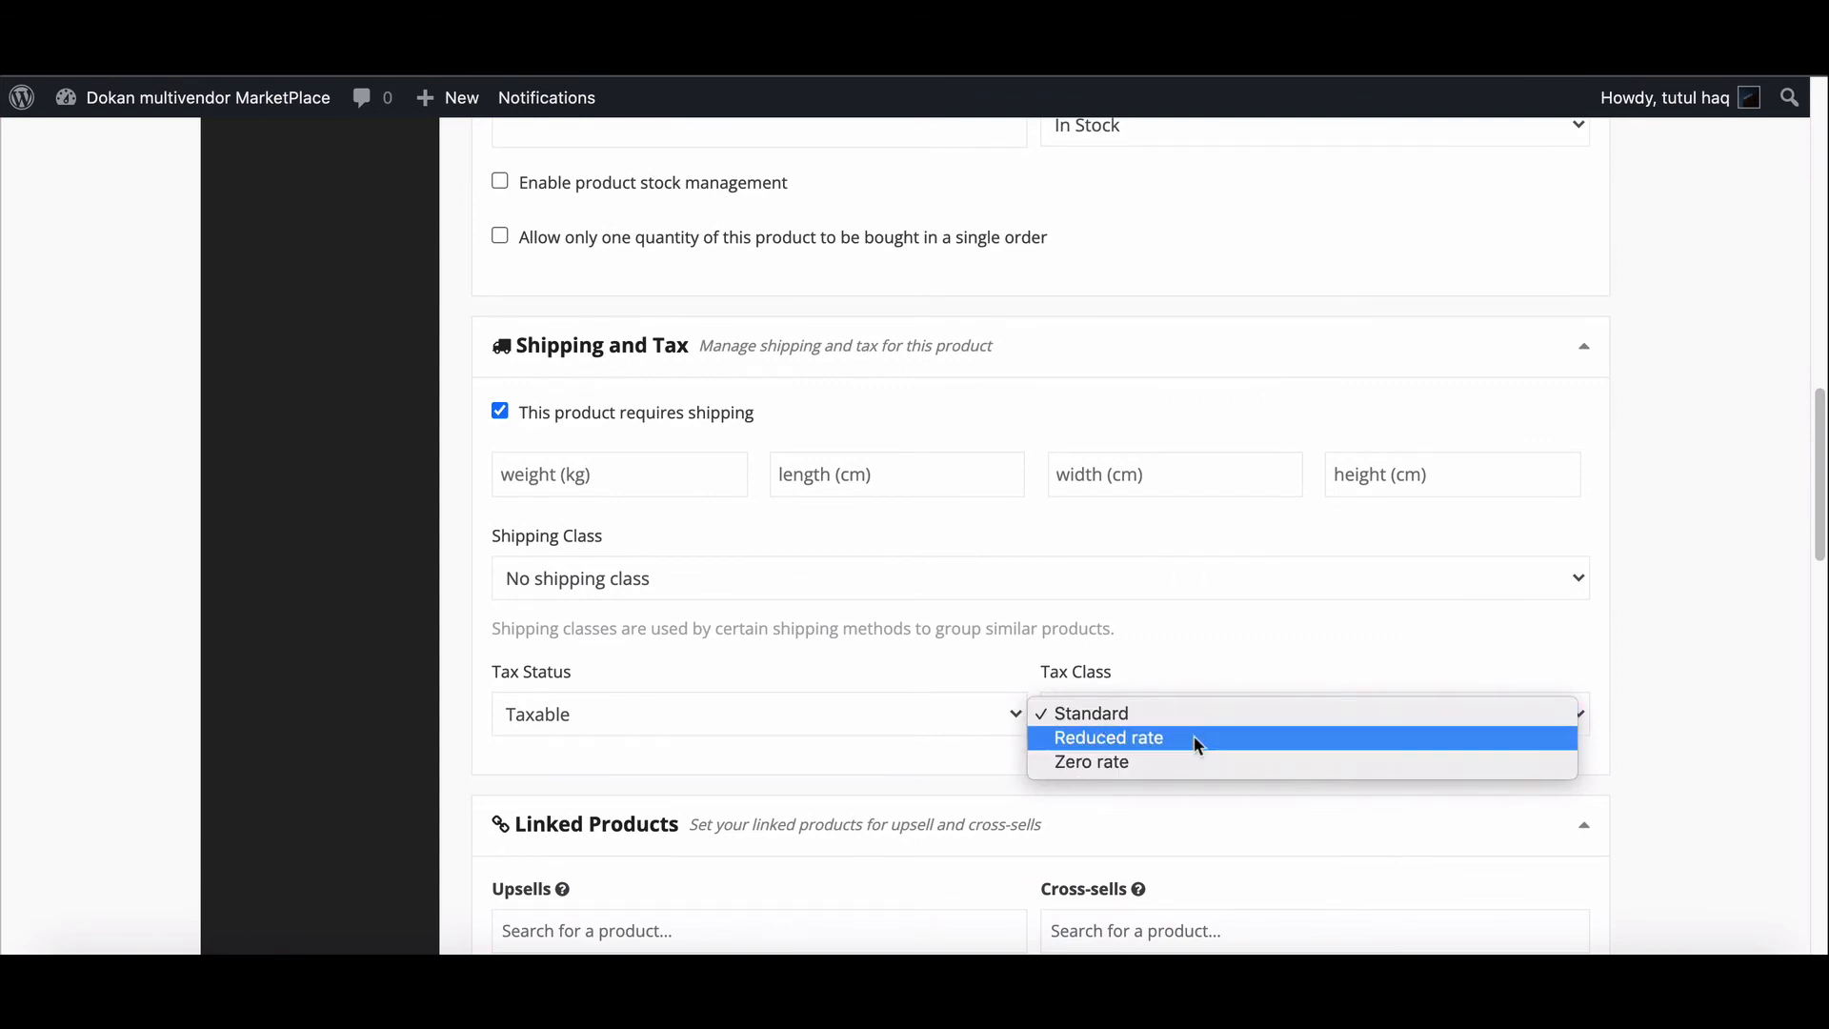
mouse_move(1316, 748)
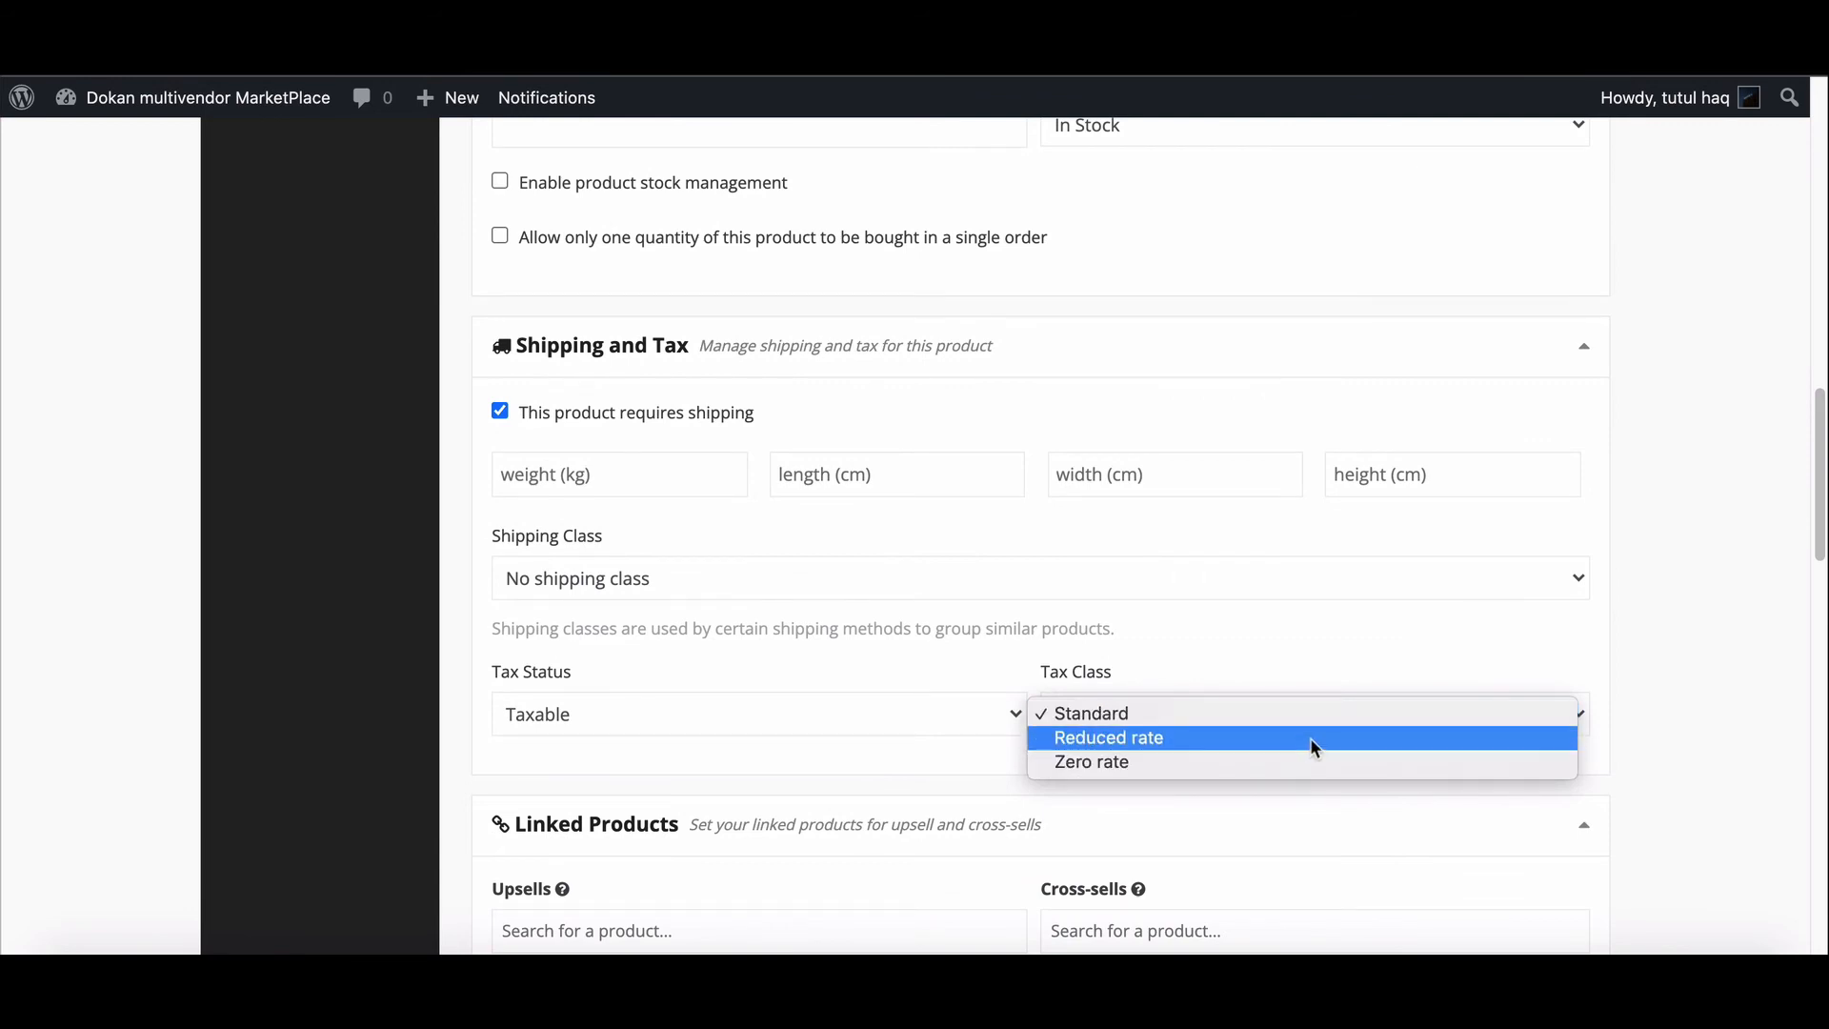
left_click(1094, 713)
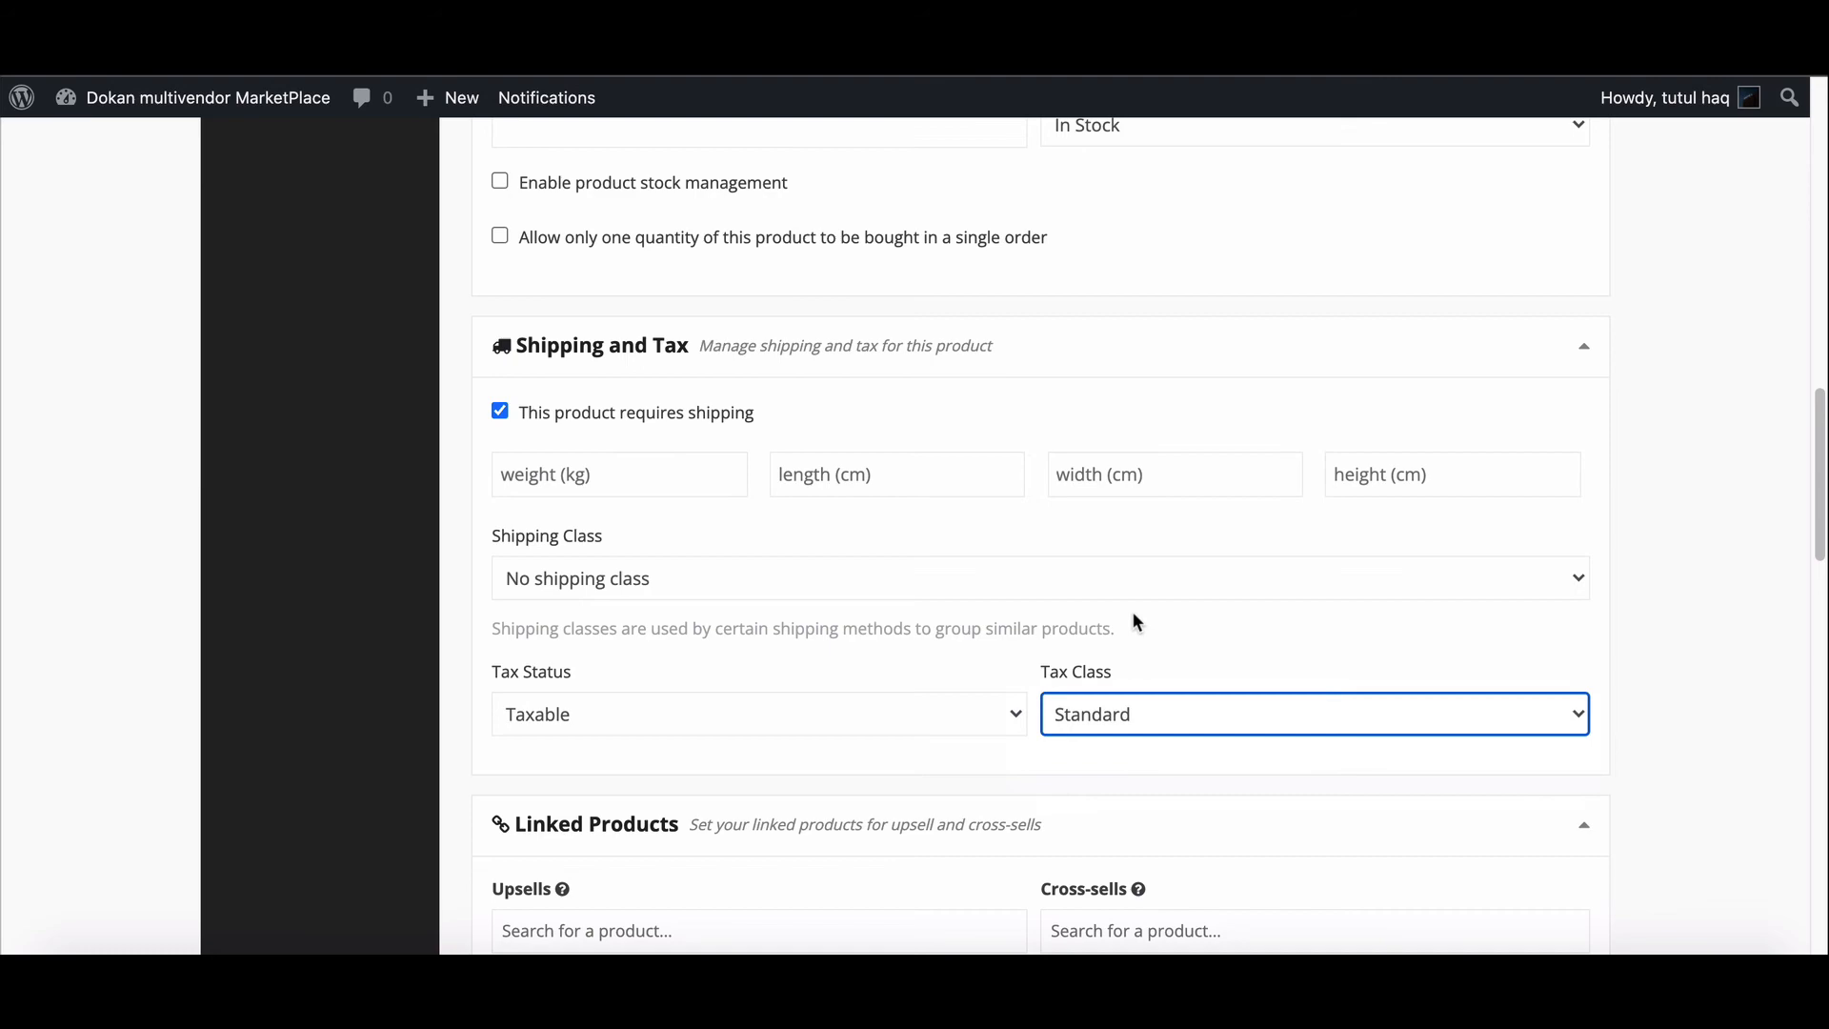